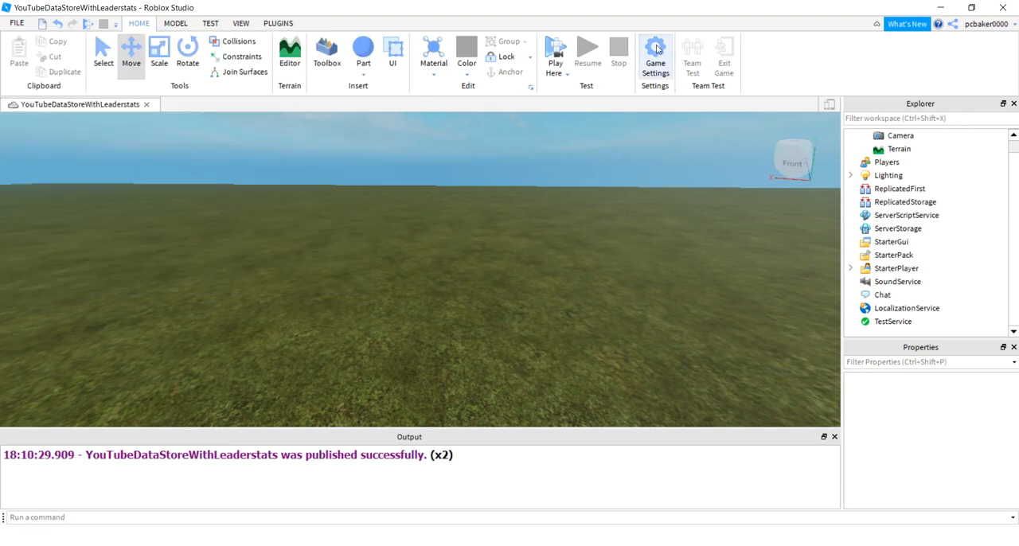
- In Game Settings Security, enable Allow HTTP Requests and Studio Access to API Services, then save
left_click(655, 51)
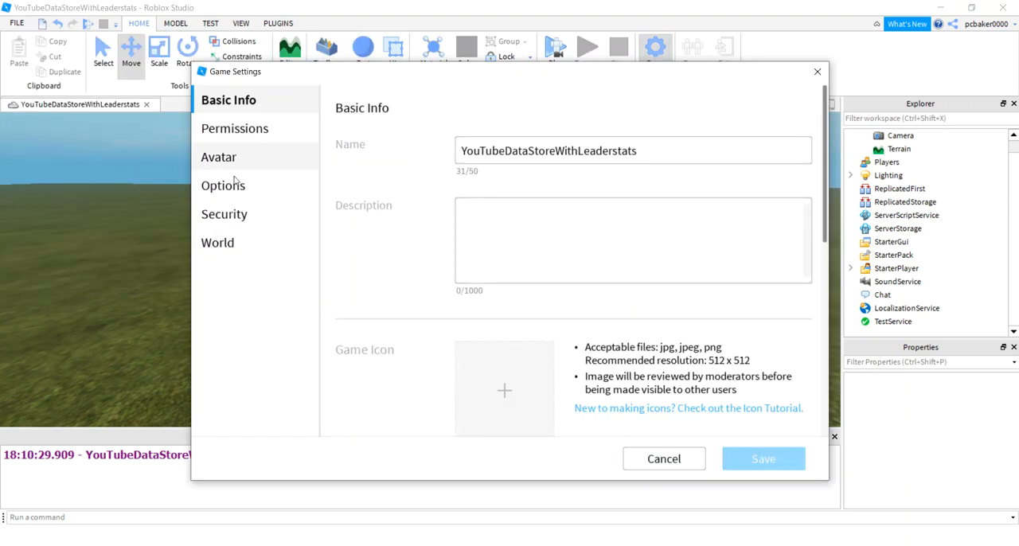
left_click(223, 213)
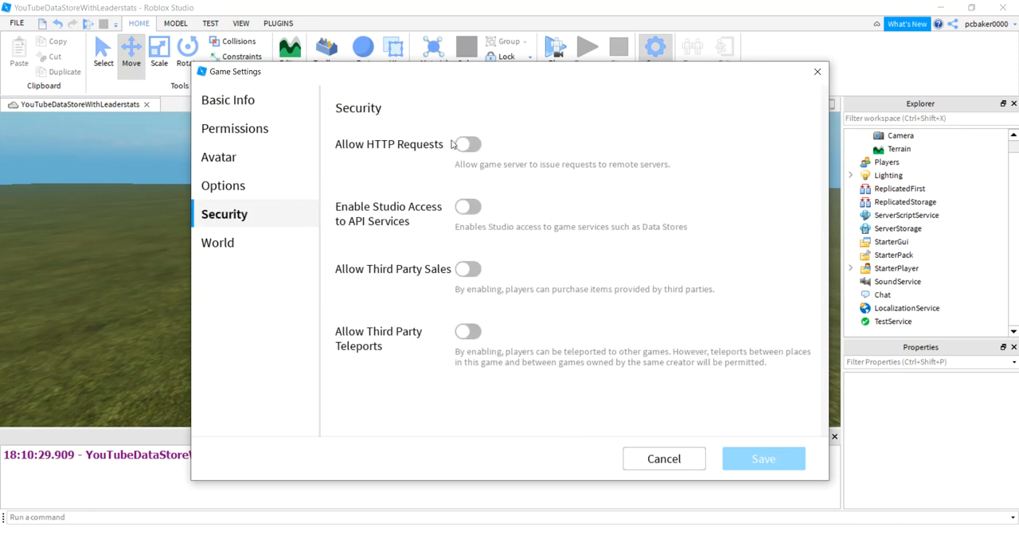
left_click(468, 144)
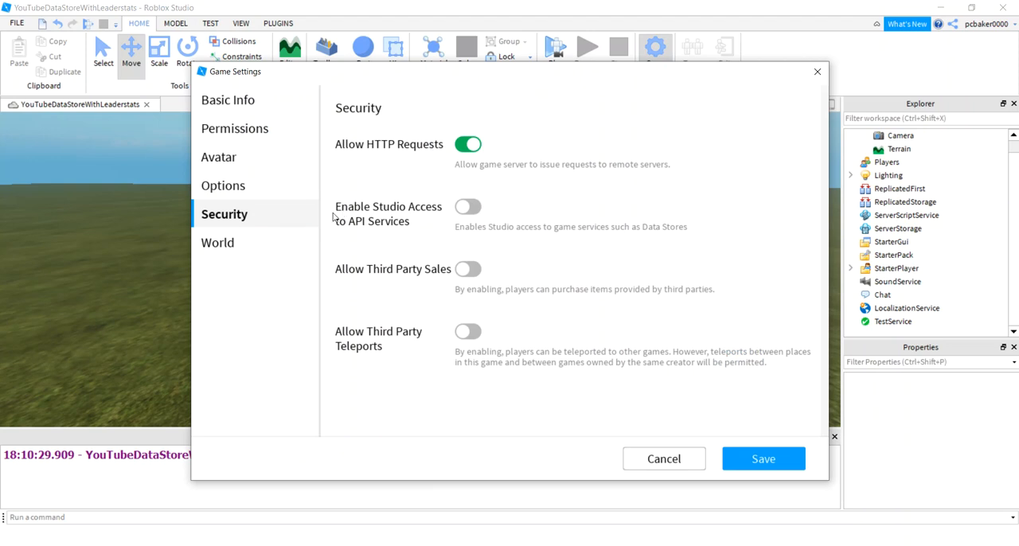
mouse_move(376, 235)
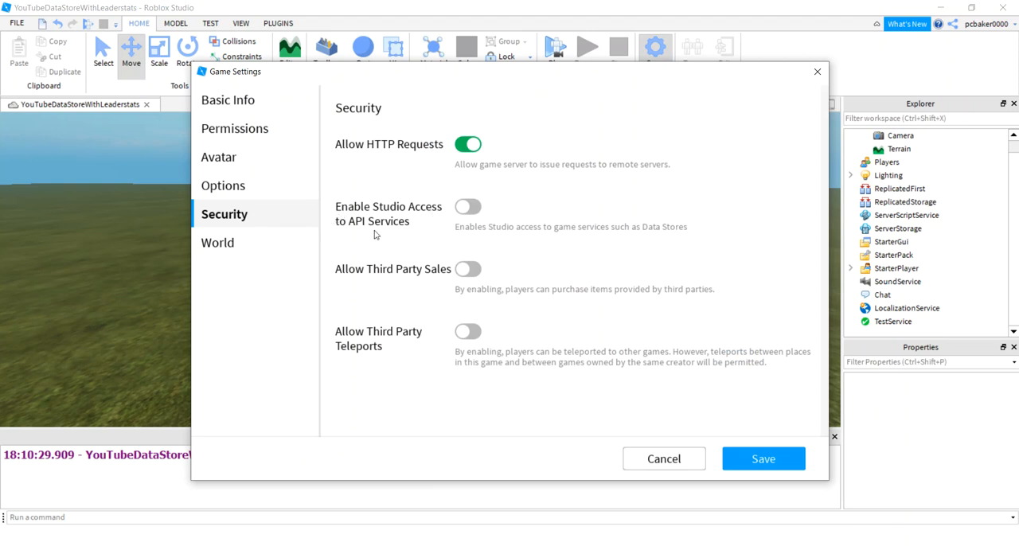
left_click(468, 207)
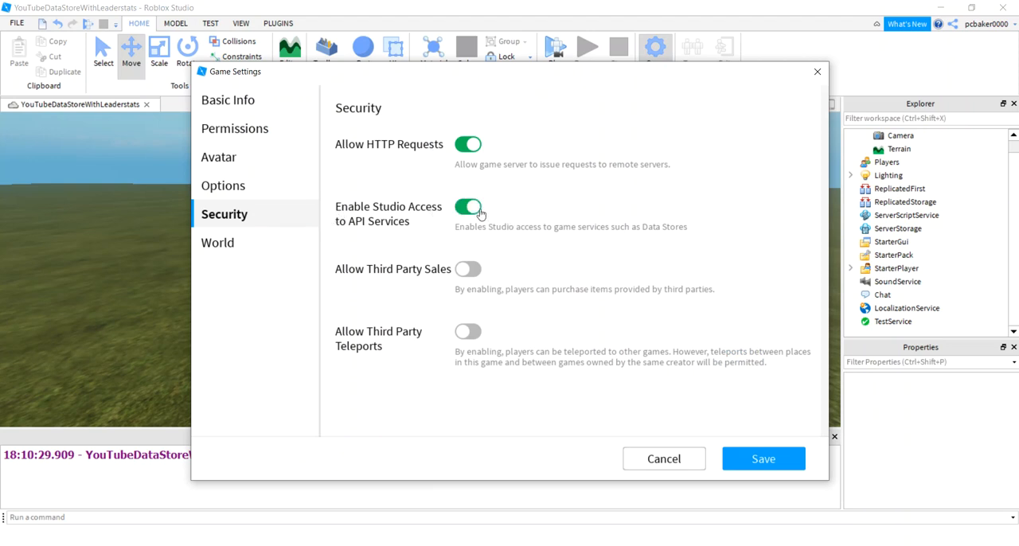
left_click(762, 459)
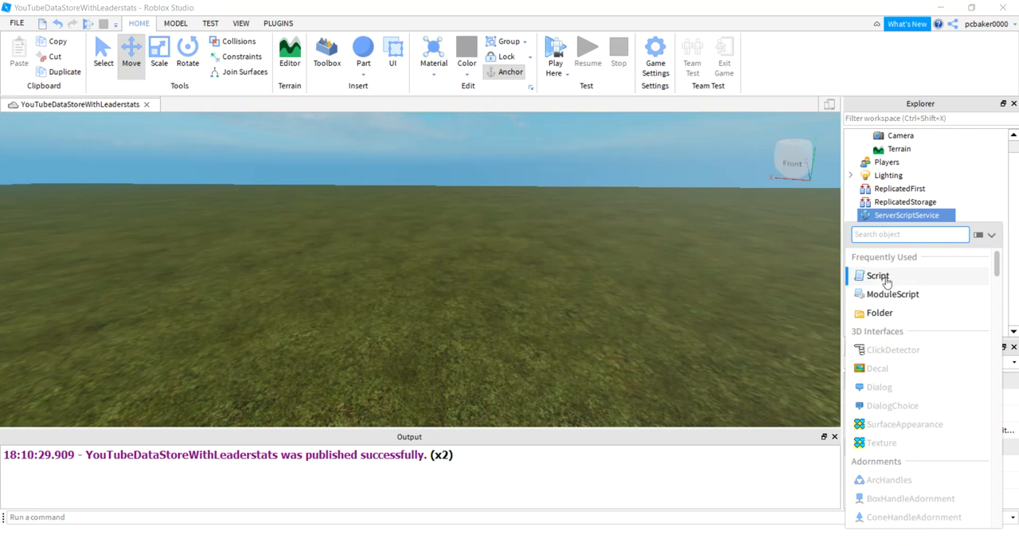
- Insert a new Script into ServerScriptService
left_click(877, 274)
type("SavableLeader")
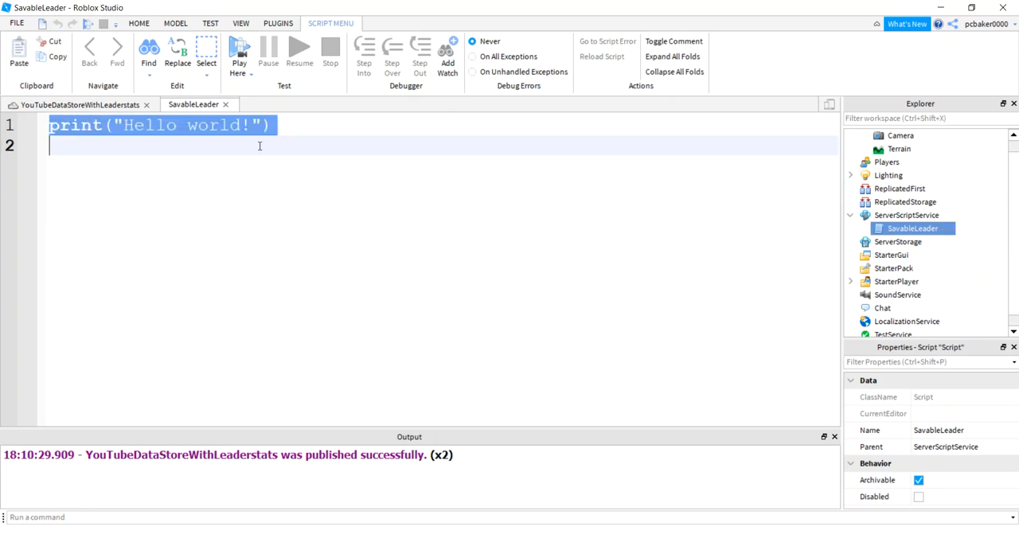
mouse_move(385, 146)
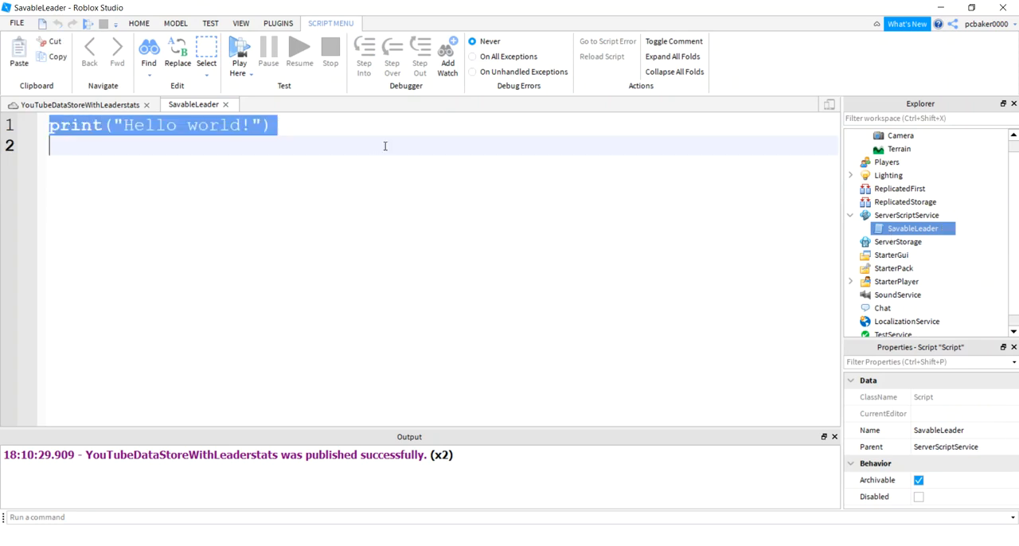
- Write 'local dss = game:GetService' and 'local ds = dss:GetDataStore("GData1")'
type("local")
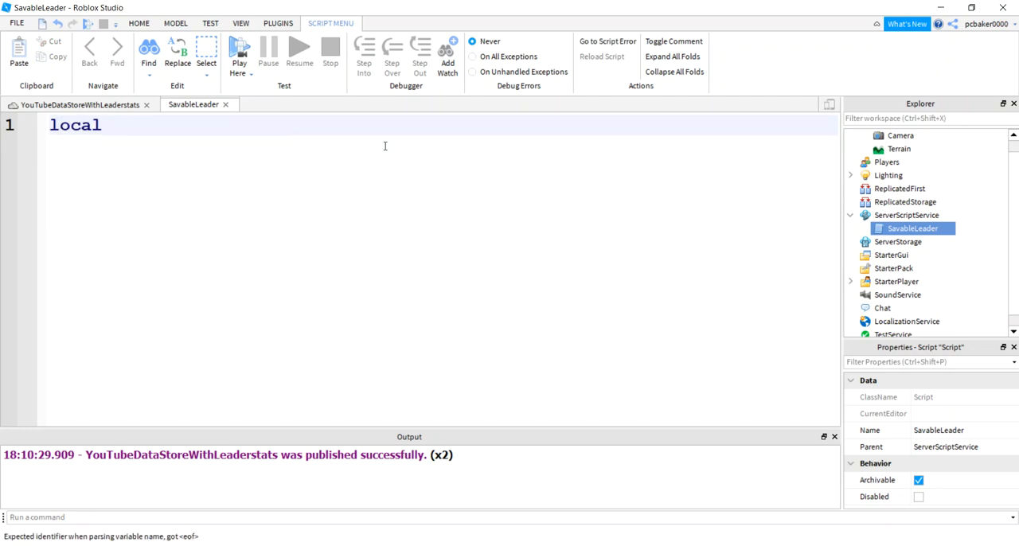
type("dss =")
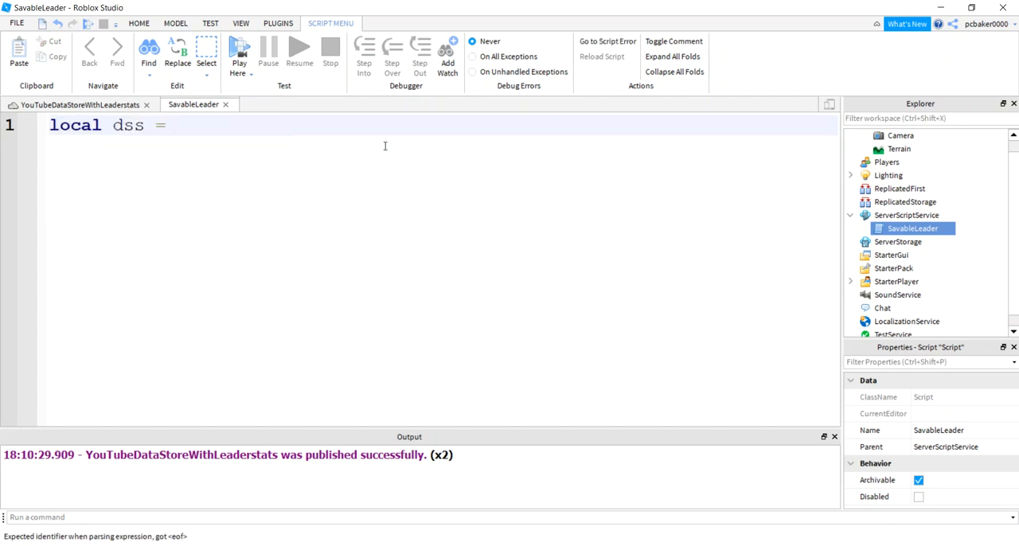
type("game:GetService(\"DataStoreService")
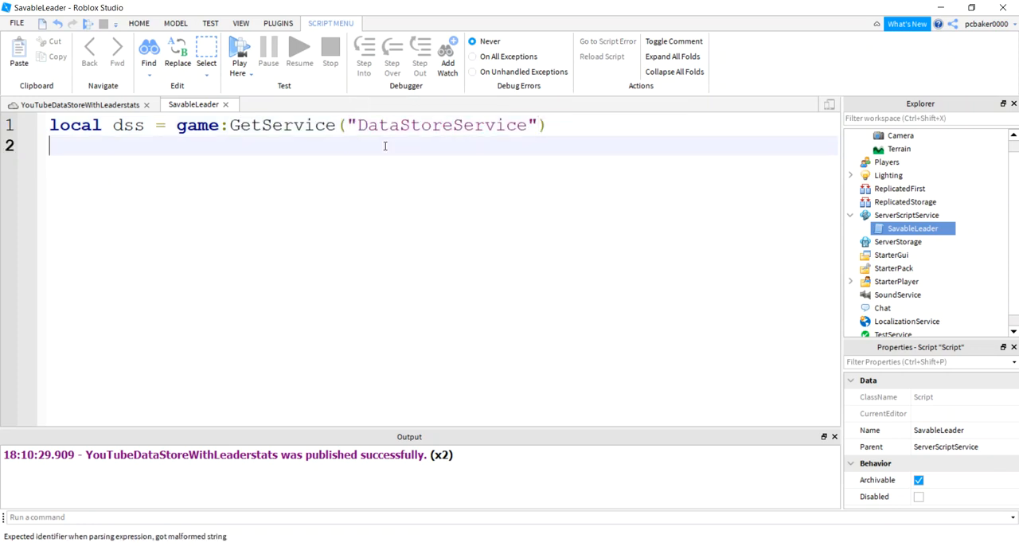
type("local ds = dss")
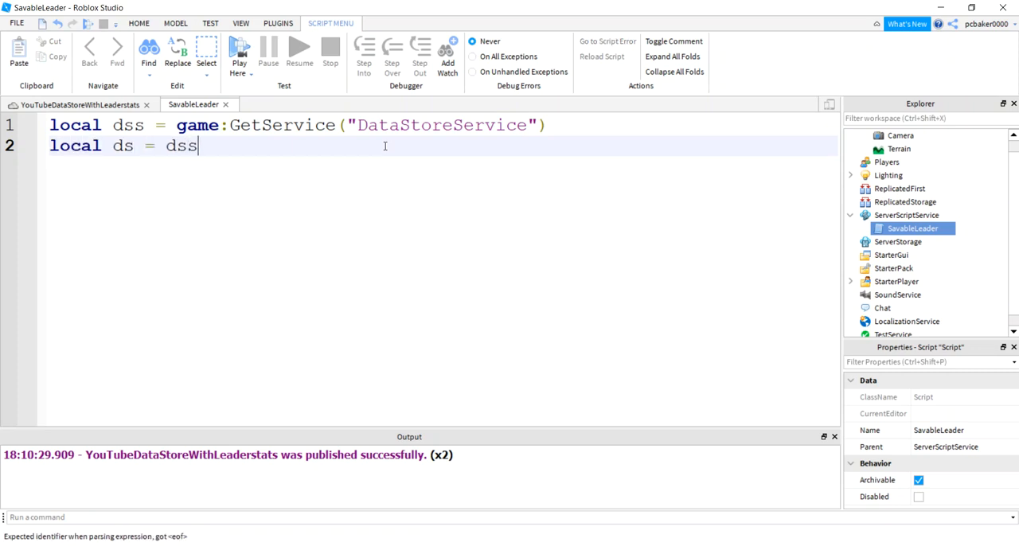
type(":GetChildren()")
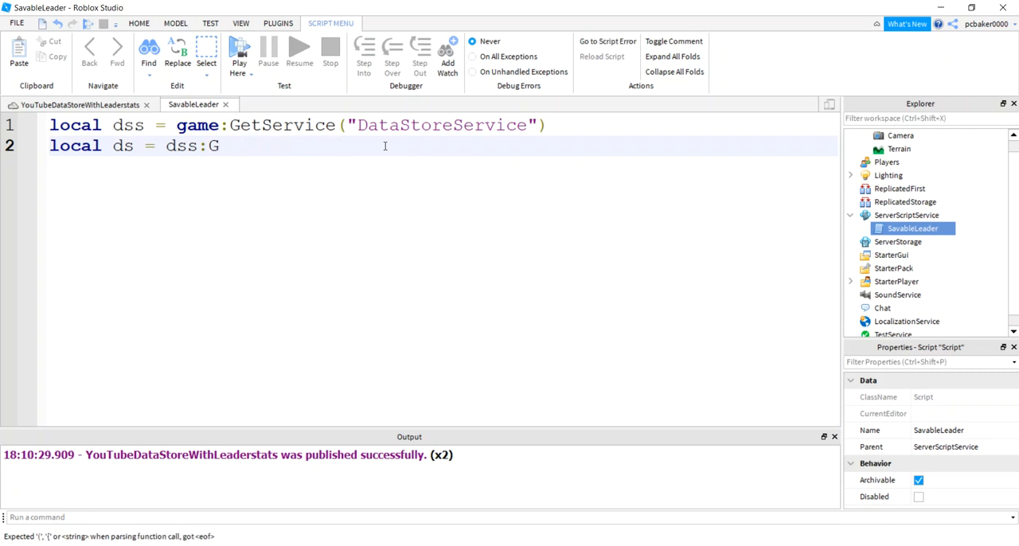
type("etDataStore()")
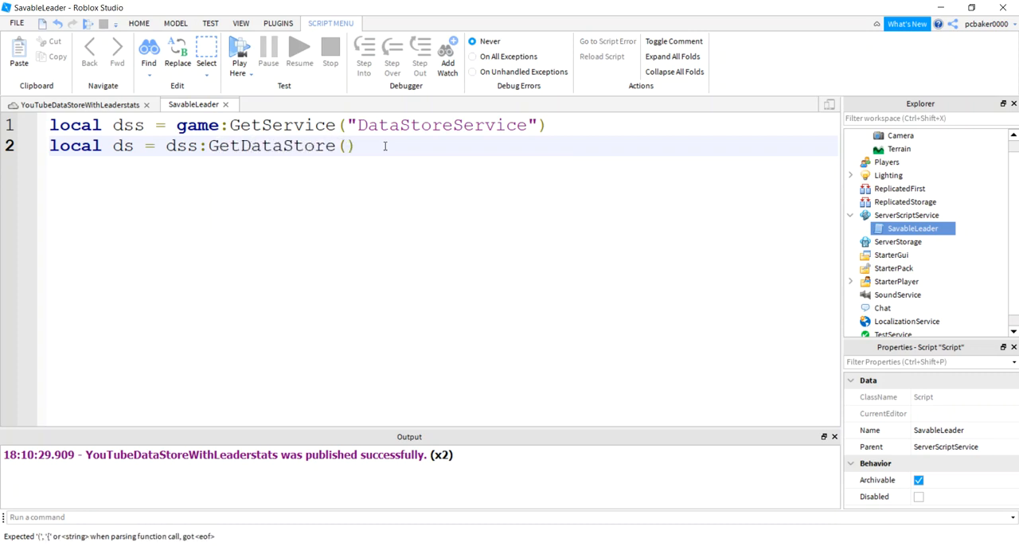
type("\"\"")
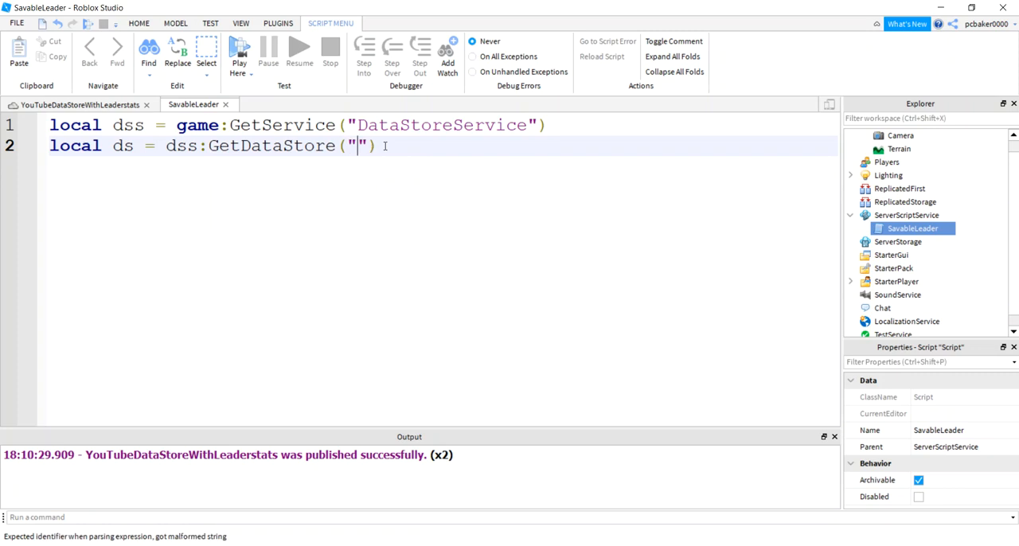
type("G")
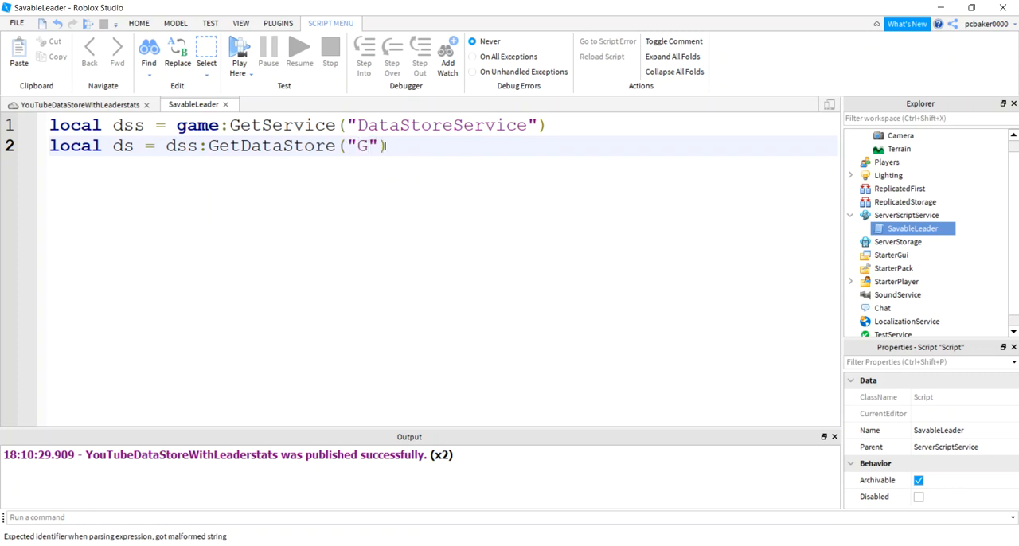
type("Data")
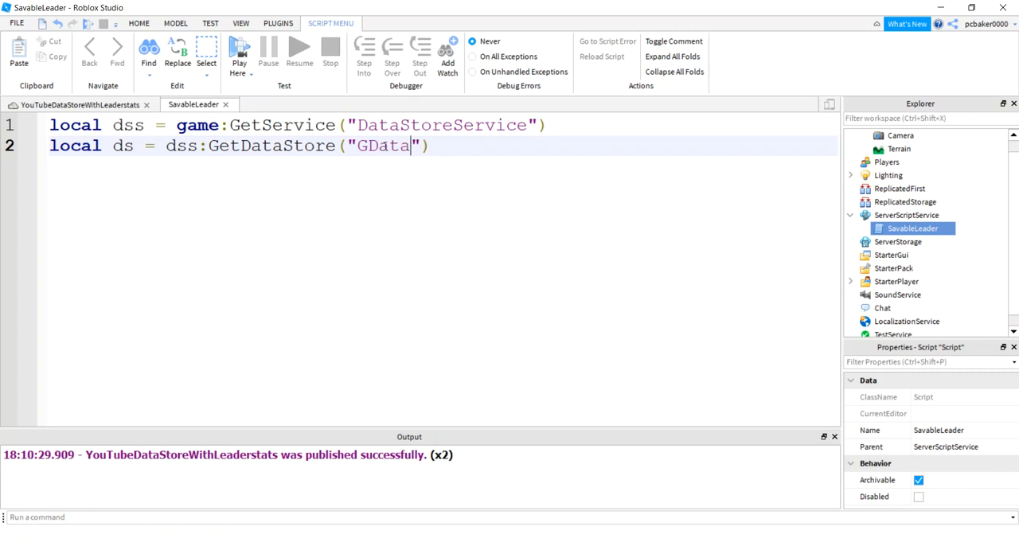
type("1")
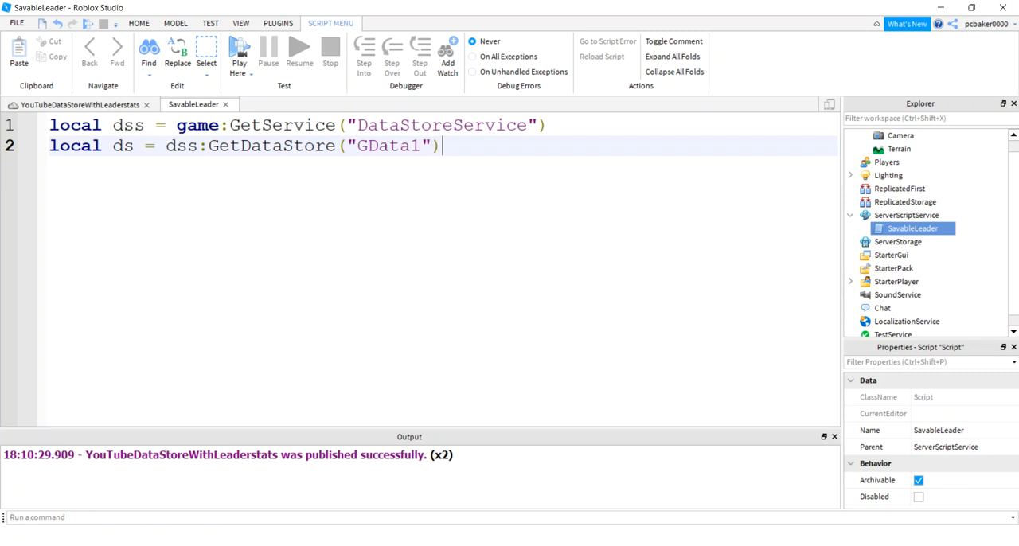
key("enter")
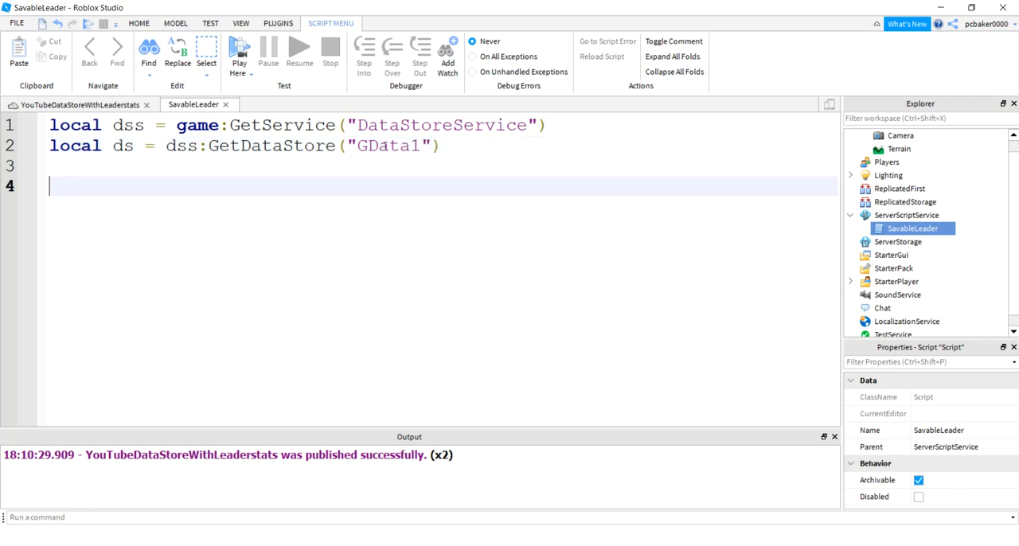
- Write addBoard(player), creating a Folder parented to the player and named "leaderstats"
type("local")
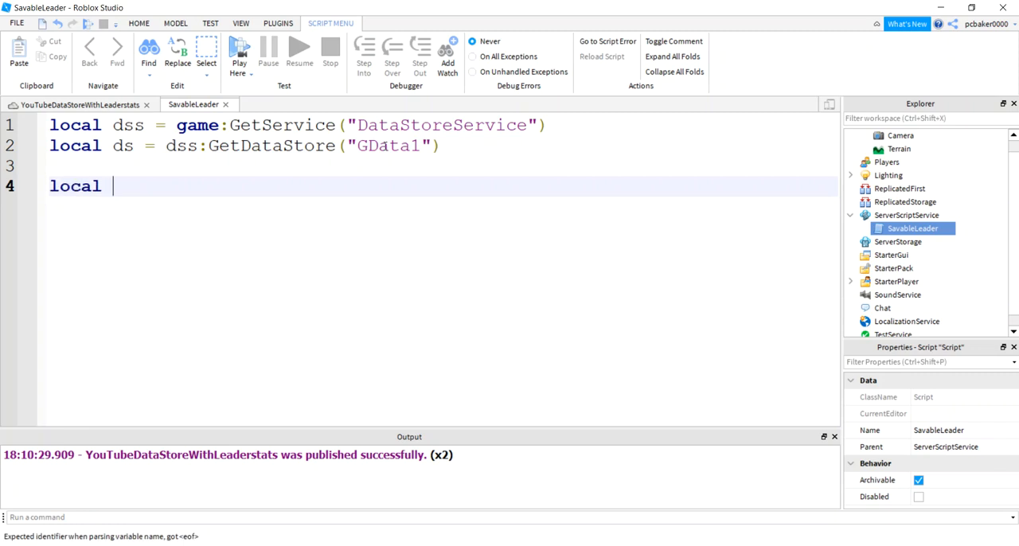
type("function")
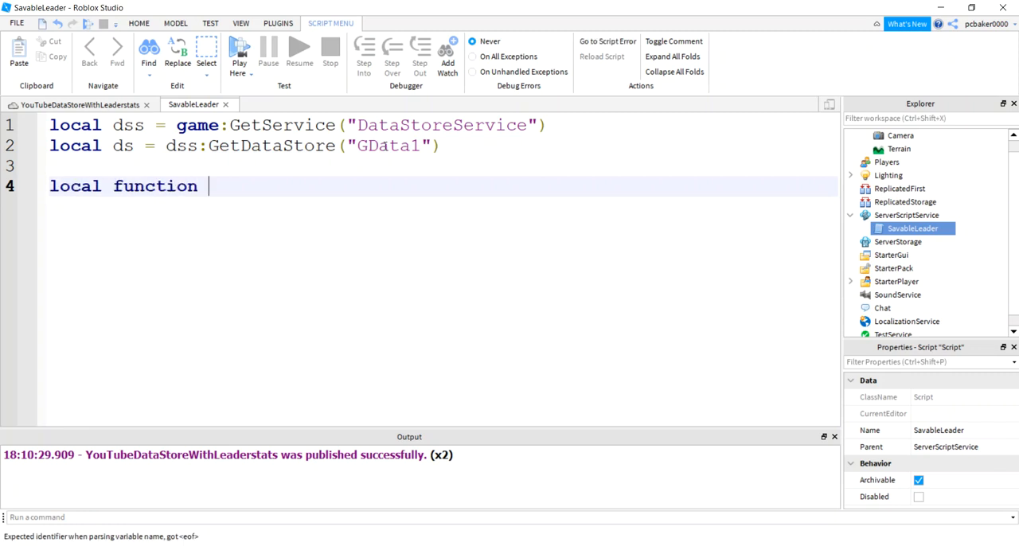
type("addBoar")
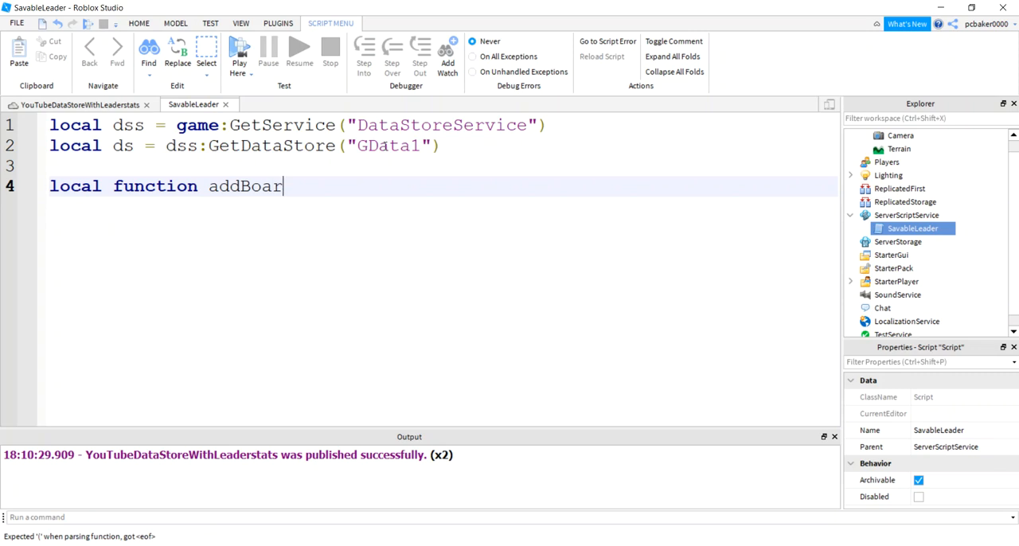
type("(p")
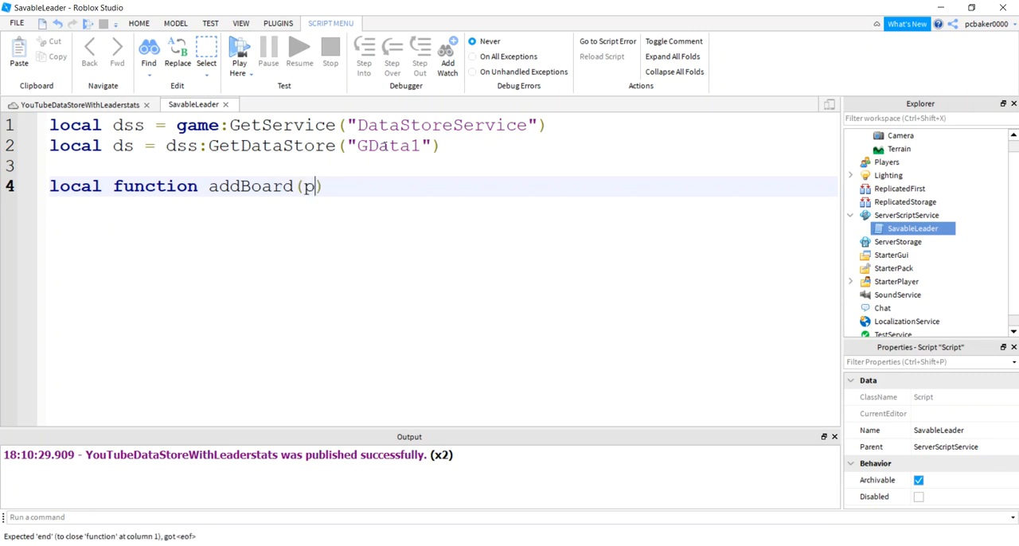
type("layer)")
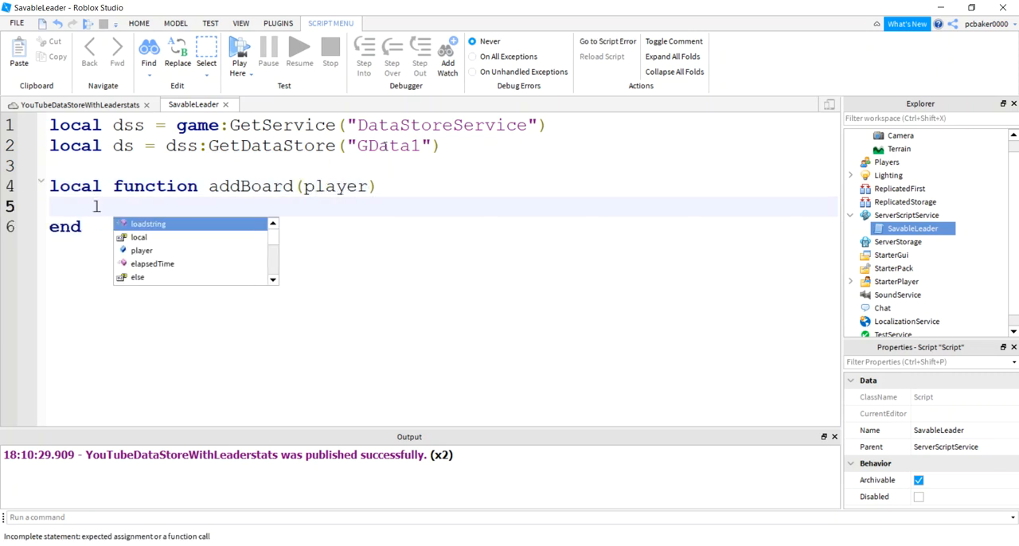
type("ocal board")
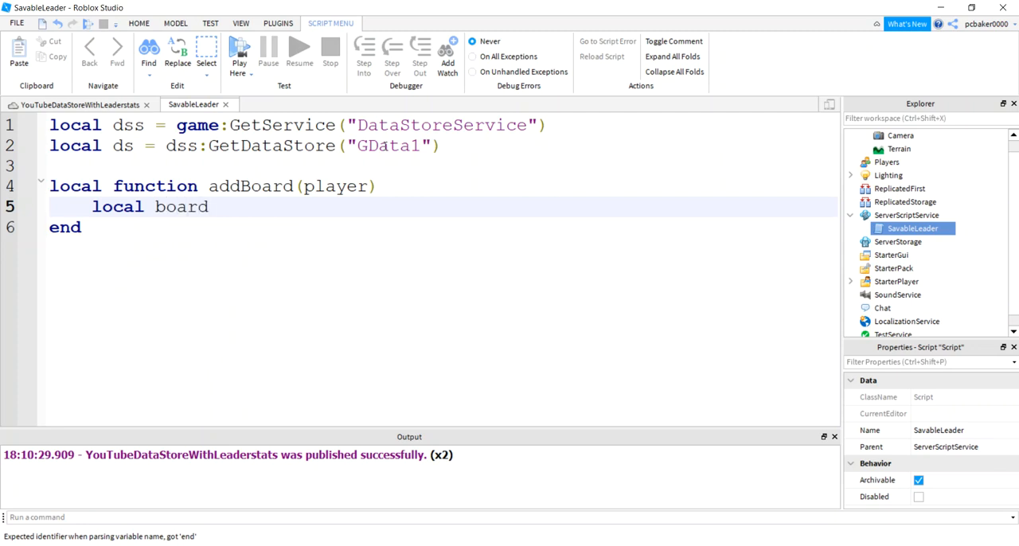
type("= Instancen")
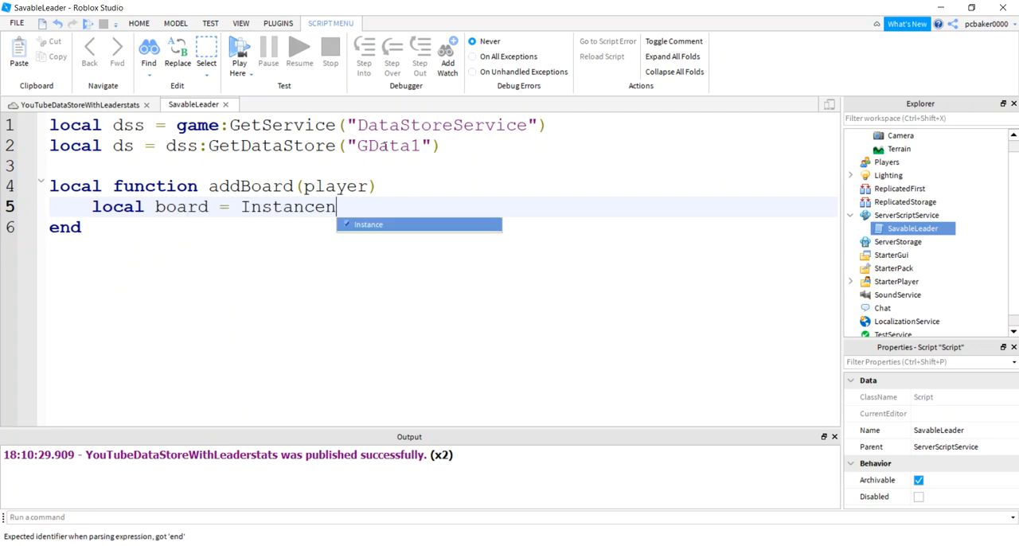
type(".new(\"")
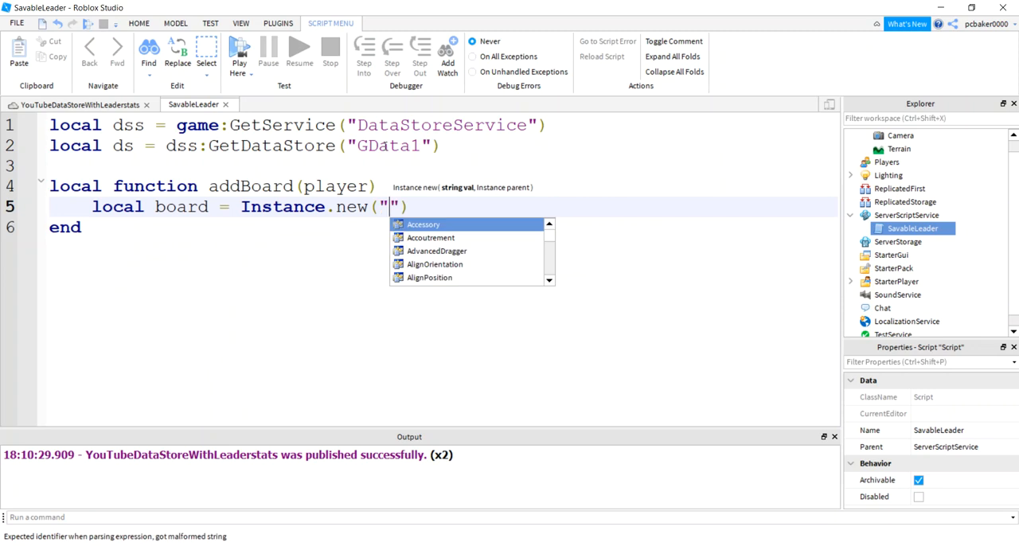
type("Folder\",")
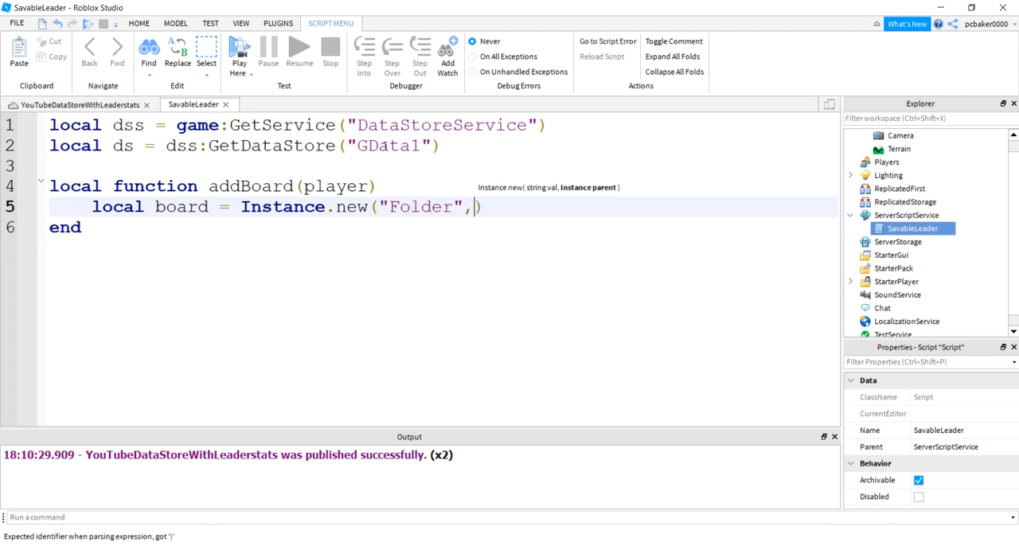
type("player")
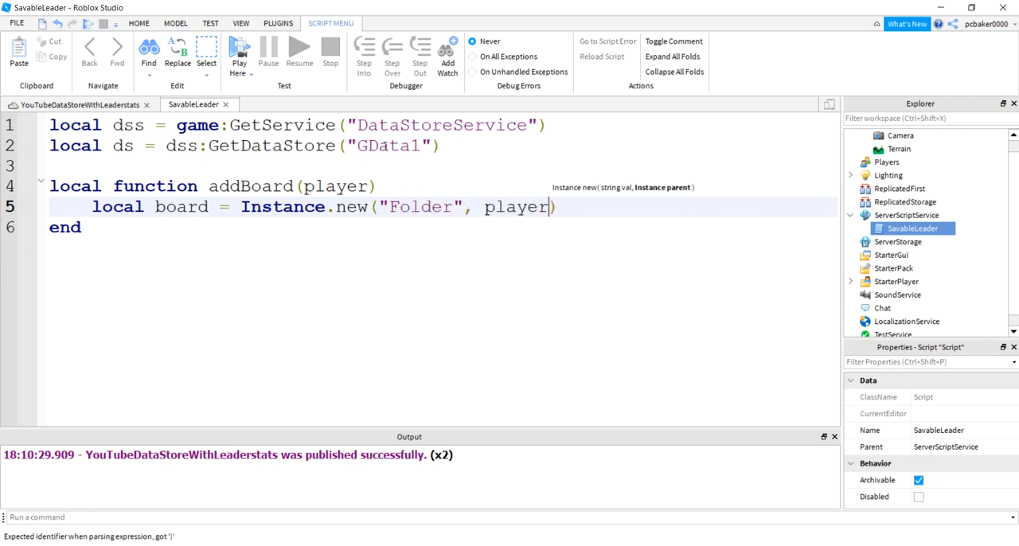
key("enter")
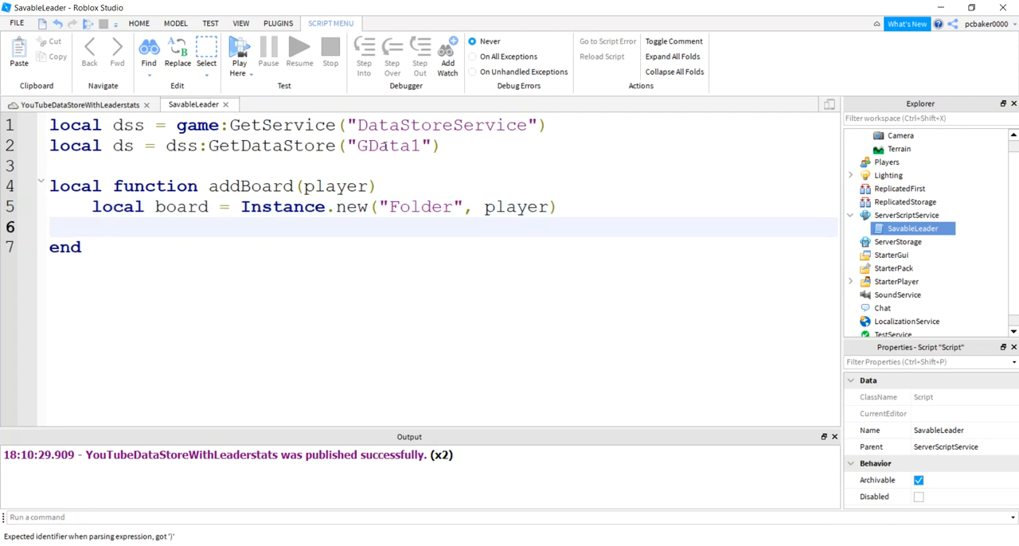
type("board.Name =")
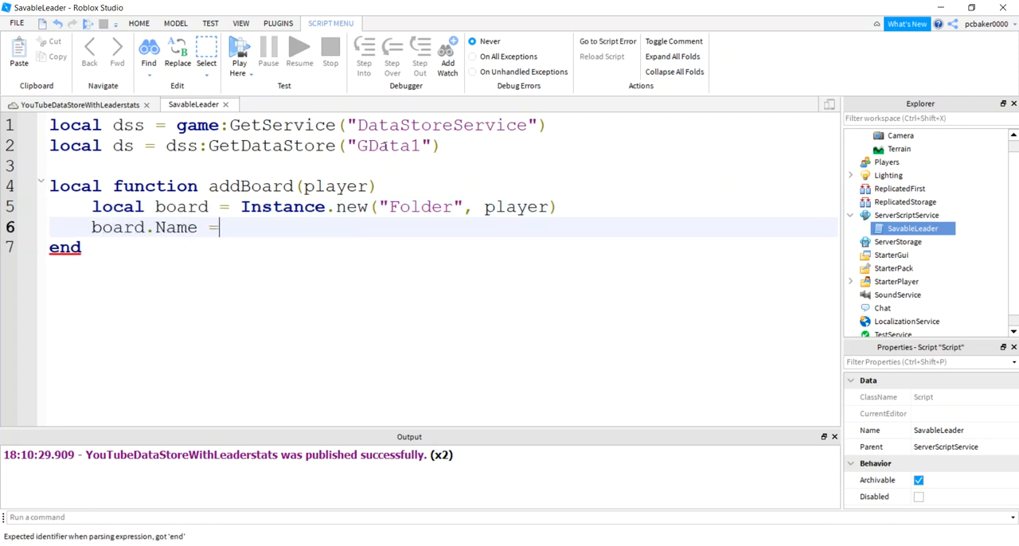
type("\"leadersa\"")
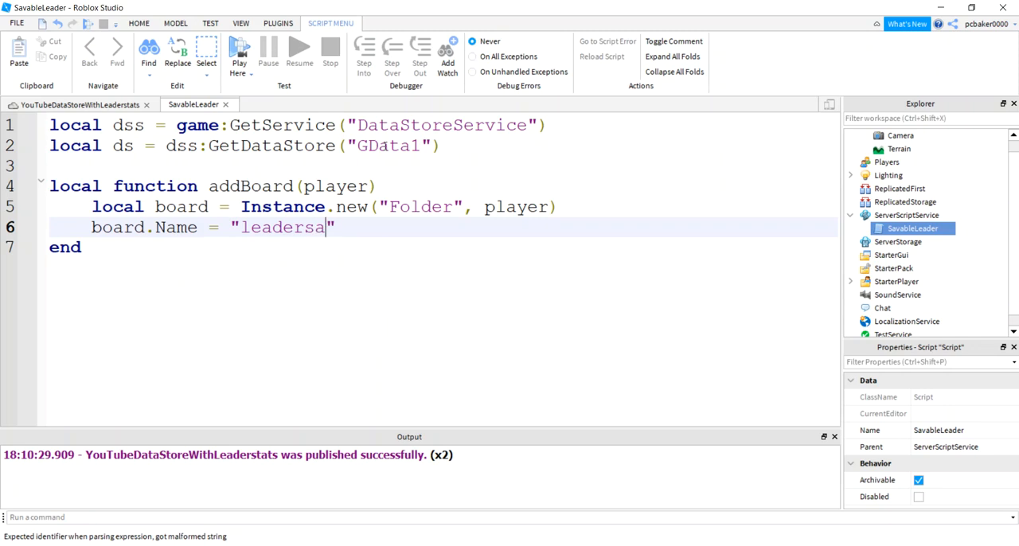
type("tats")
type("local")
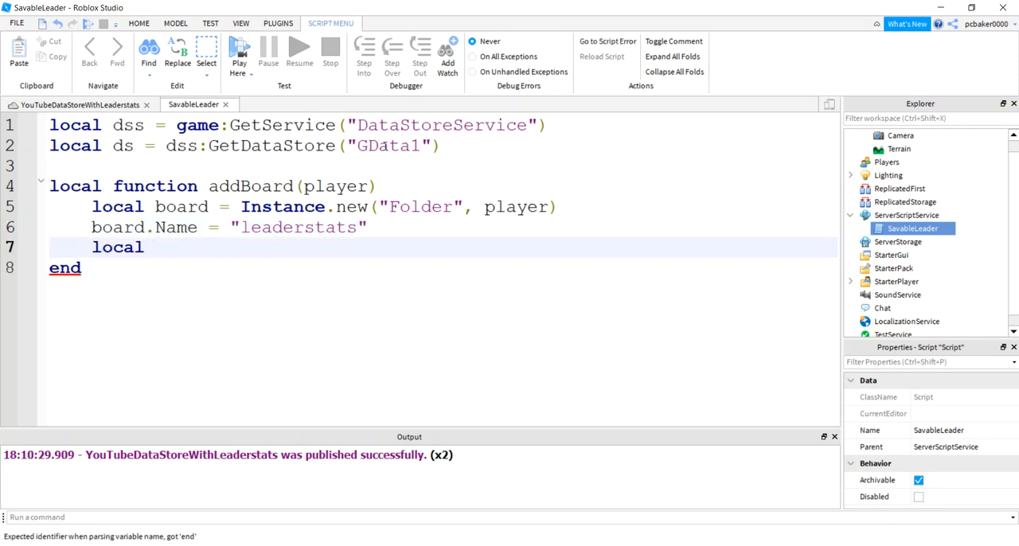
- Add IntValues named "Points" and "Level" parented to the leaderstats board
type("point")
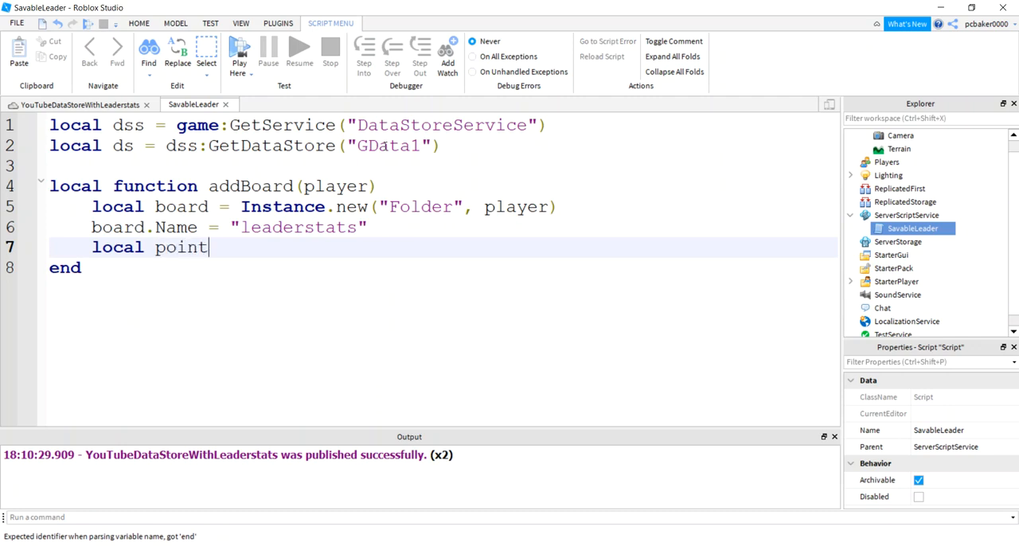
type("s = Instance.new(\"")
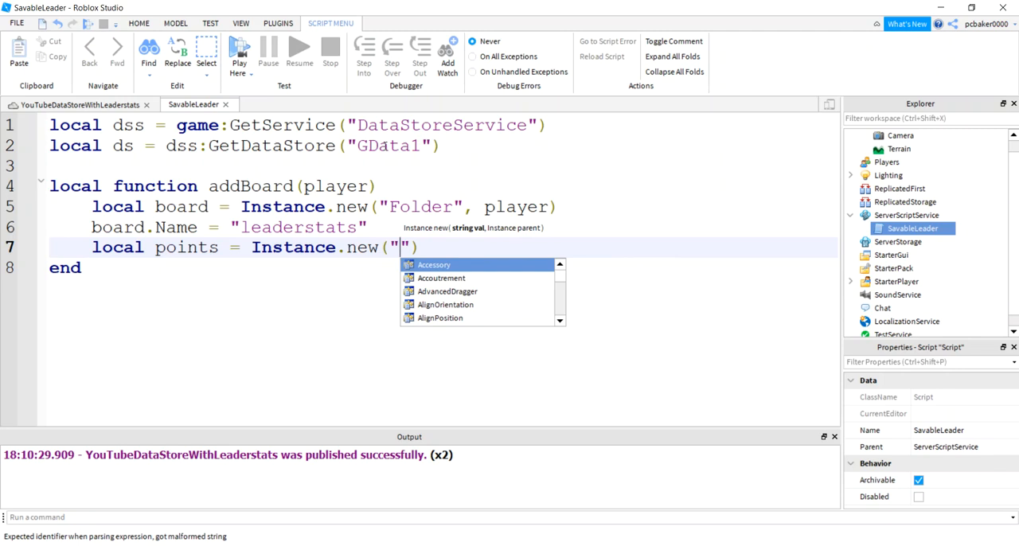
type("IntValue\", pl")
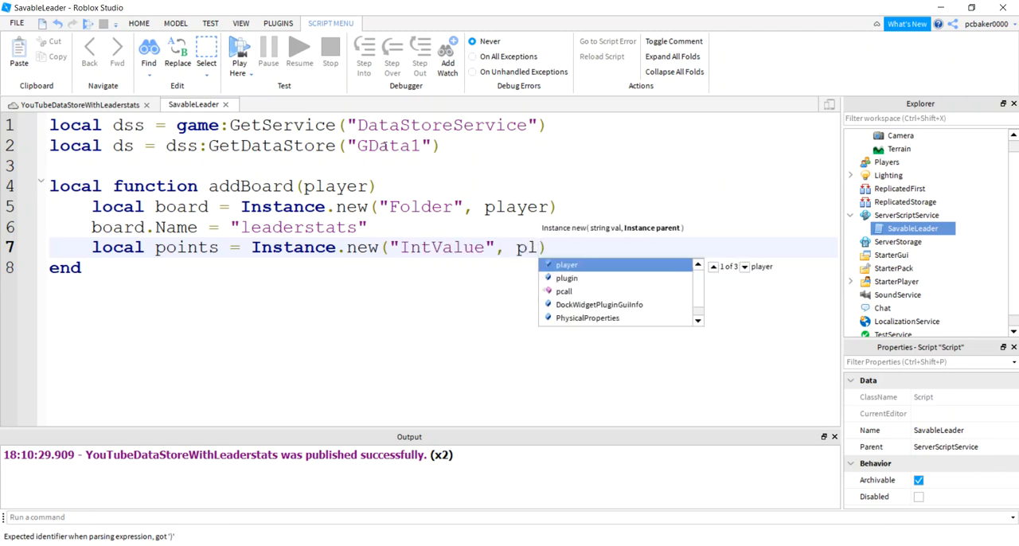
type("board)")
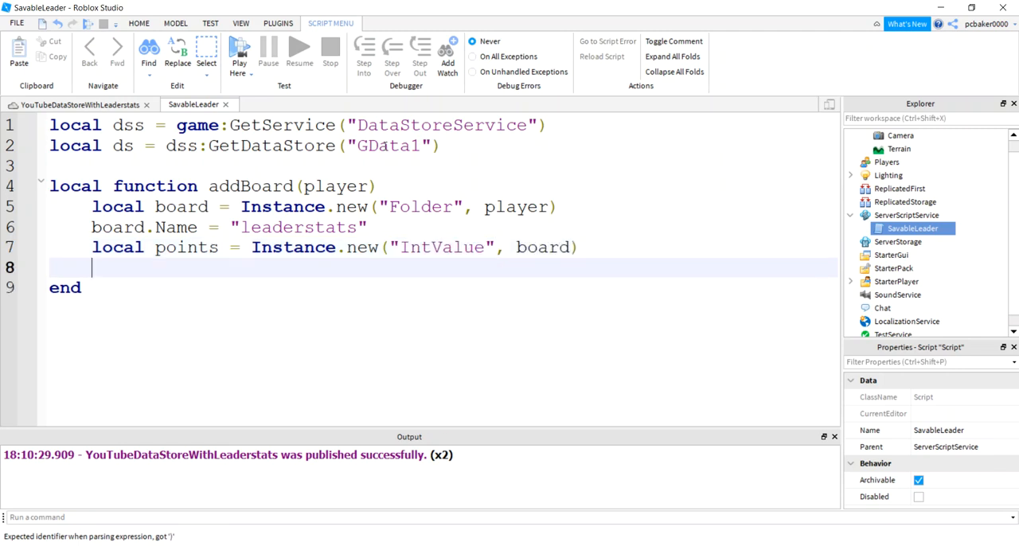
type("points.")
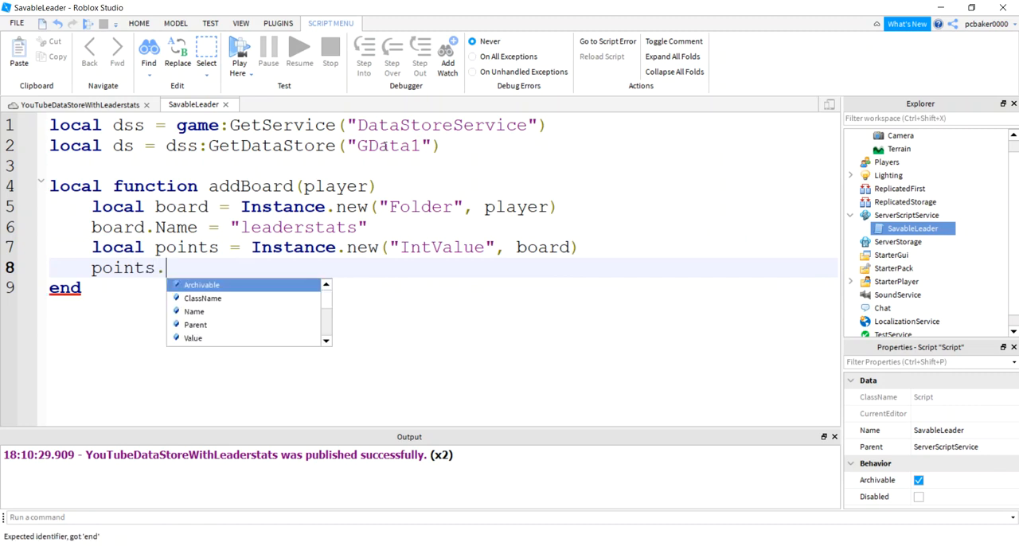
type("Name =\"\"")
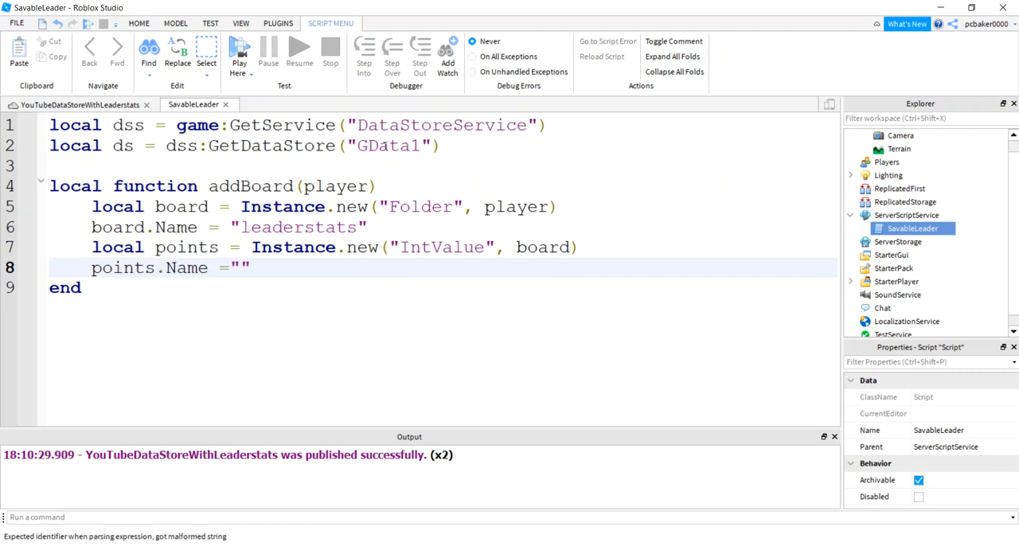
type("Piont")
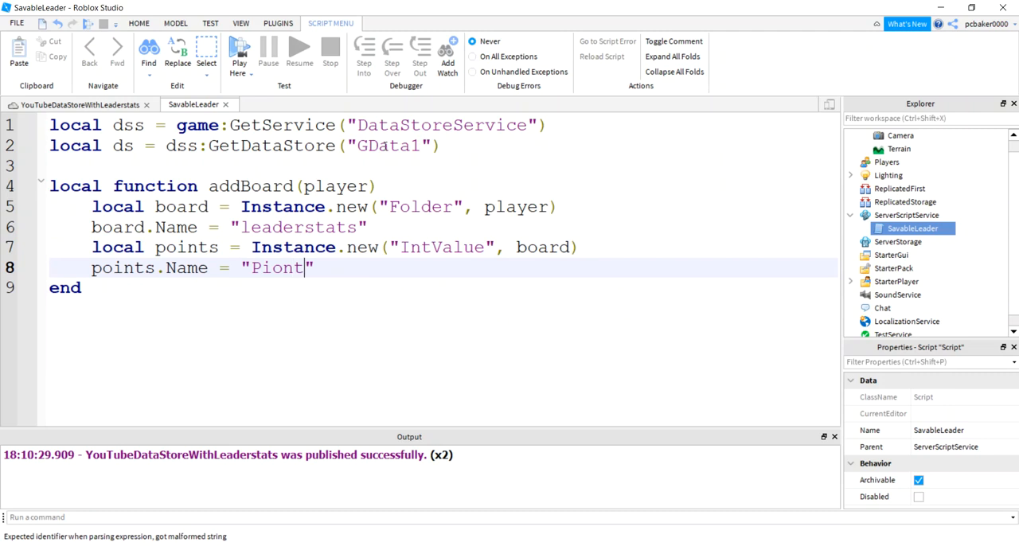
type("Point")
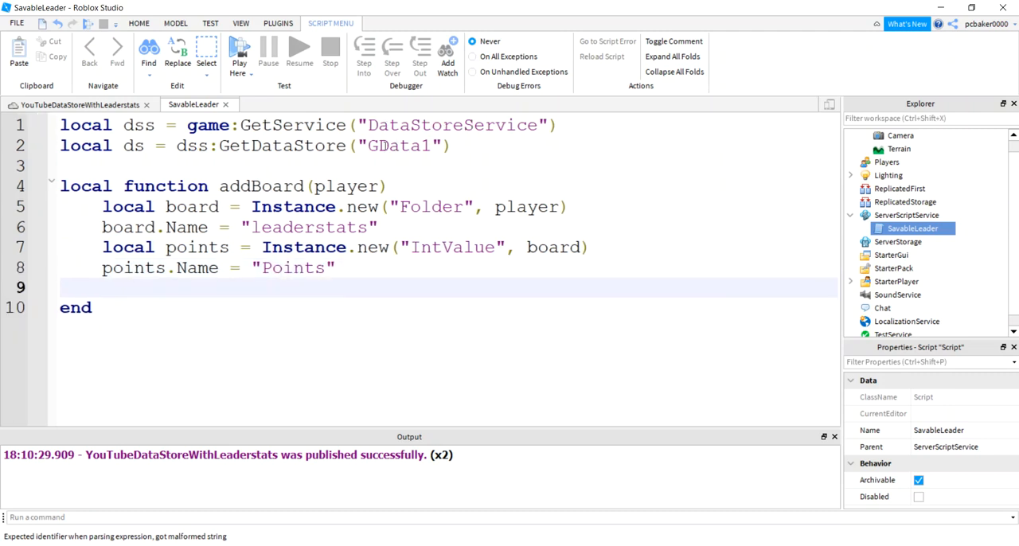
type("local level = Instance.new(\"I\")")
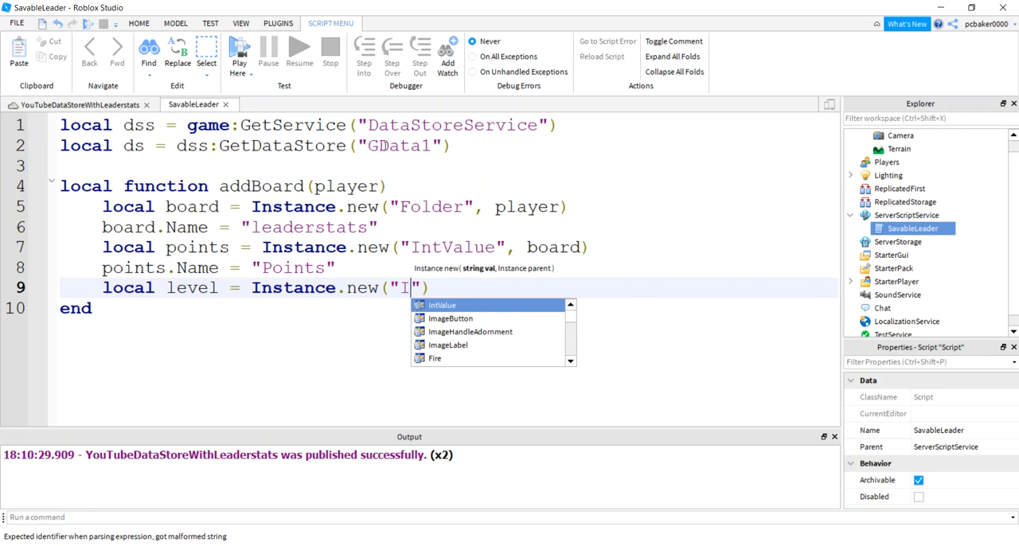
type("ntValue\", board")
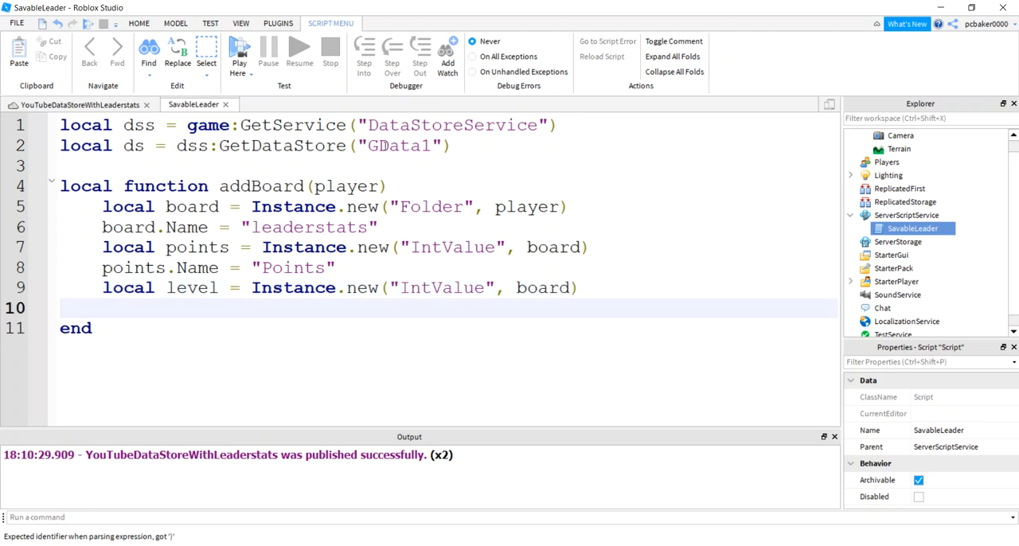
type("level.Nma")
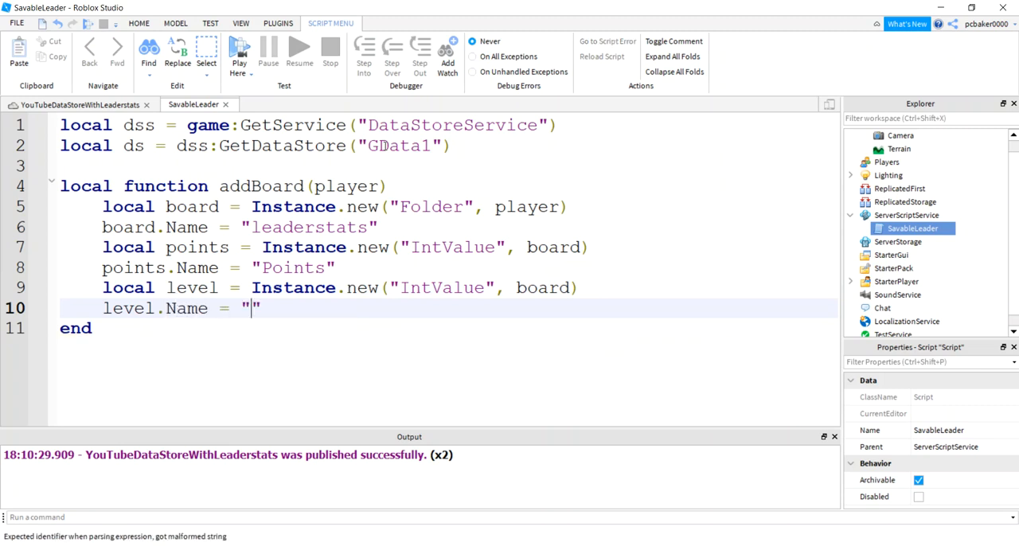
type("Level")
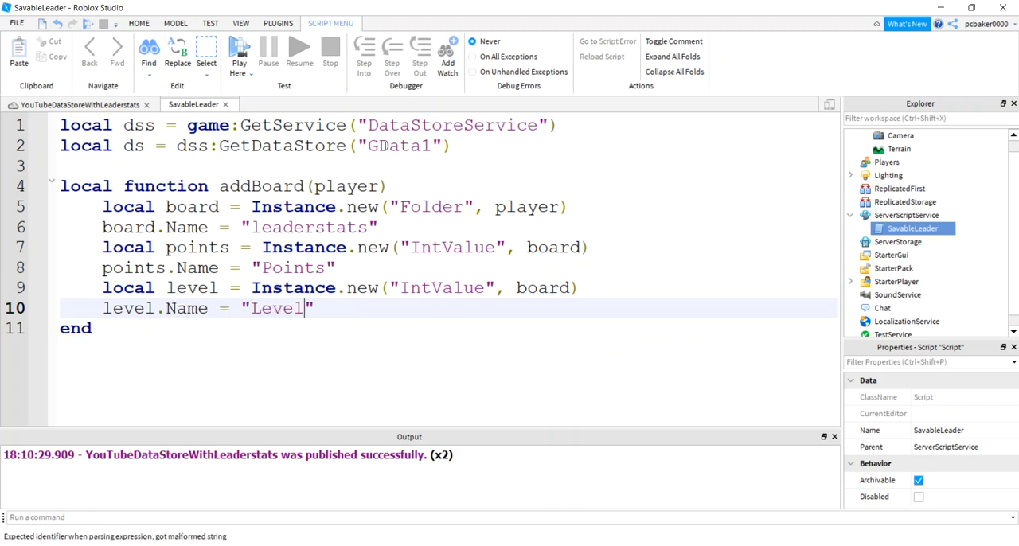
- Add empty saveData(player) and saveLoop(player) functions below addBoard
left_click(93, 328)
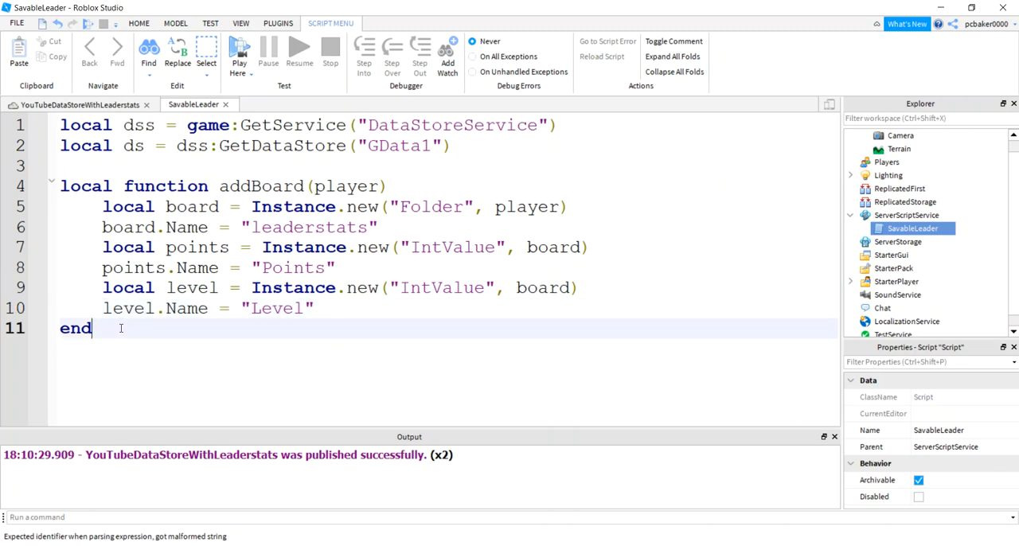
key("enter")
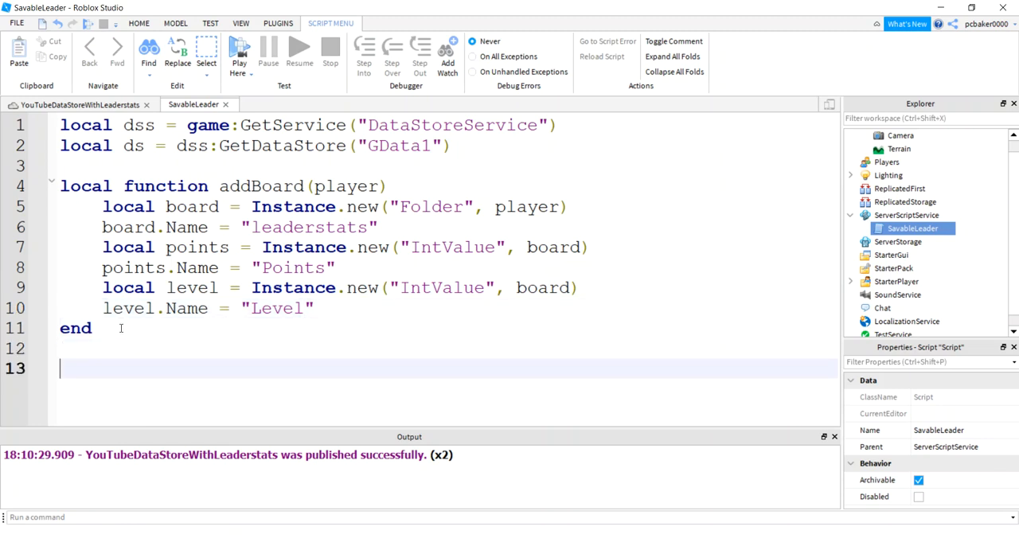
type("l")
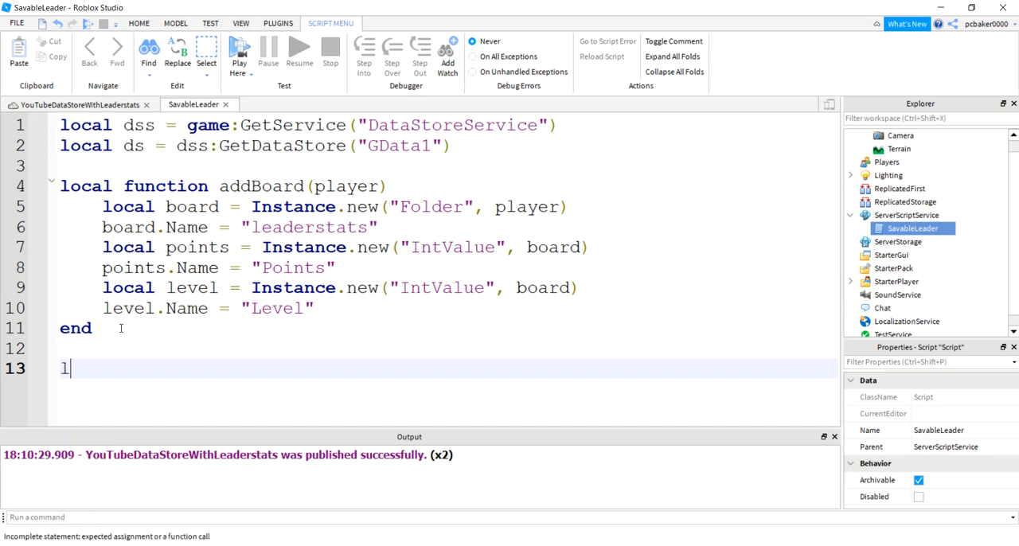
type("ocal fun")
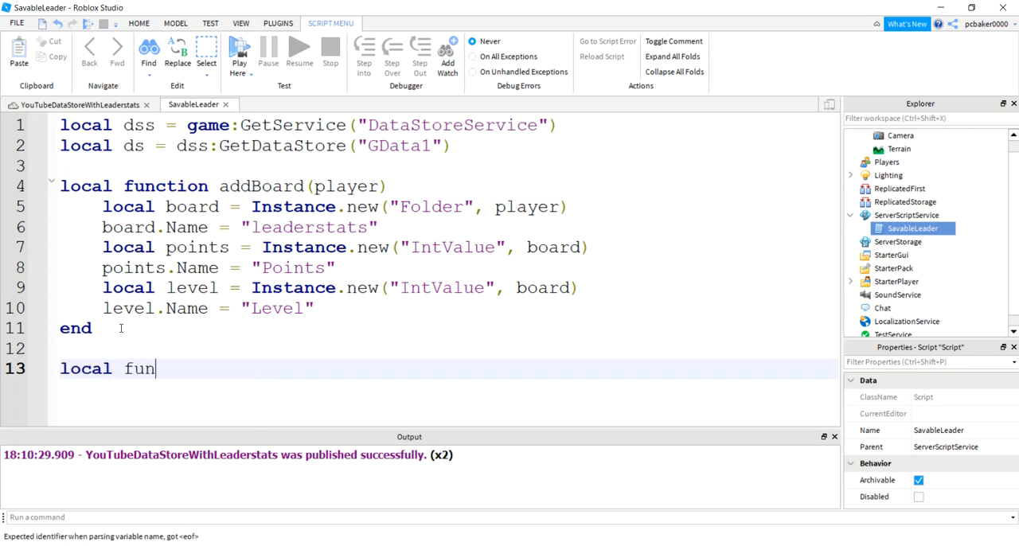
type("ction save")
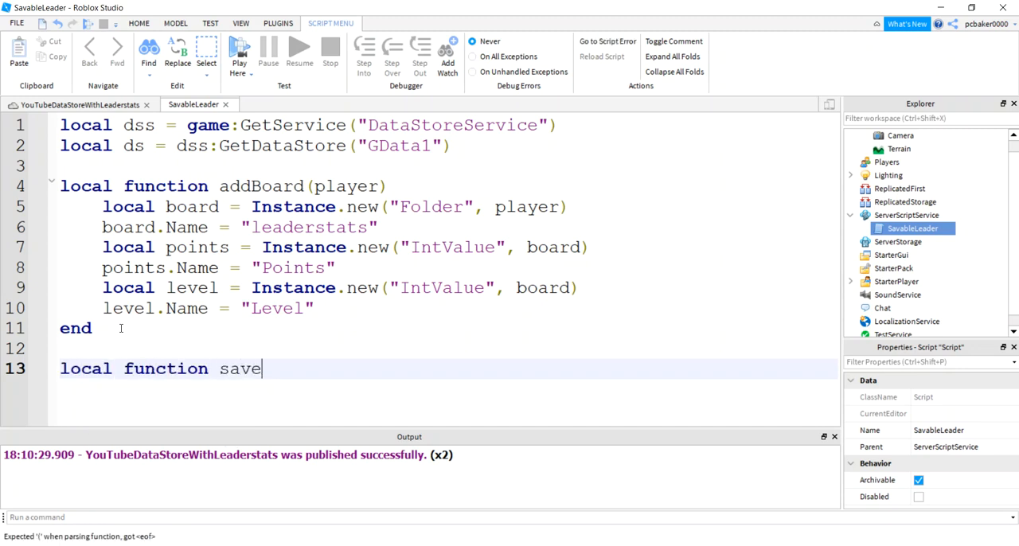
type("Data(player")
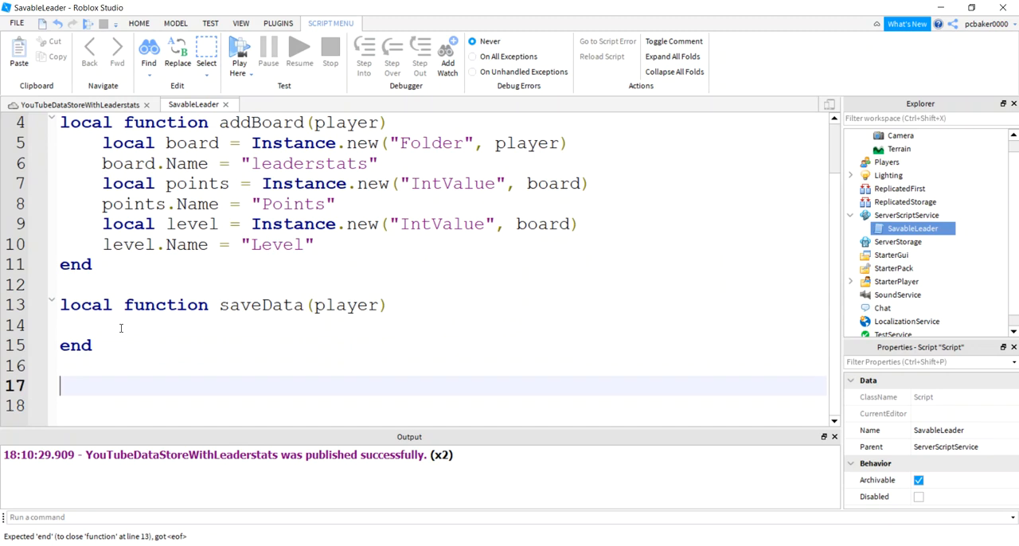
type("local funct")
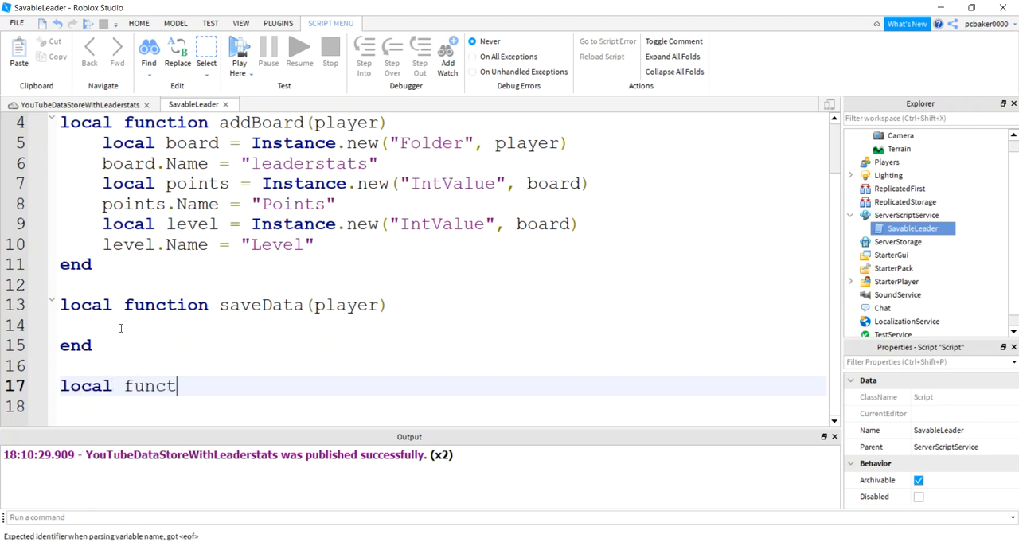
type("ion save")
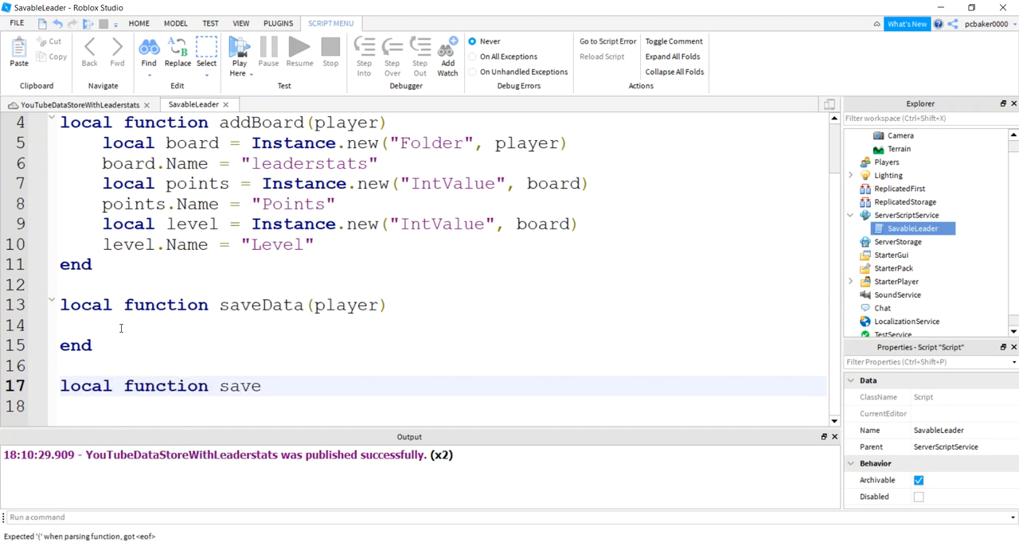
type("Loop")
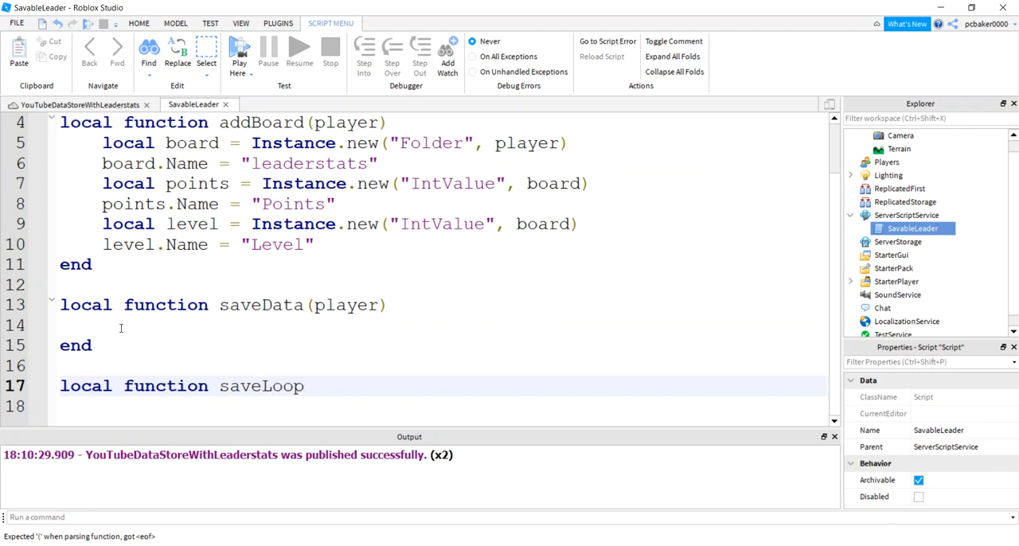
type("(player)")
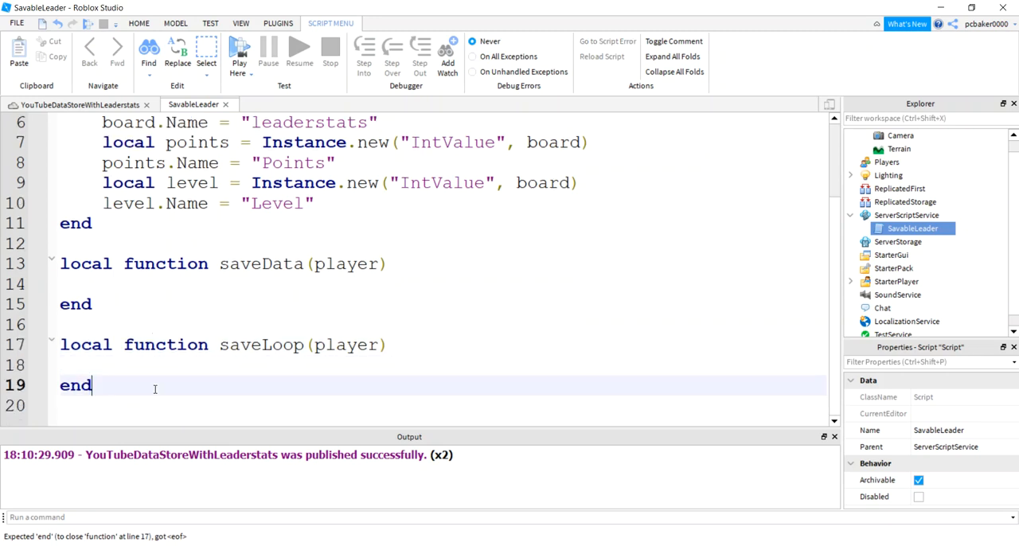
- Add an initPlayer(player) function that calls addBoard(player)
type("local function")
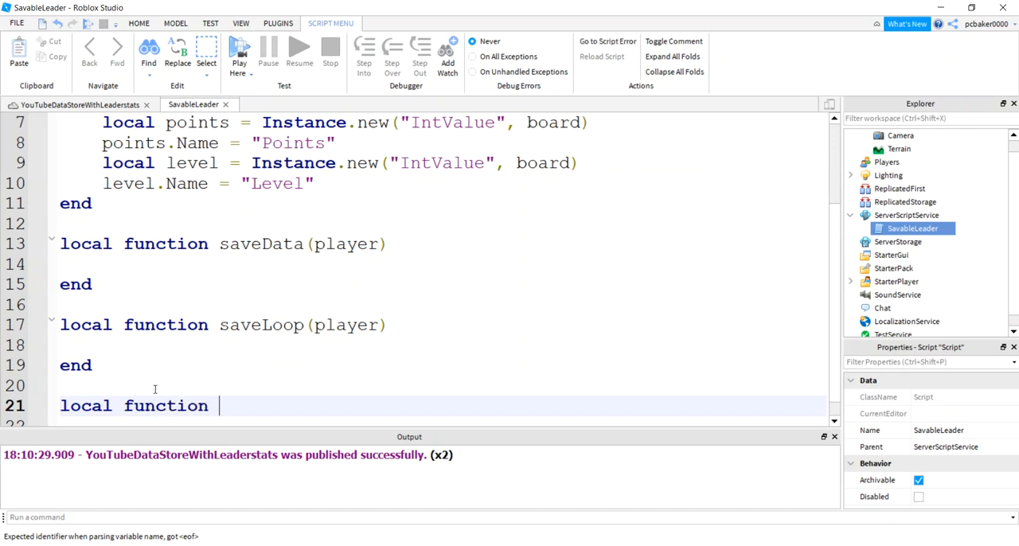
type("initPl")
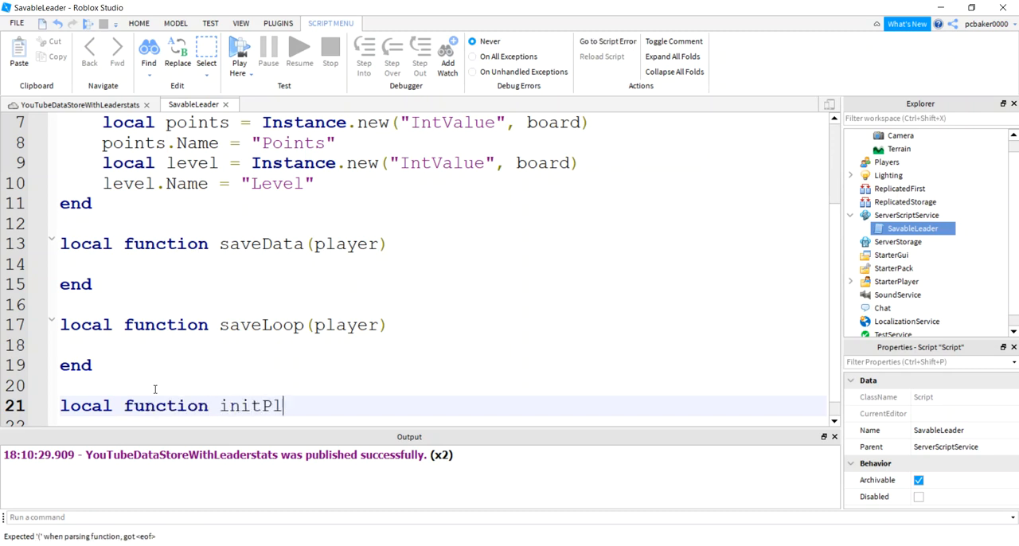
type("ayer()")
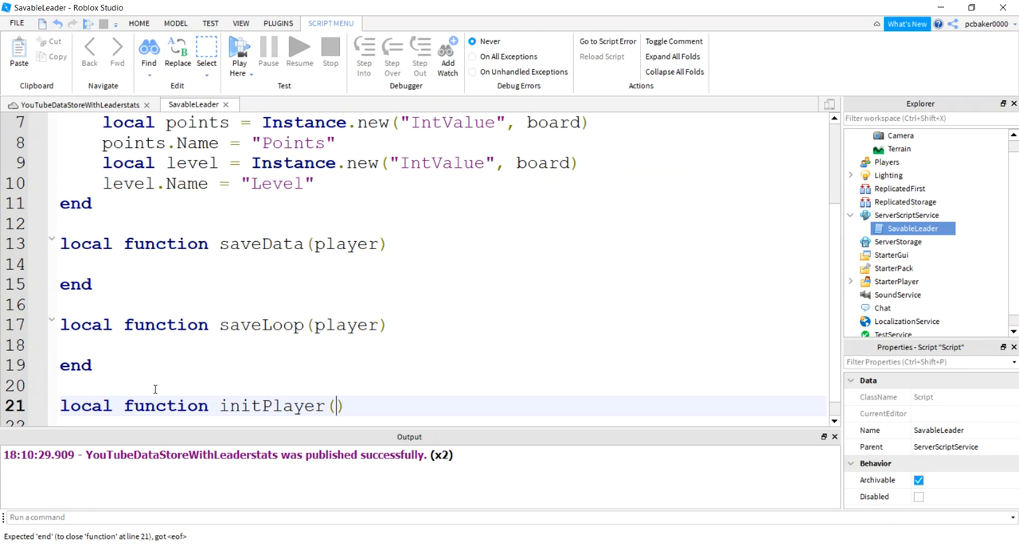
type("player")
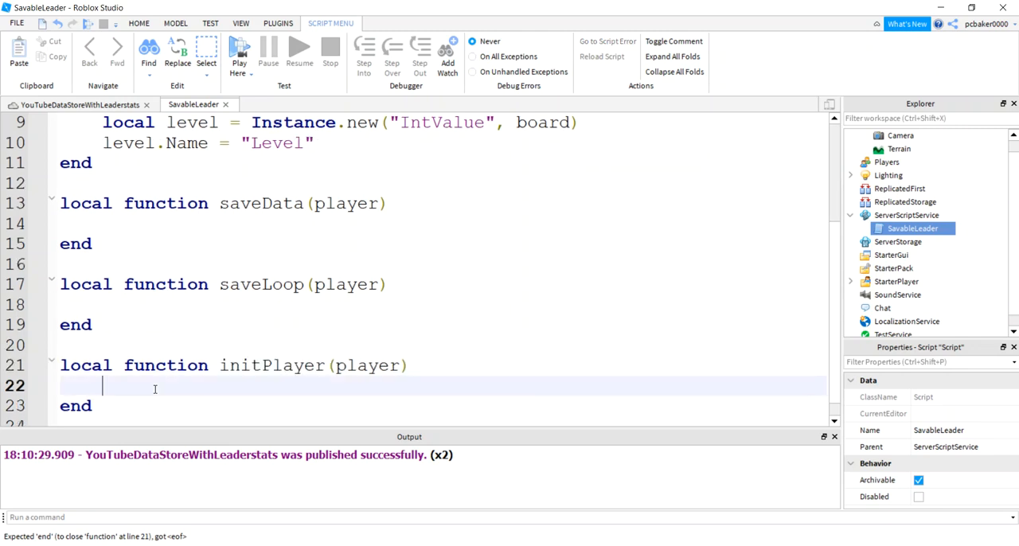
type("addBoard()")
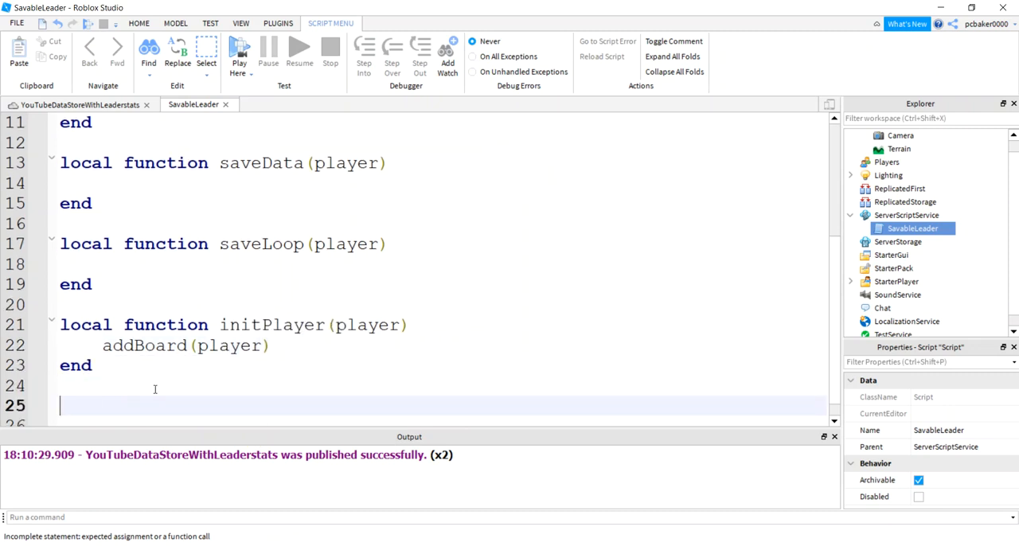
- Connect game.Players.PlayerAdded to initPlayer
type("game.Pl")
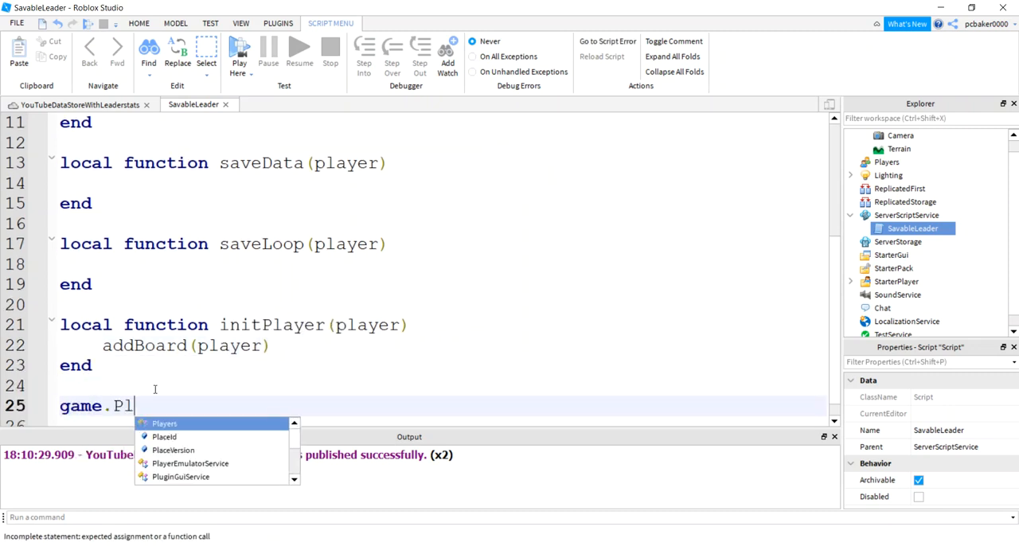
type("ayers.P")
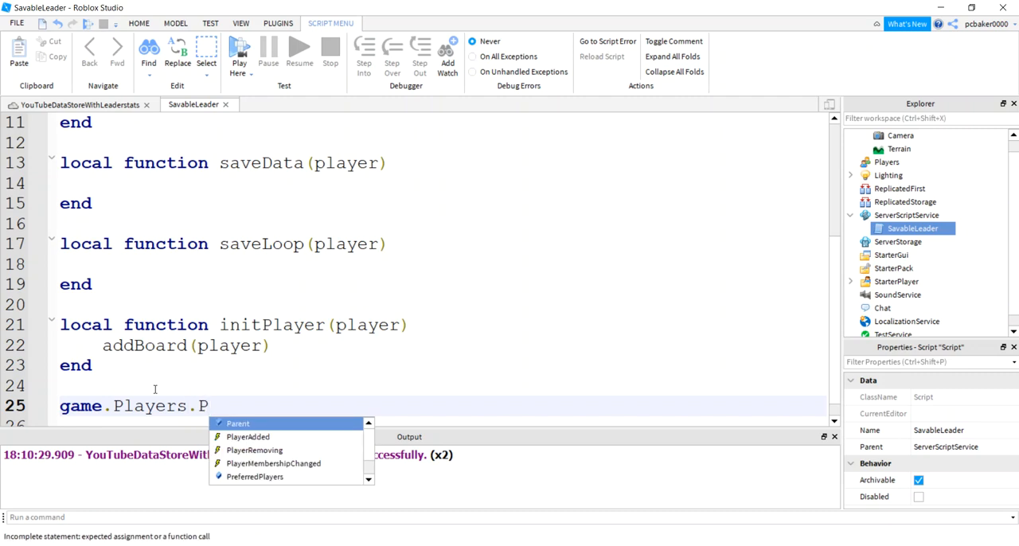
type("layerAdded:")
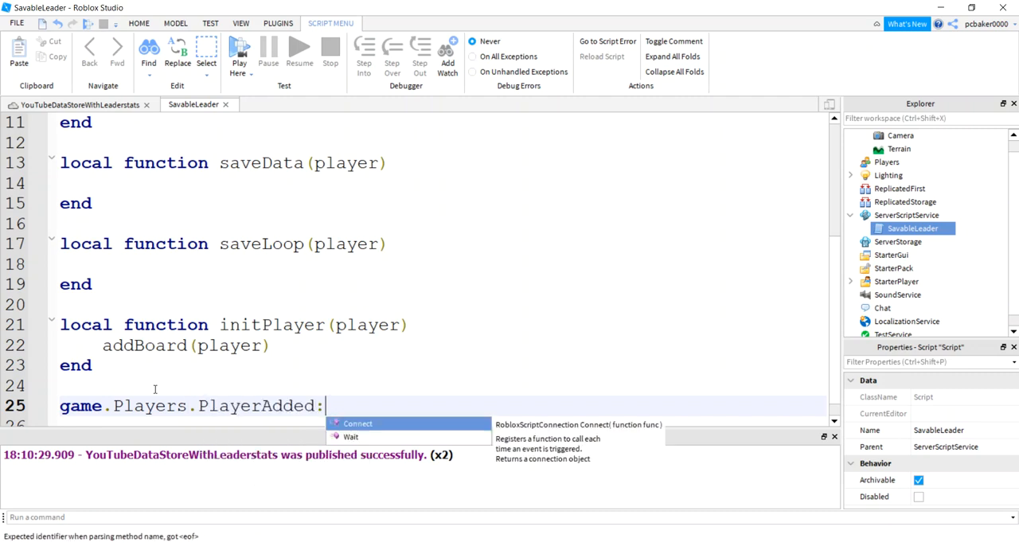
type("Connect(")
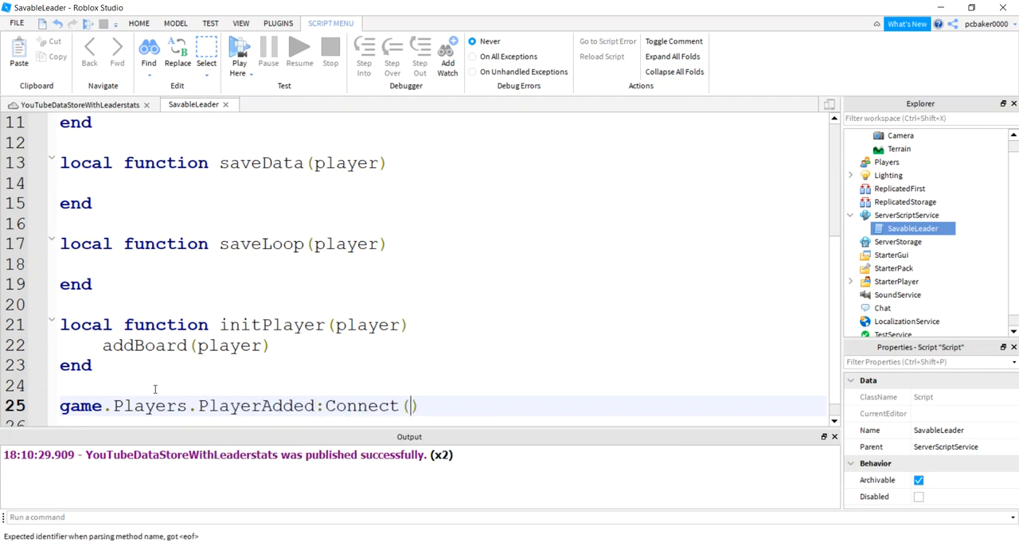
type("ini")
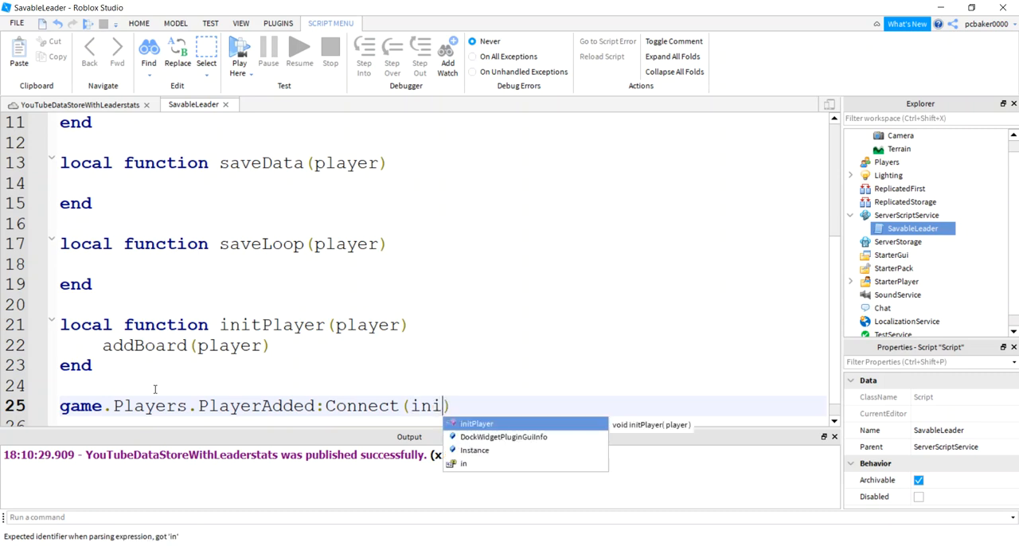
key("Tab")
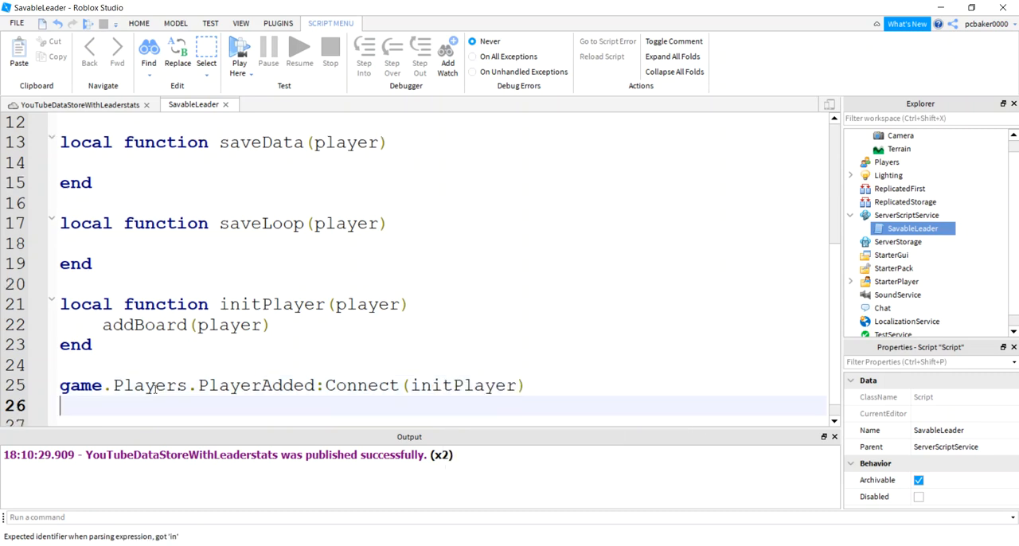
- Connect game.Players.PlayerRemoving to saveData
type("game.Pla")
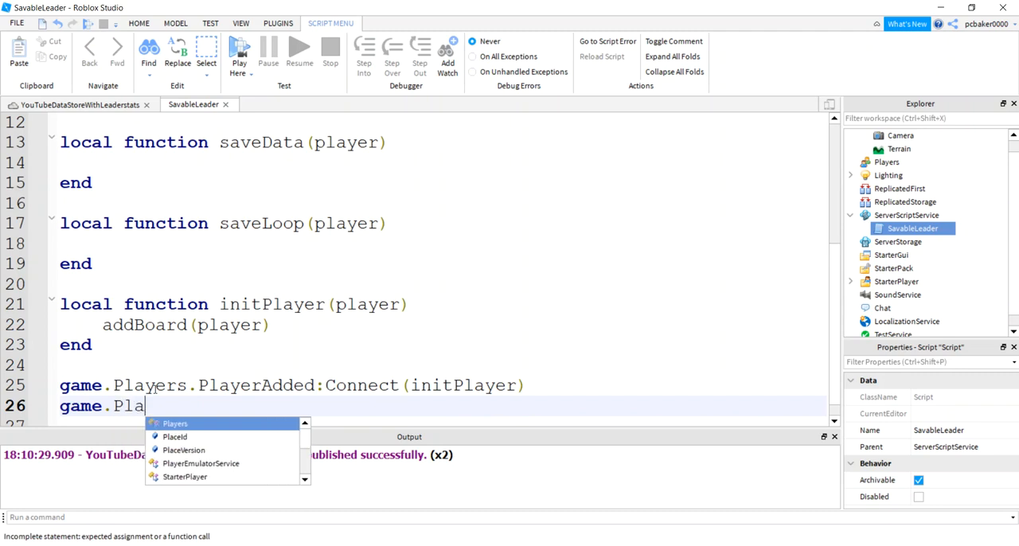
type("Players.")
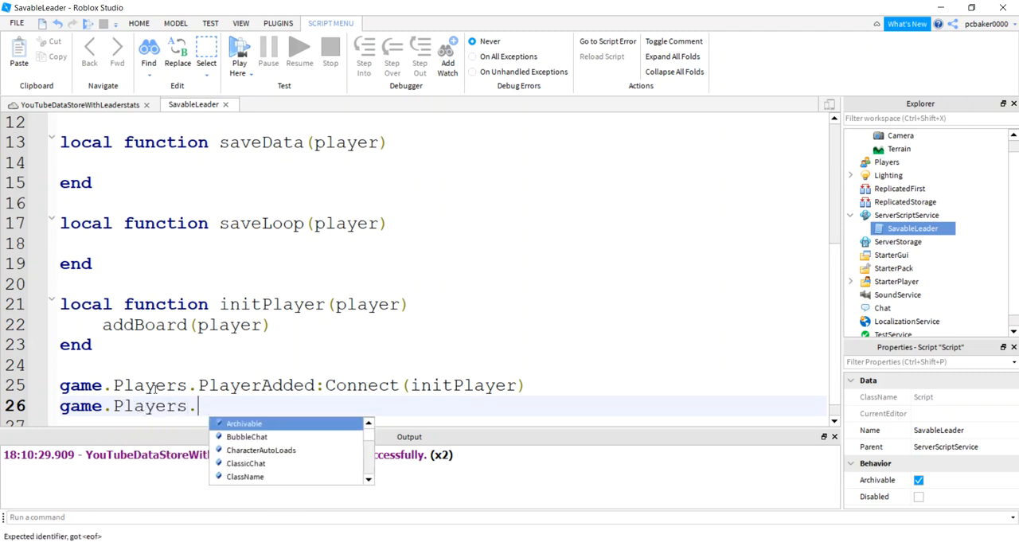
type("PlayerRemoving:Connect(")
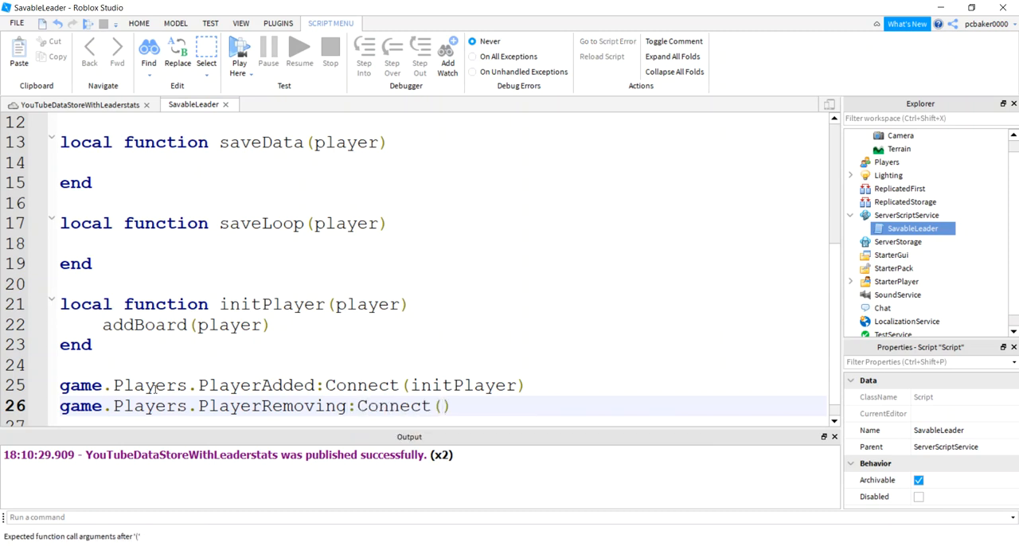
type("saveData")
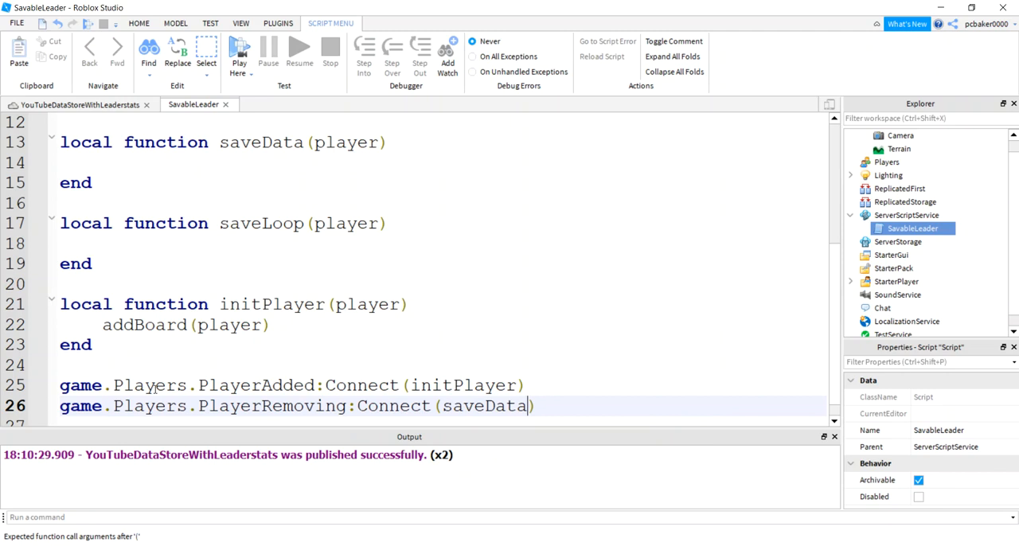
mouse_move(304, 329)
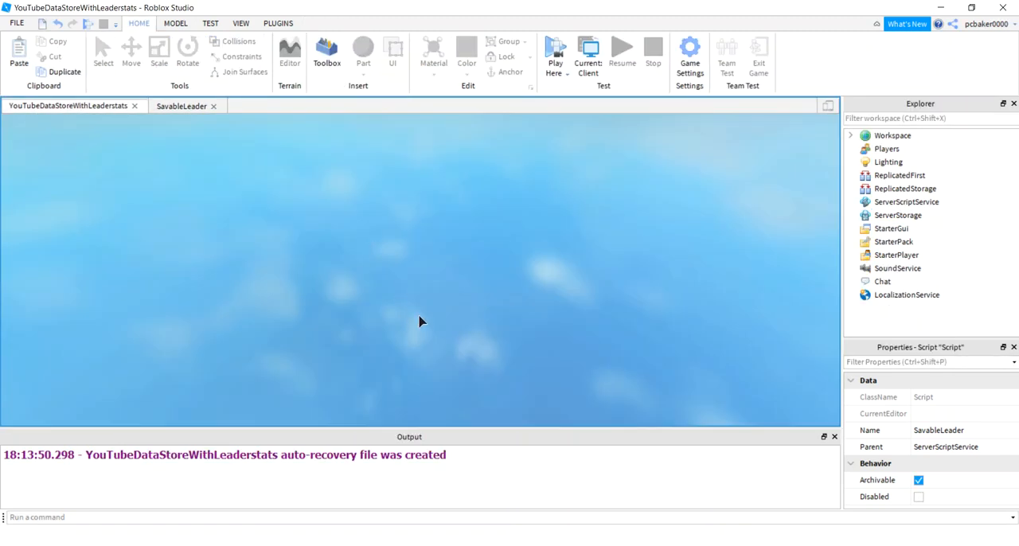
- Start a Play test to see the leaderboard showing Points 0 and Level 0
left_click(556, 52)
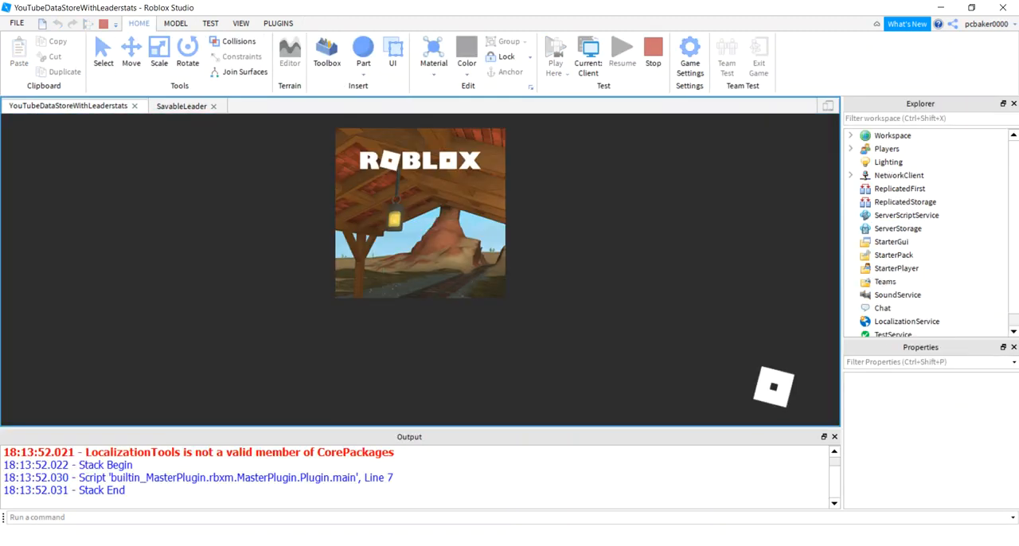
left_click(556, 53)
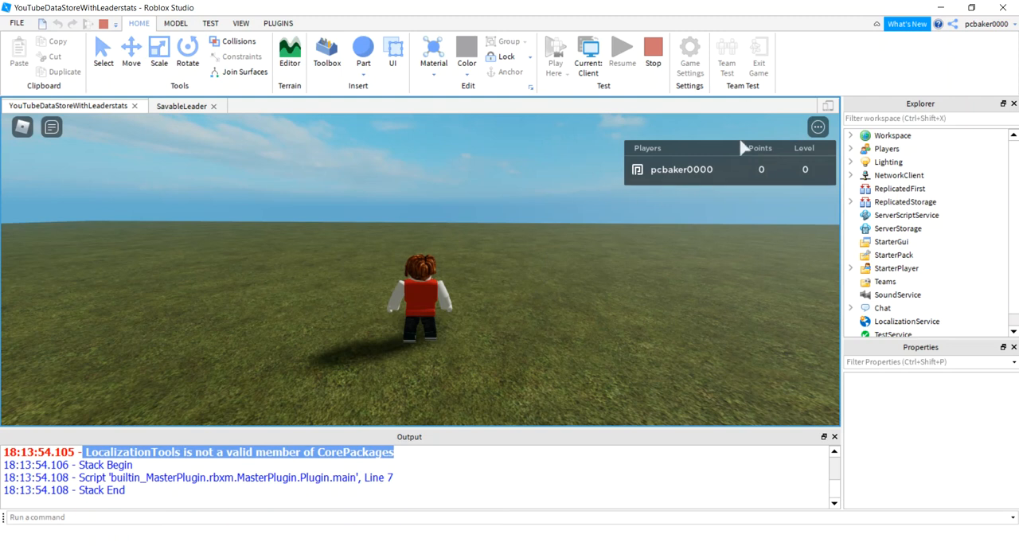
mouse_move(754, 117)
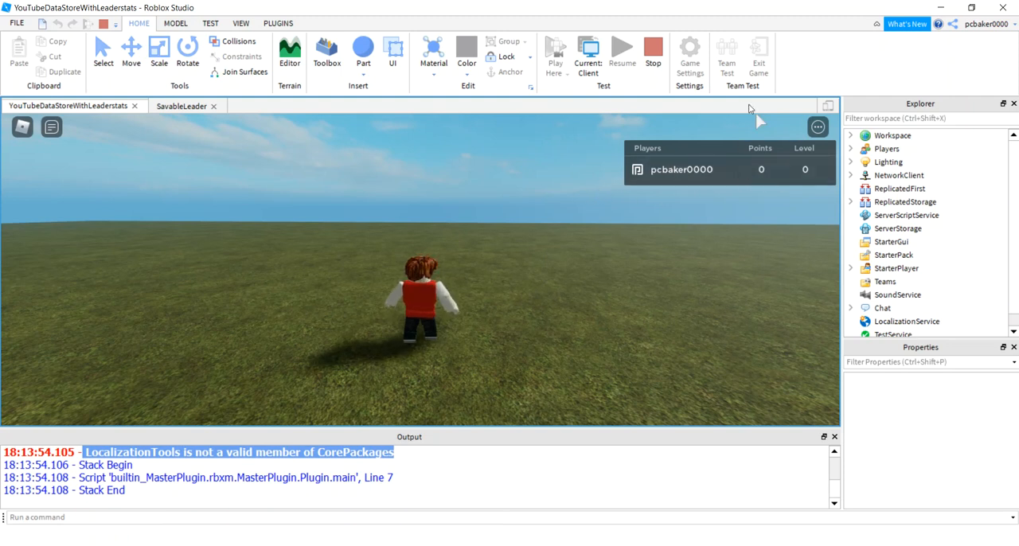
mouse_move(653, 51)
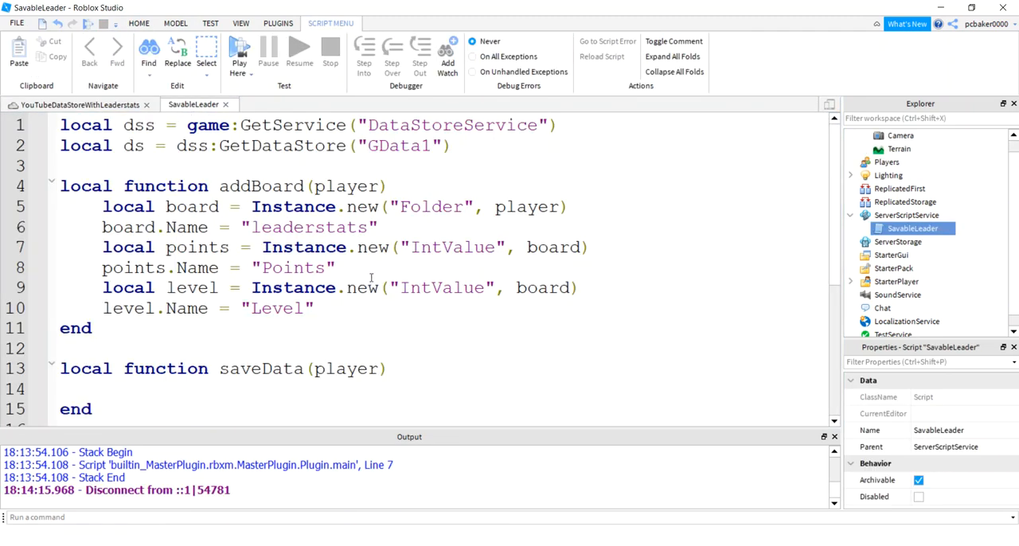
- In initPlayer, load data with a pcall around ds:GetAsync(player.UserId)
scroll("down", 3)
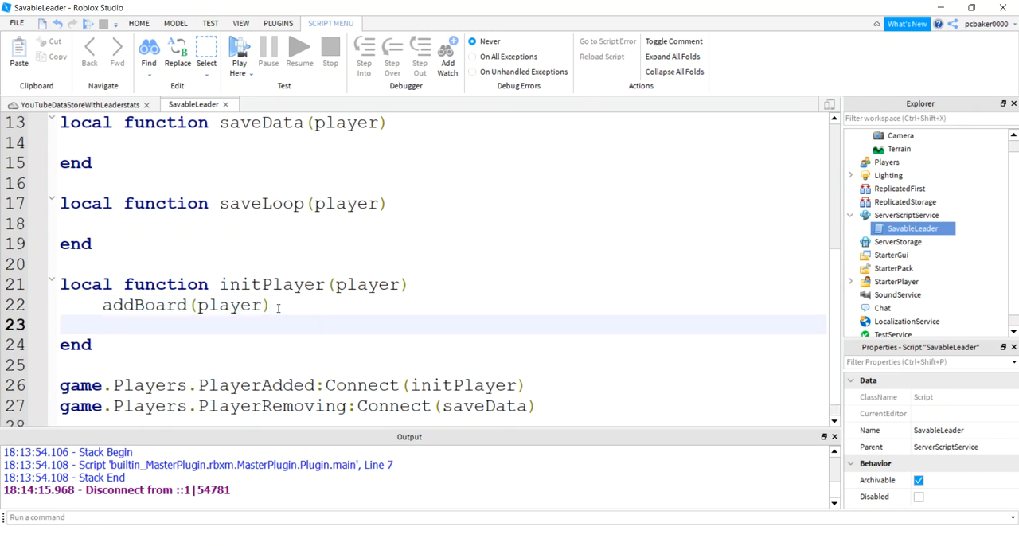
type("local data = {")
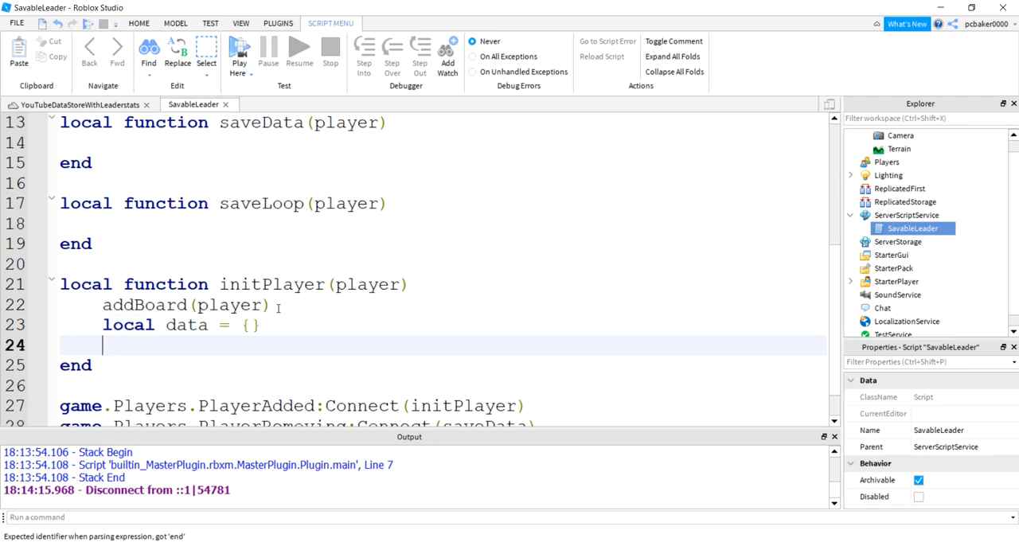
type("local succe")
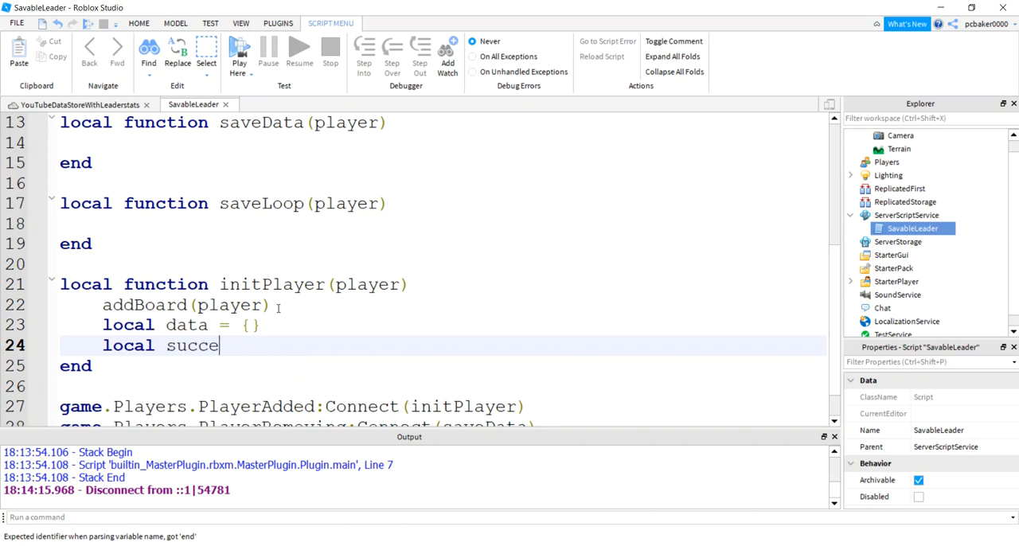
type("ss, msg =")
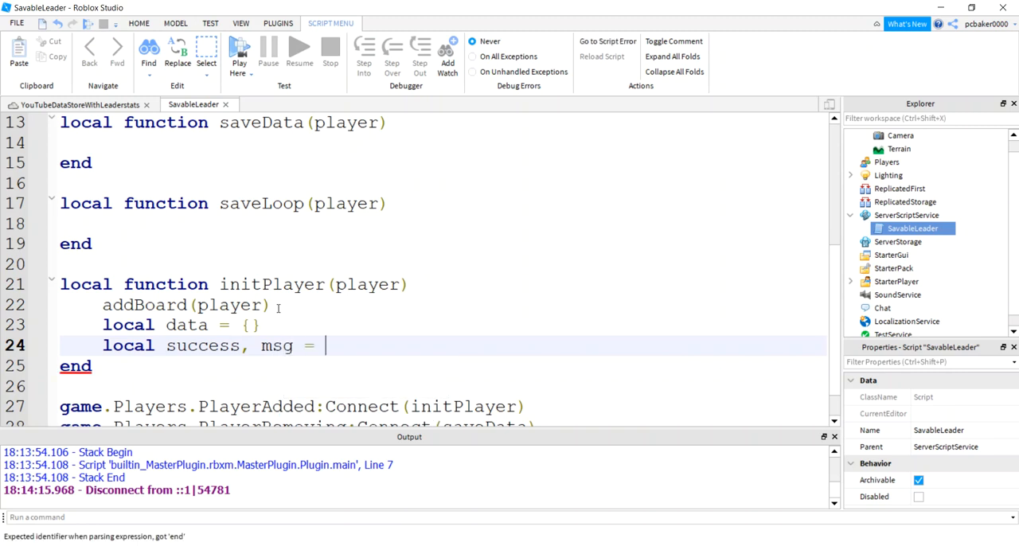
type("pcall(")
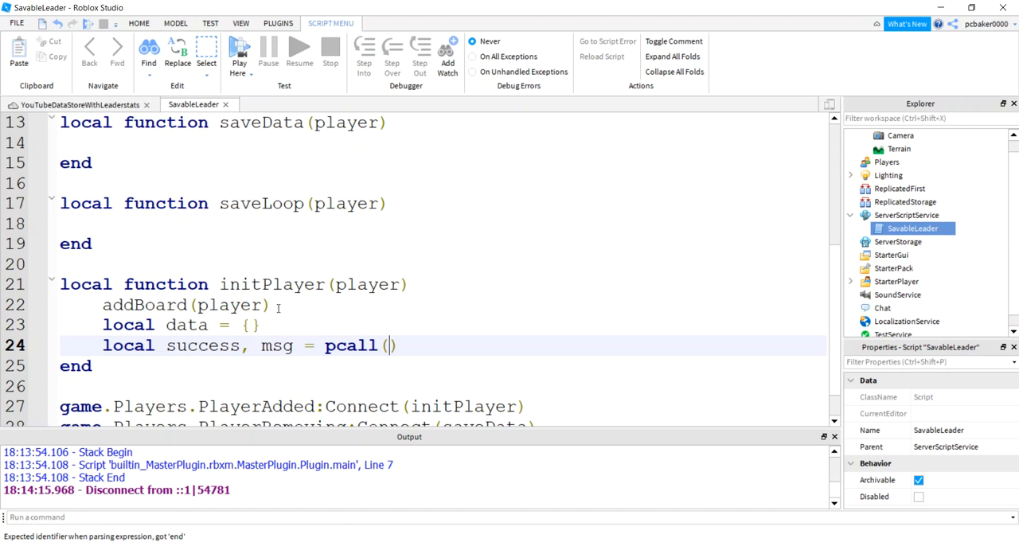
type("function()")
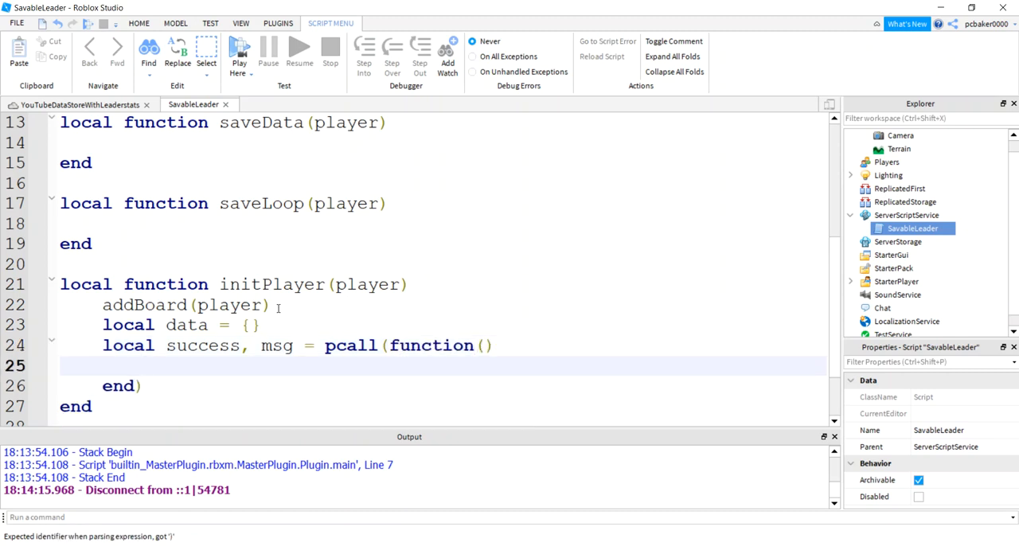
type("data =")
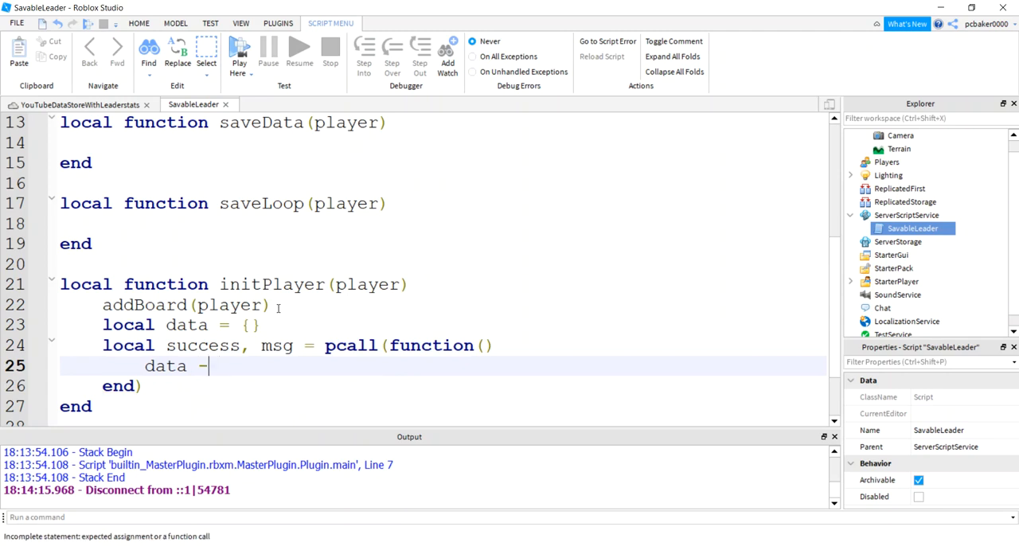
key("Backspace")
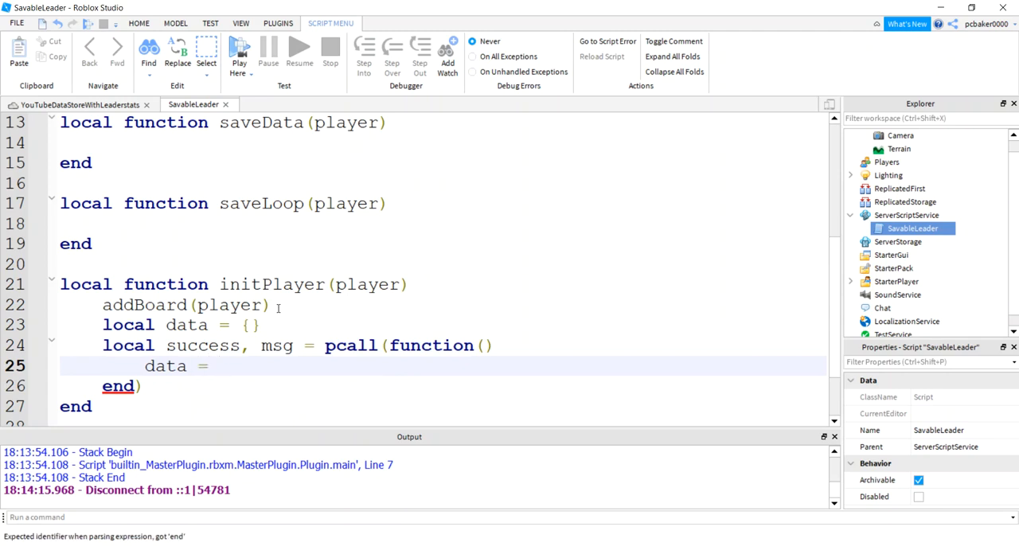
type("ds:GetA")
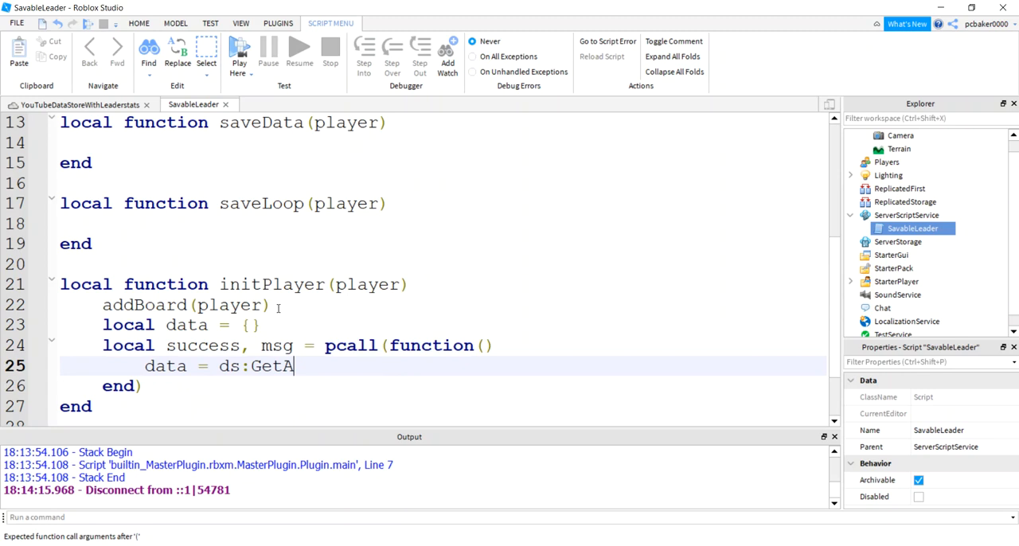
type("sync()")
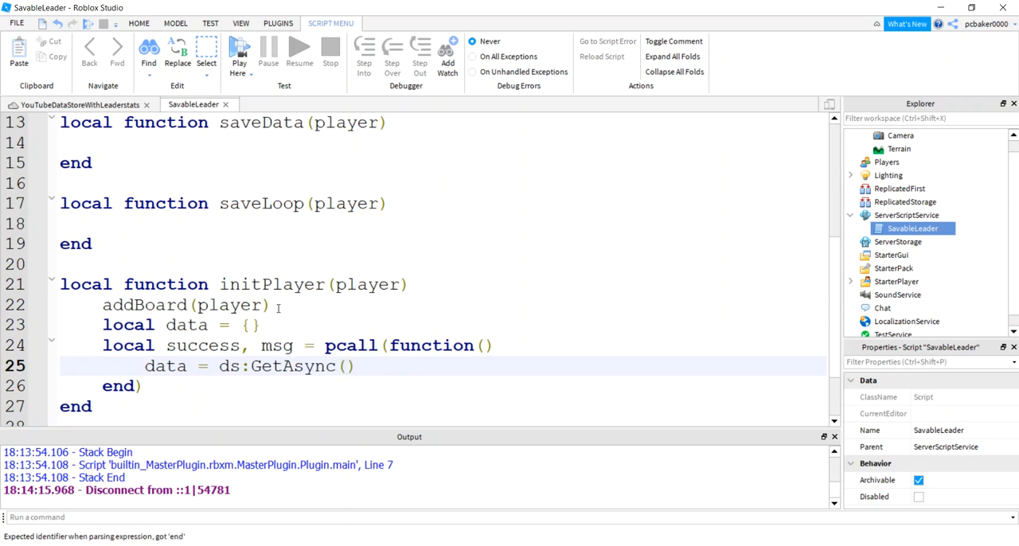
type("player.")
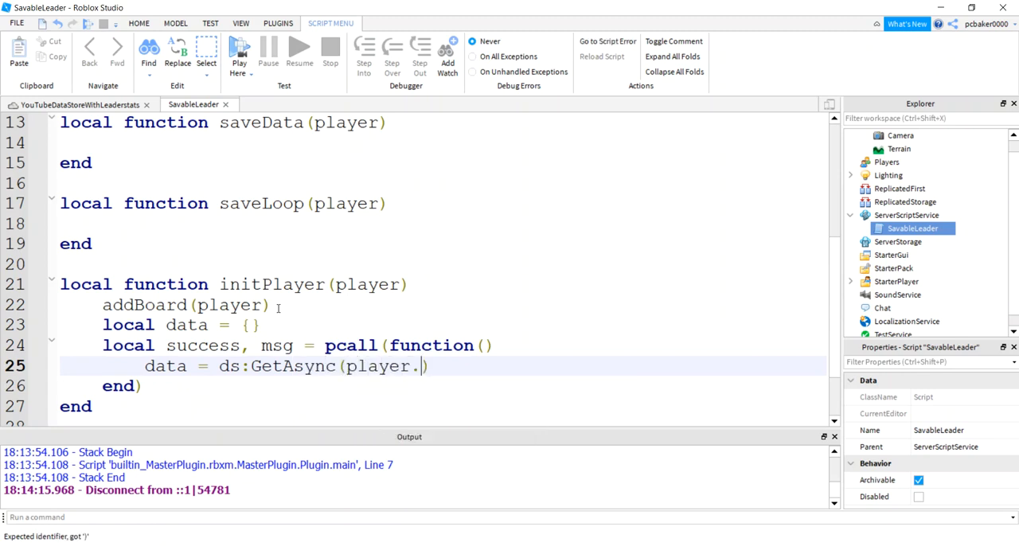
type("UserId")
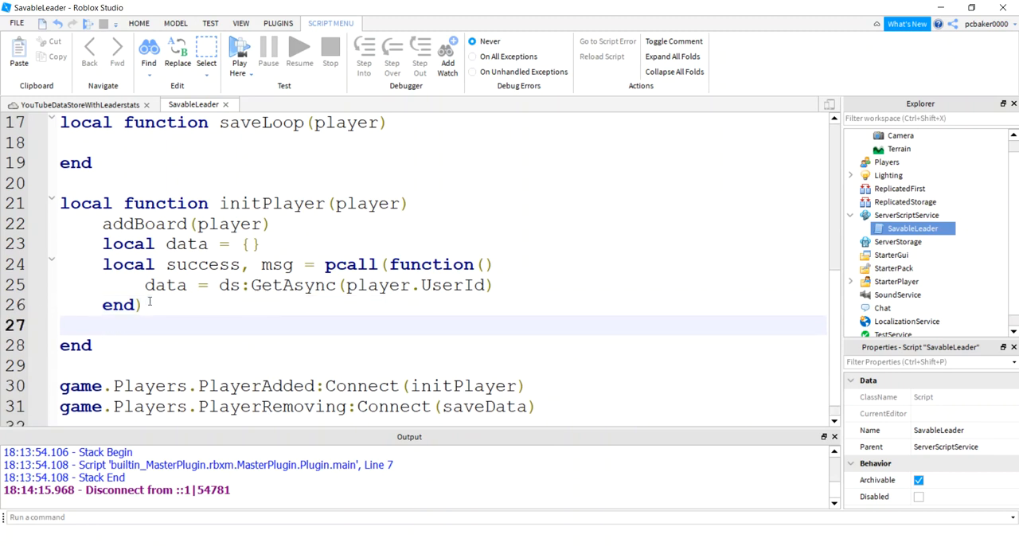
- Raise an "getting data" error when the load does not succeed
type("if not s")
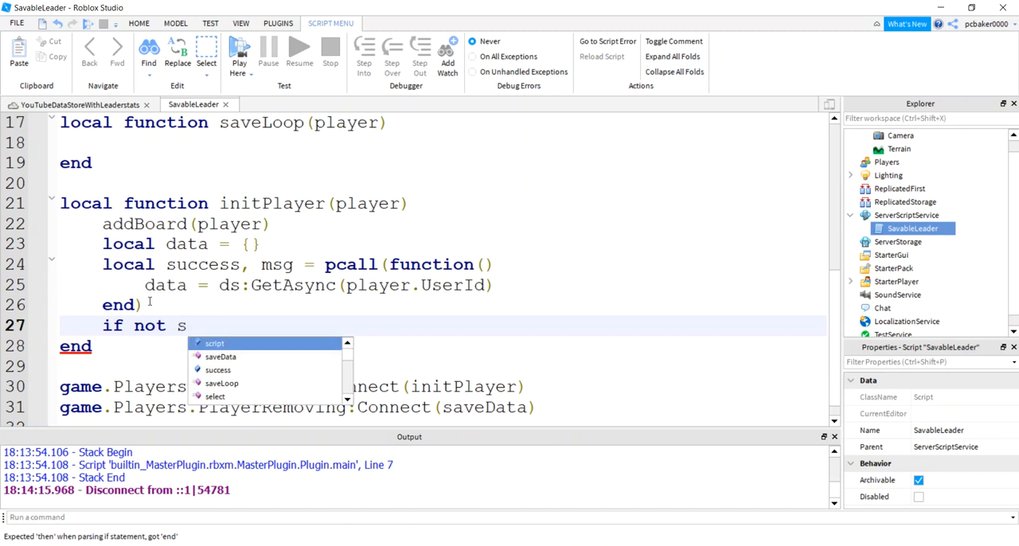
type("uccess then")
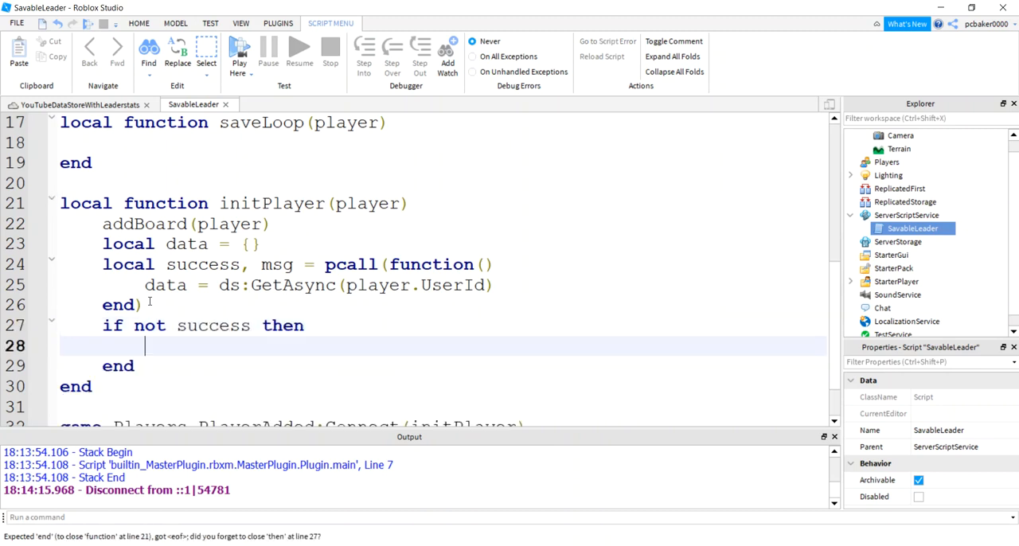
type("error(\"\")")
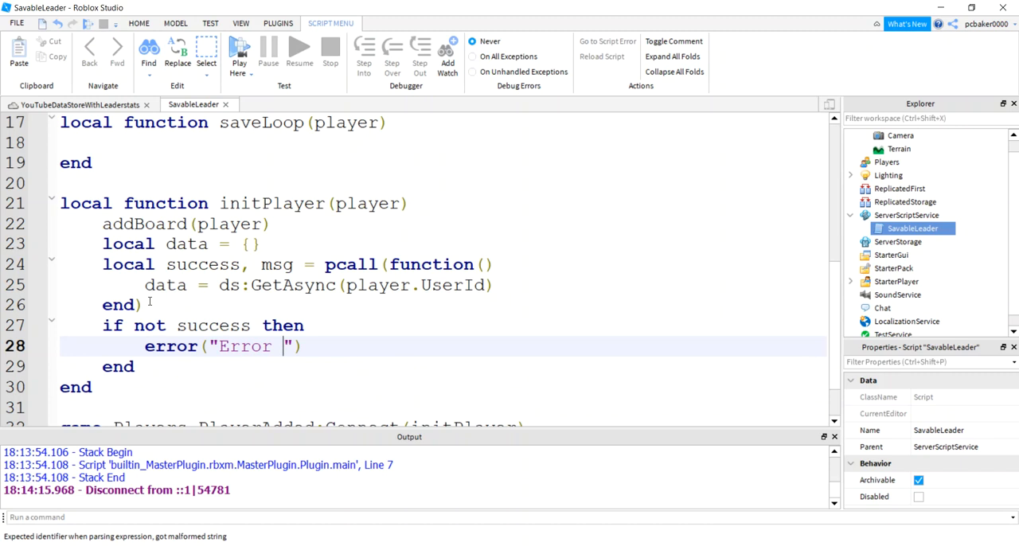
type("getting")
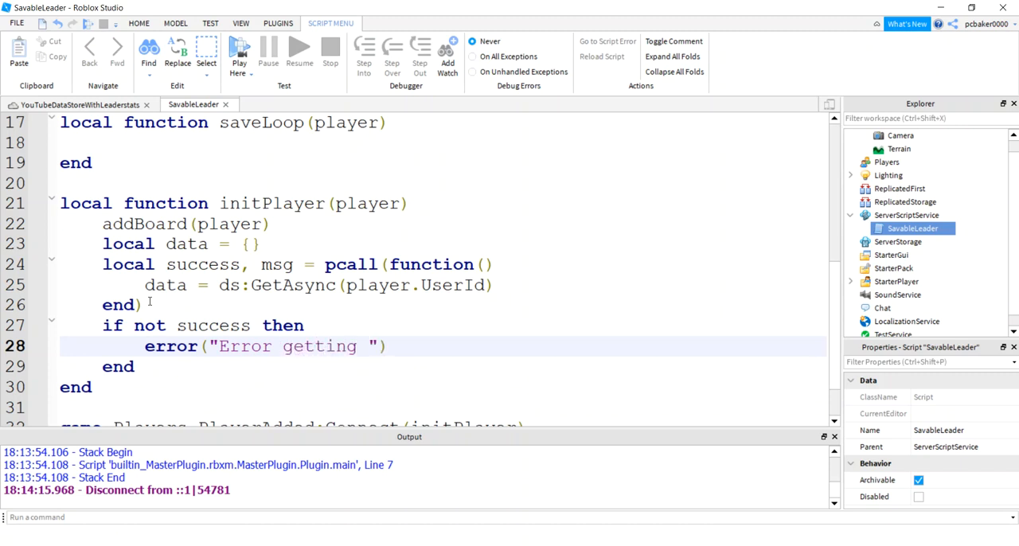
type("data")
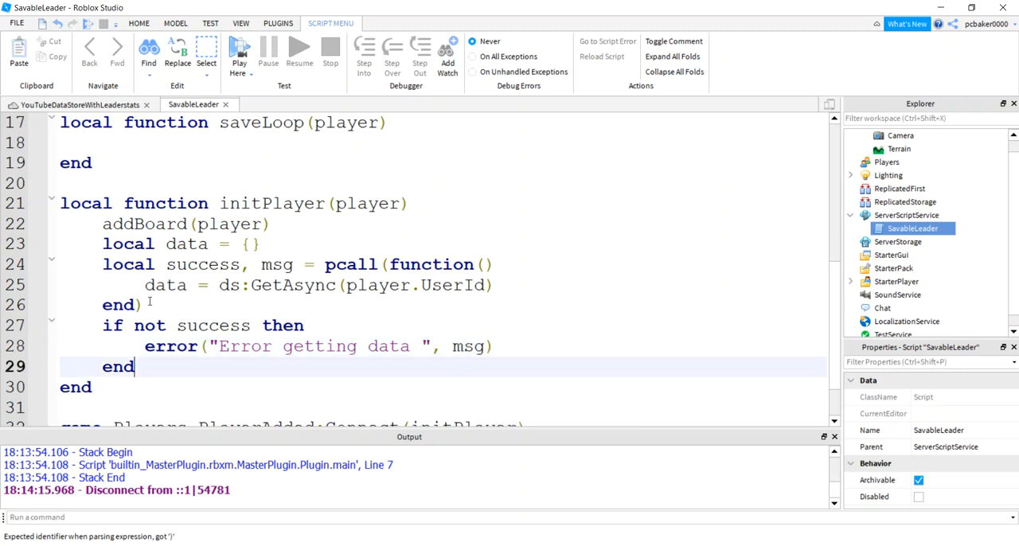
- If data exists, set leaderstats Points and Level values from data.Points and data.Level
type("if data then")
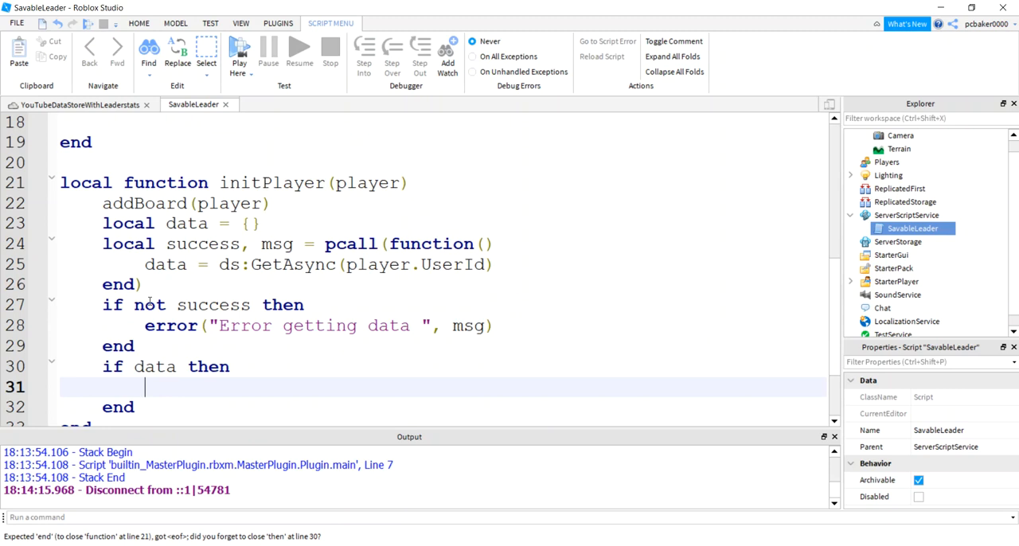
type("player.lead")
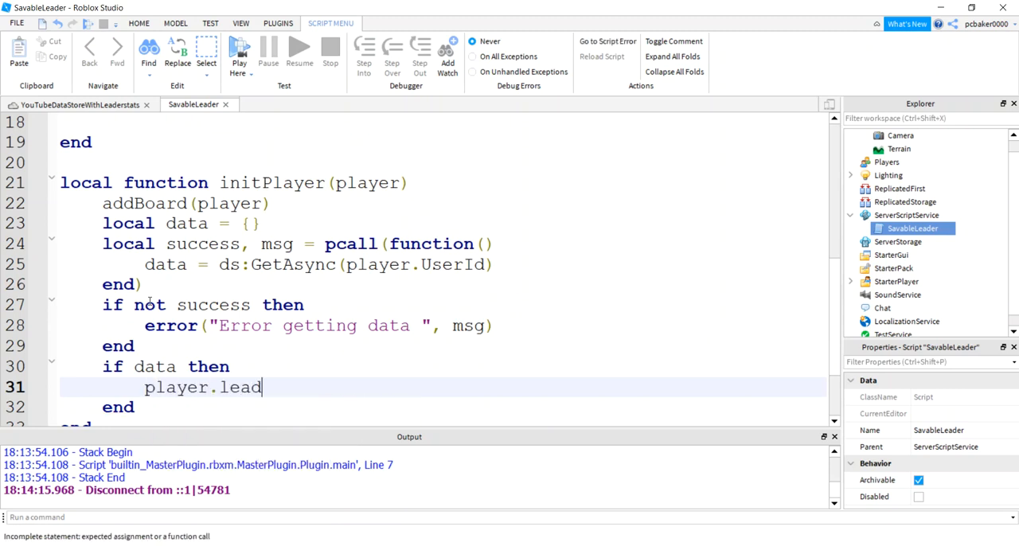
type("erstats.P")
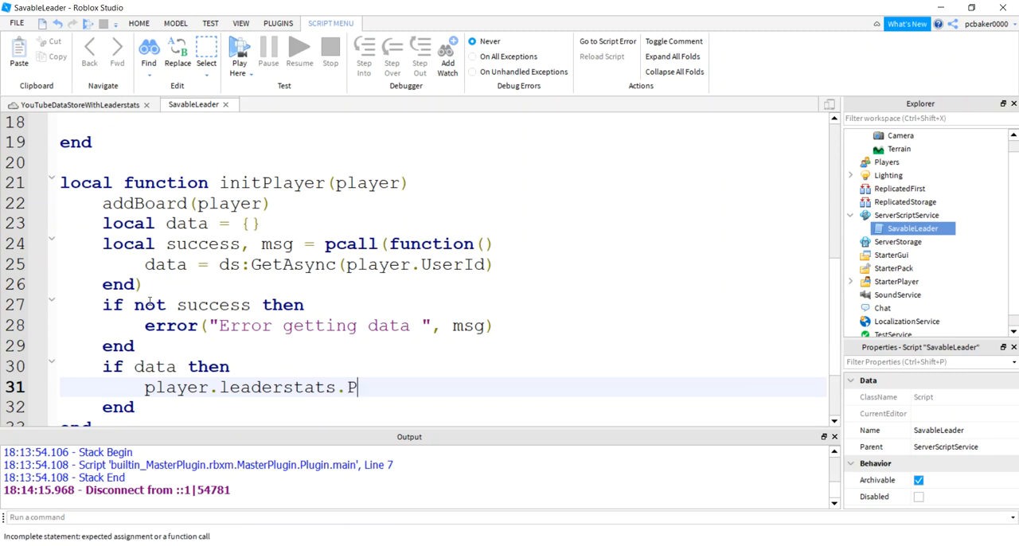
type("oints.Value = data.")
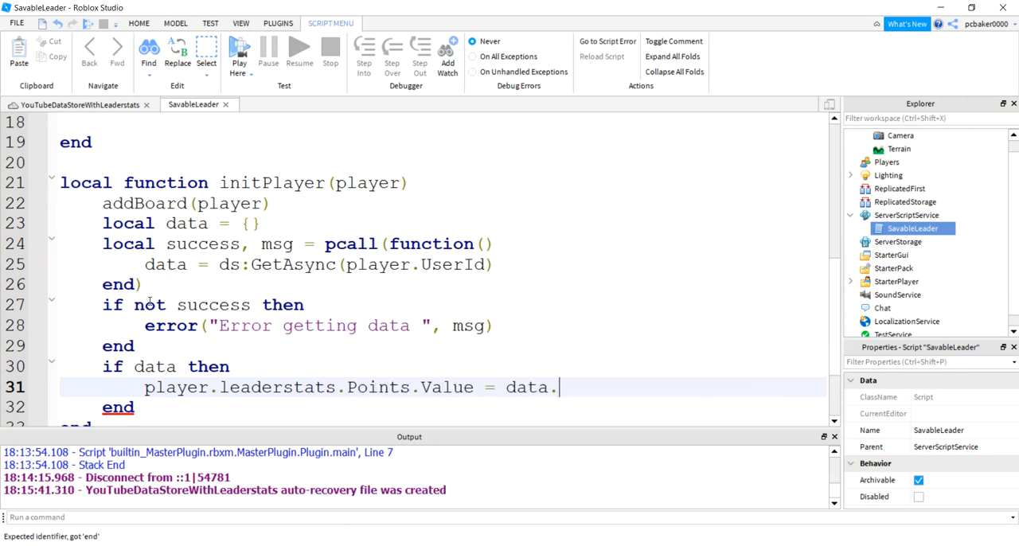
type("Points")
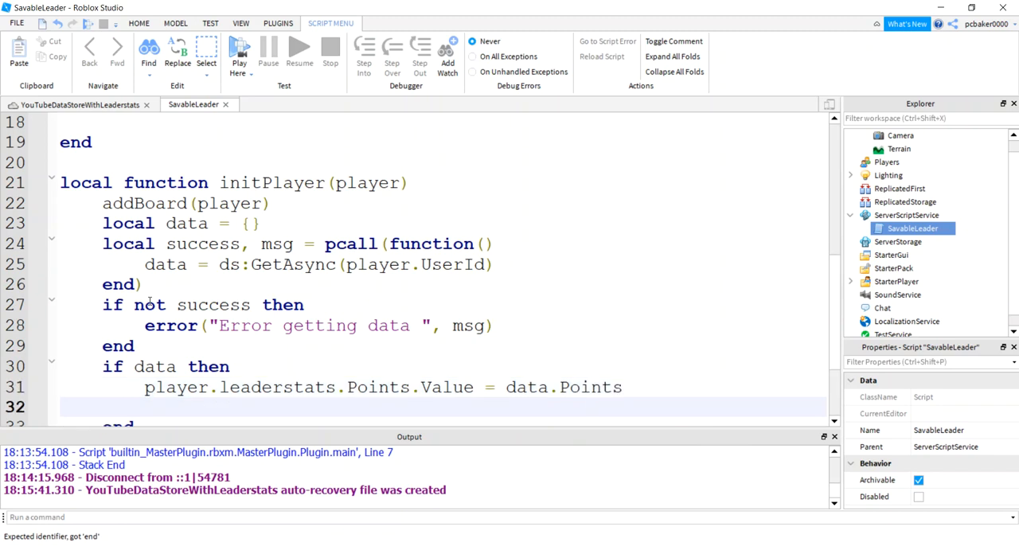
type("player.led")
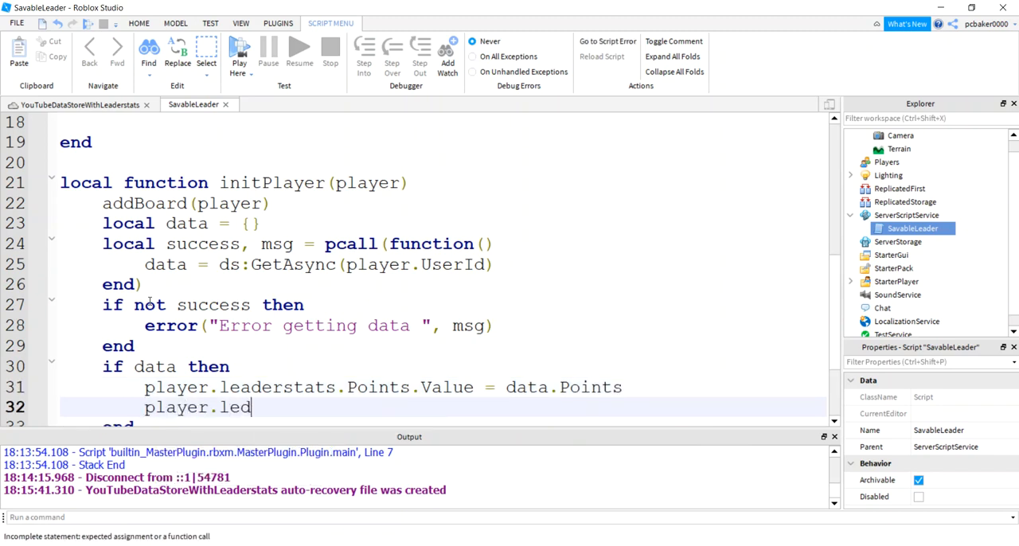
type("erstat")
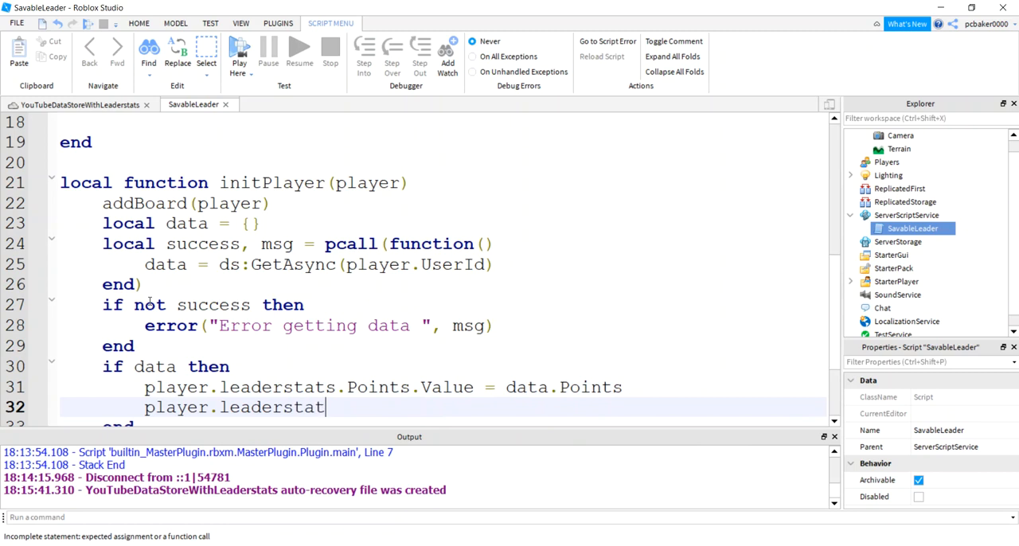
type(".Level")
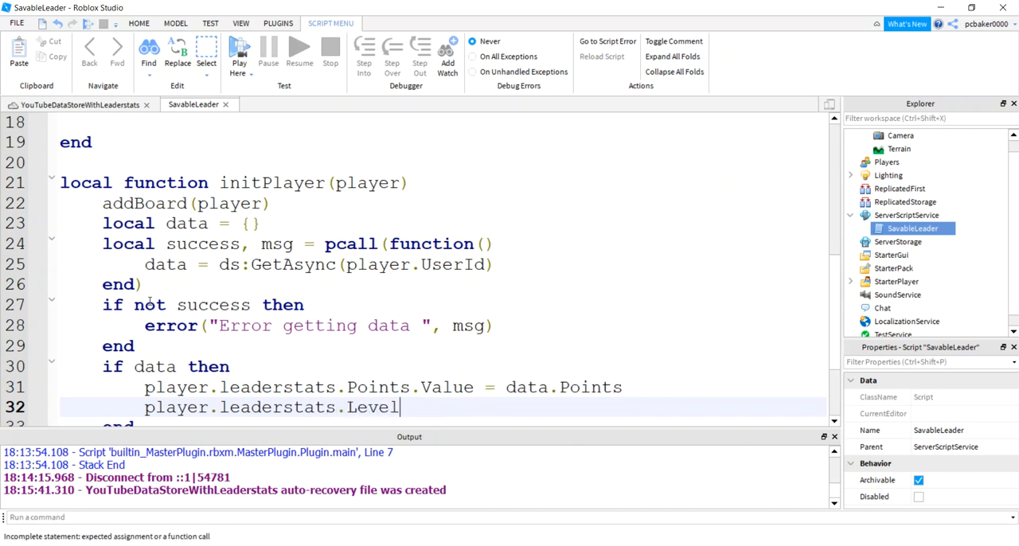
type(".Value = data.")
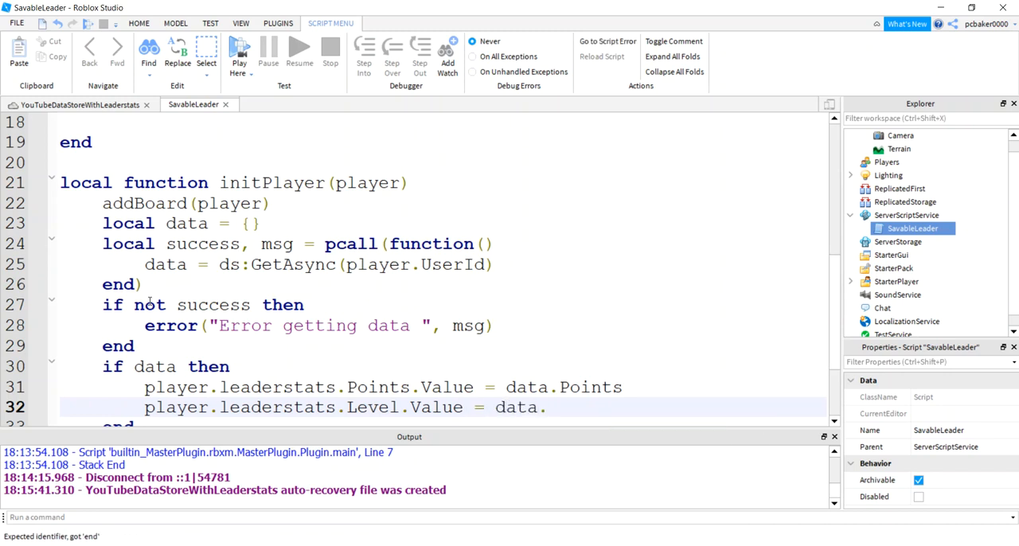
type("Level")
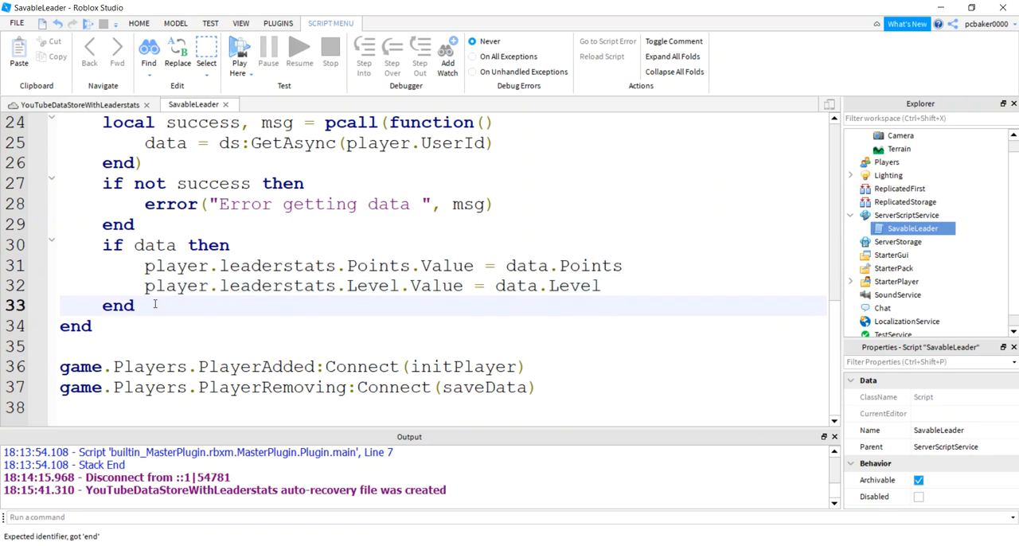
- Call saveLoop(player) at the end of initPlayer
type("save")
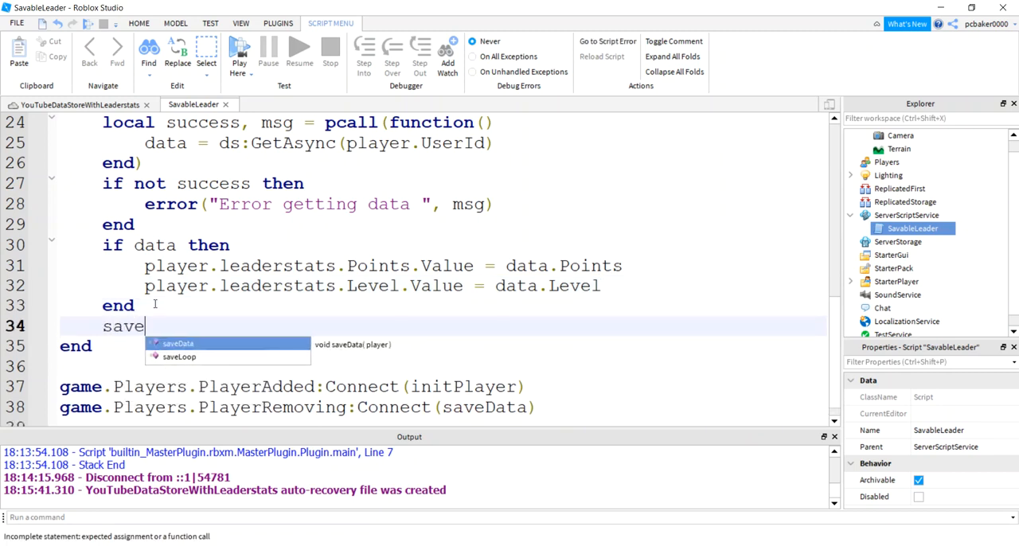
type("Loo")
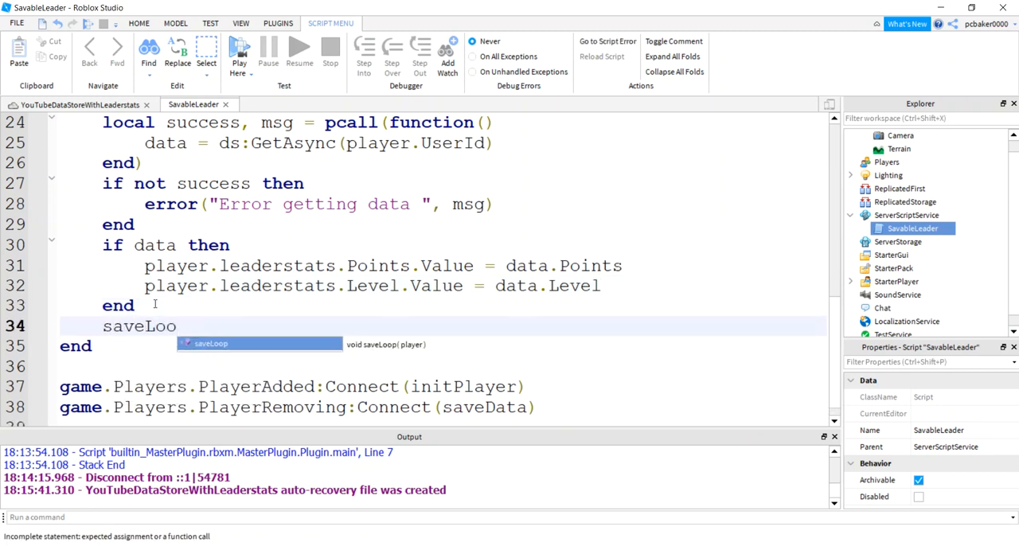
type("p(")
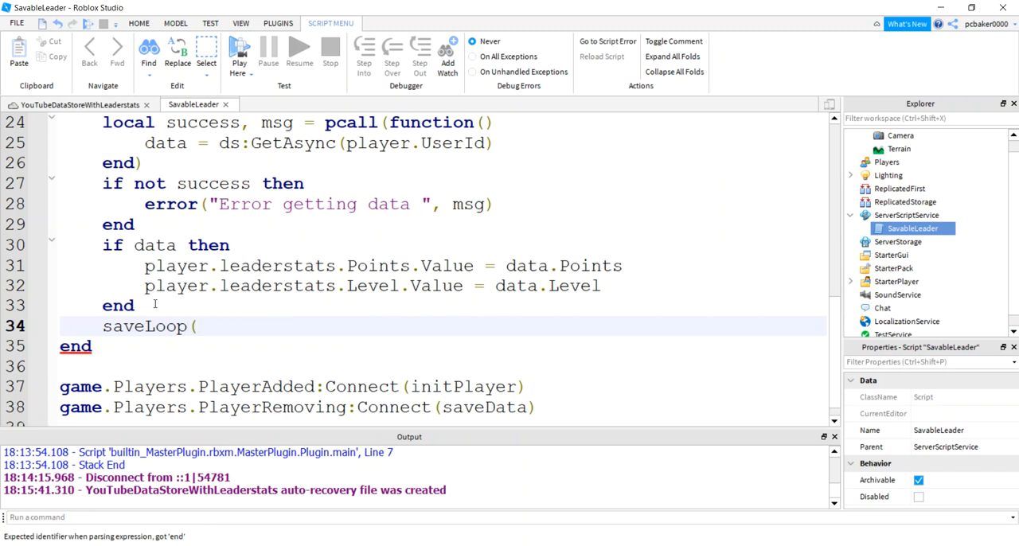
type("p")
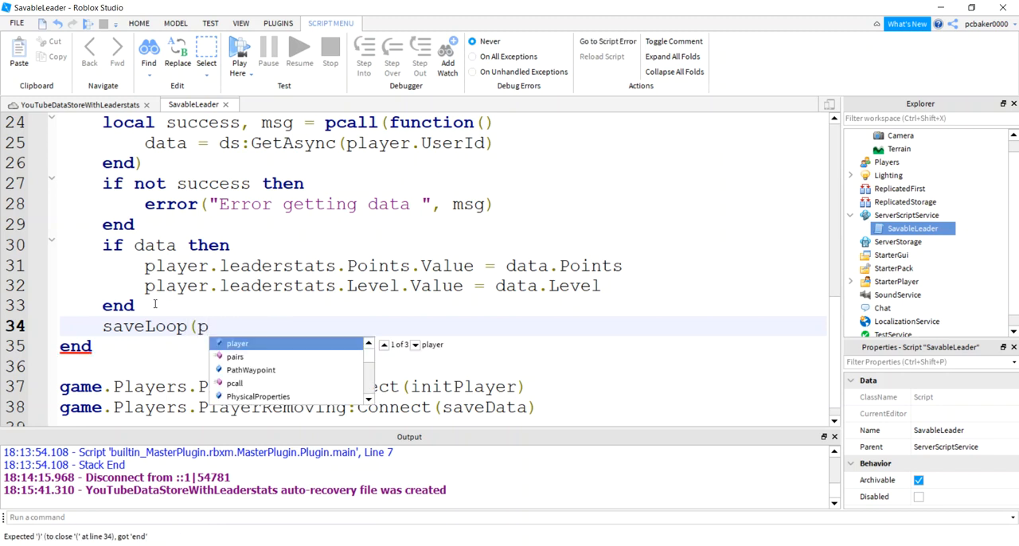
type("layer)")
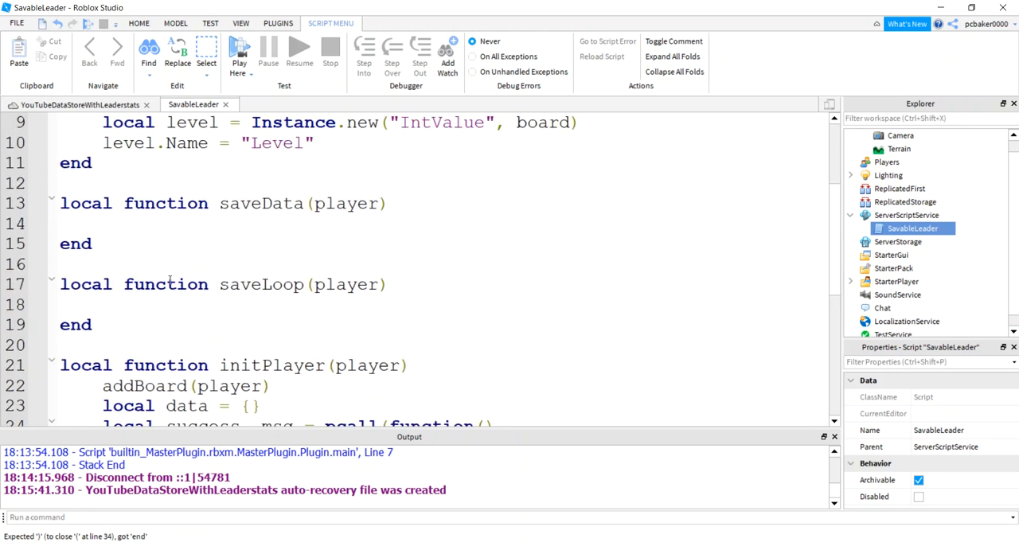
- In saveData, build a data table holding the player's leaderstats Points and Level values
scroll("down", 3)
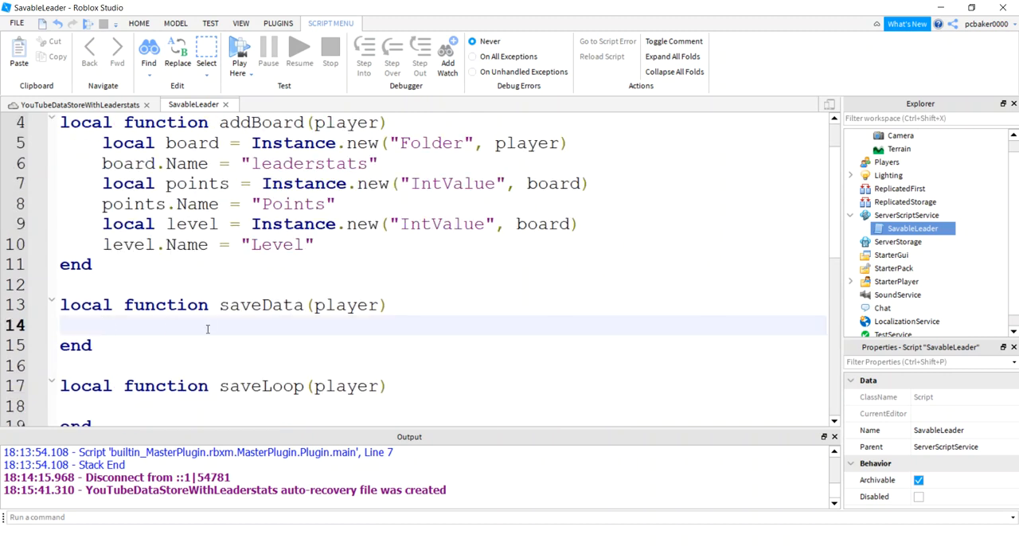
type("local")
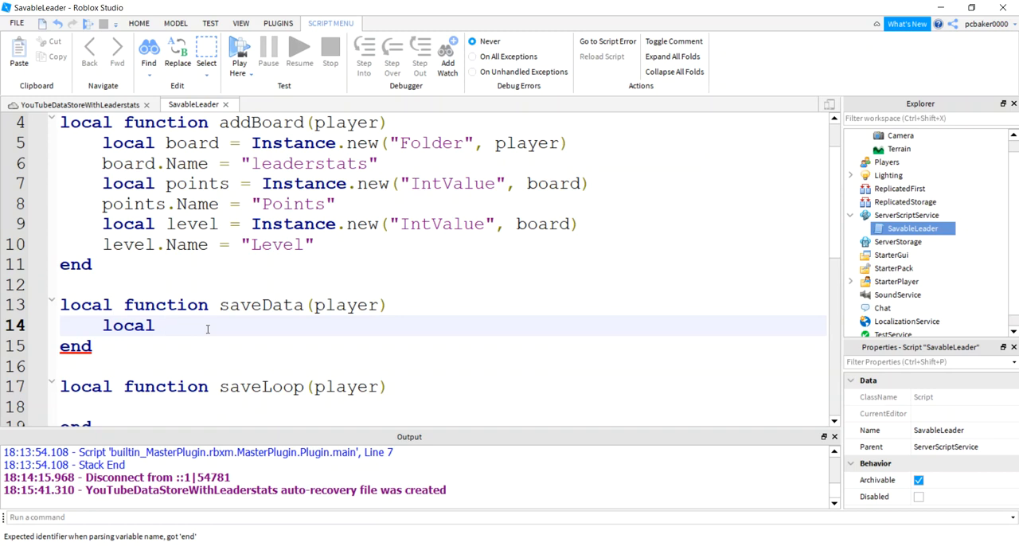
type("data = {")
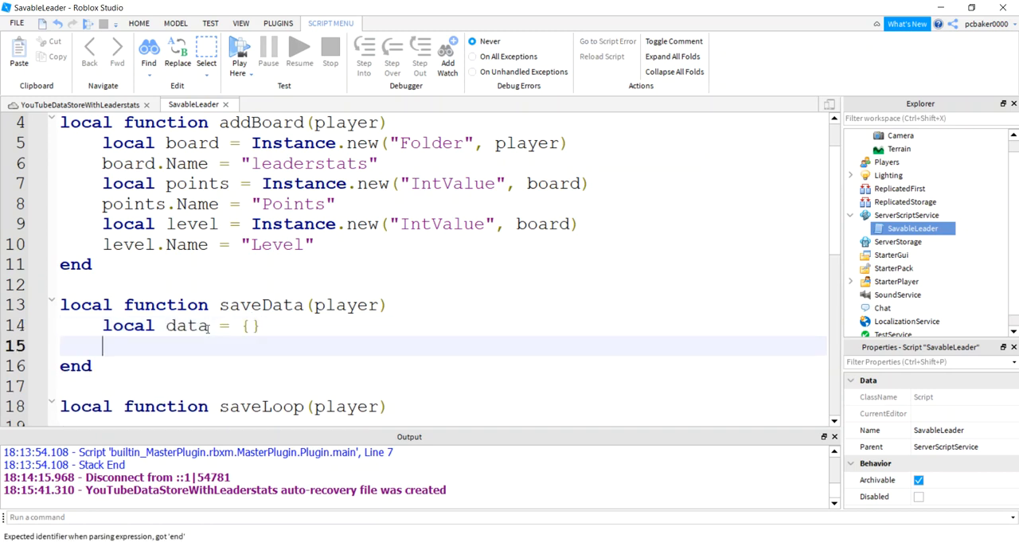
type("data.Poi")
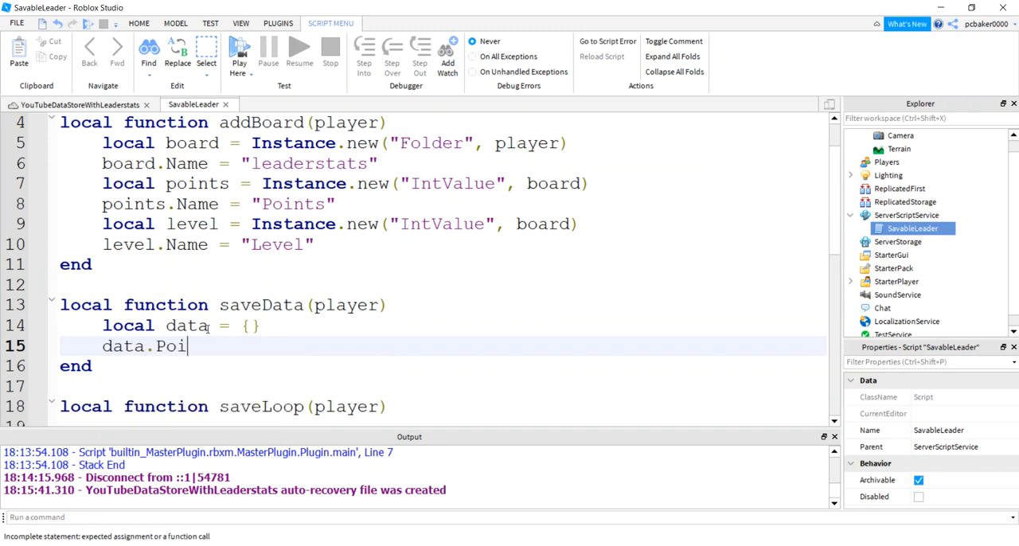
type("nts =")
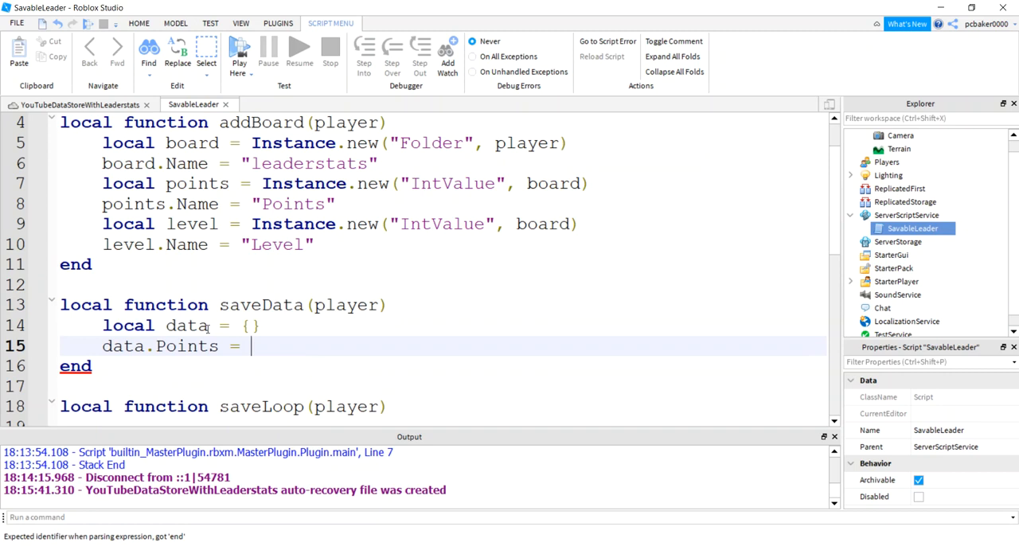
type("player.st")
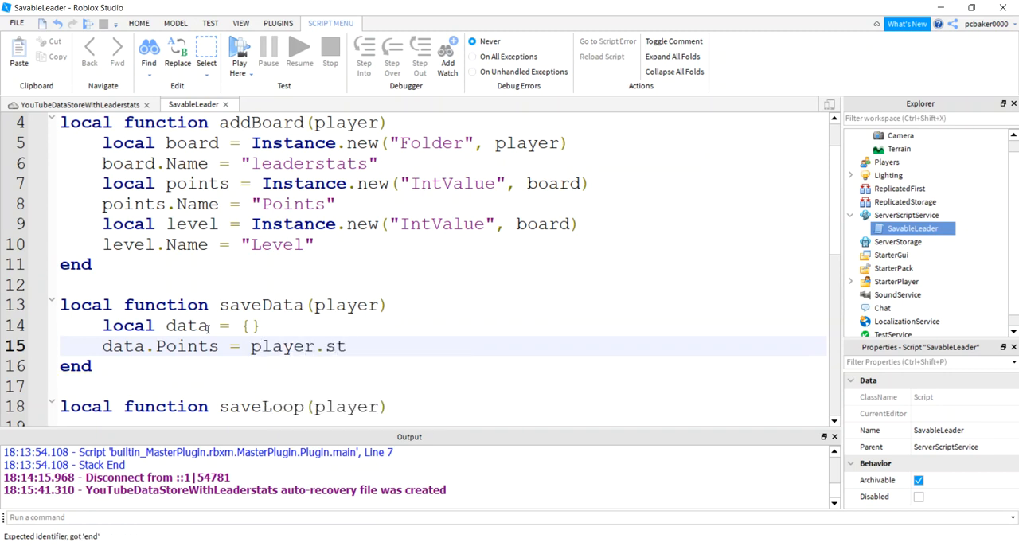
type("leader")
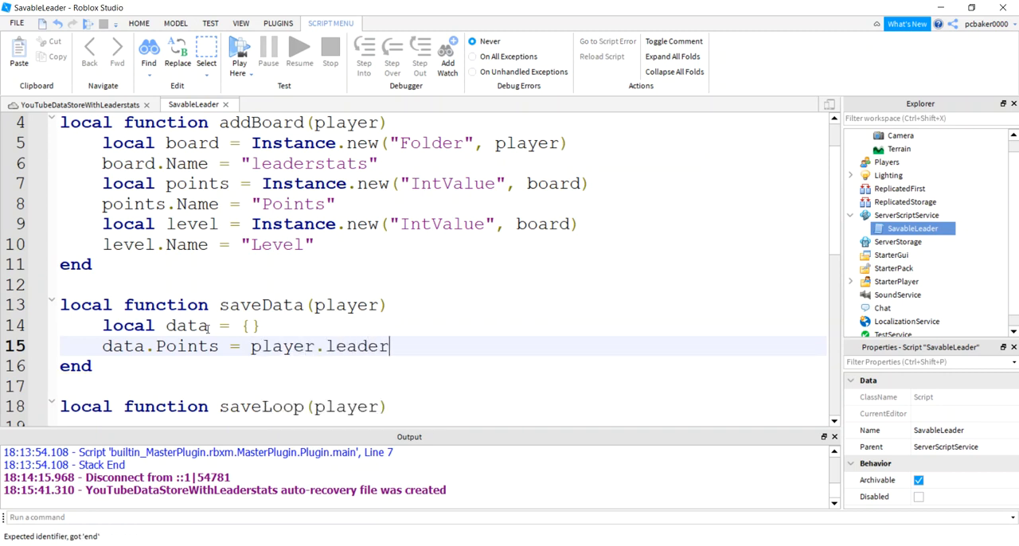
type("stats.Points.Value")
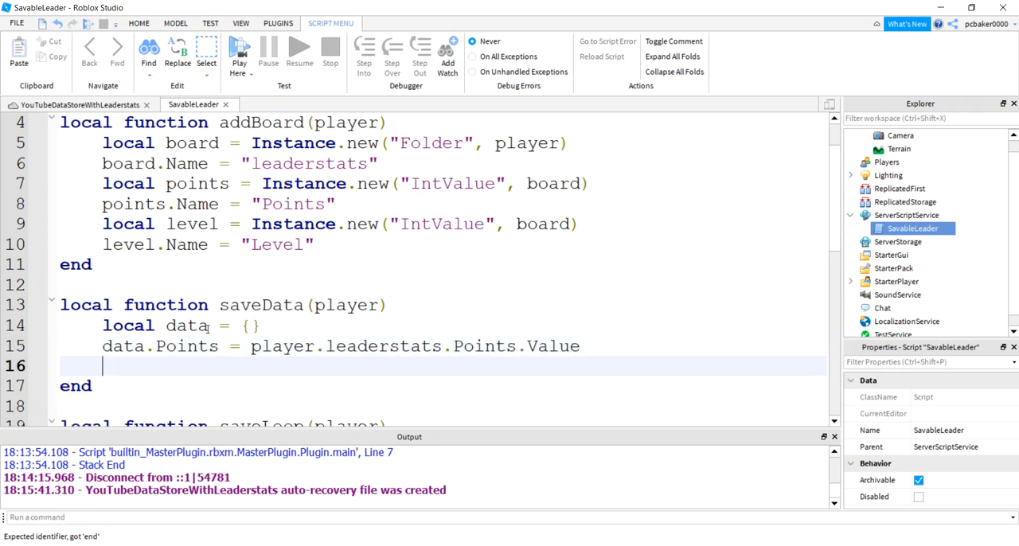
type("data.")
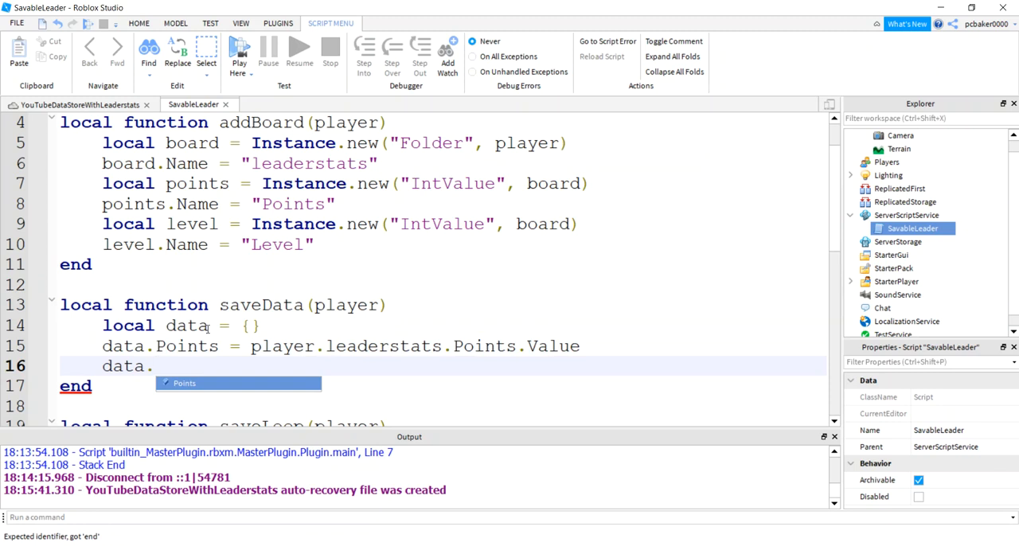
type("Level = player.leader")
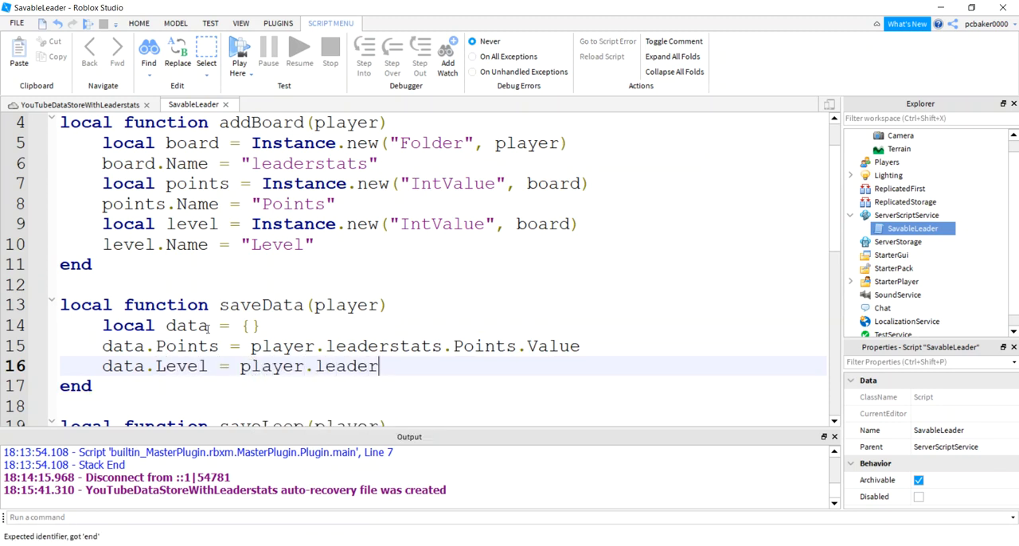
type("stats.")
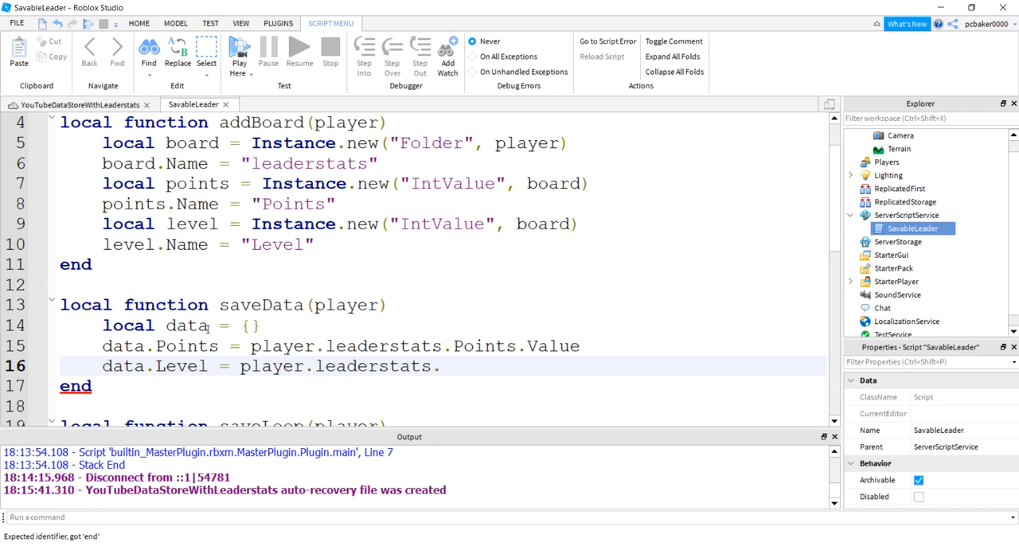
type("Level.Value")
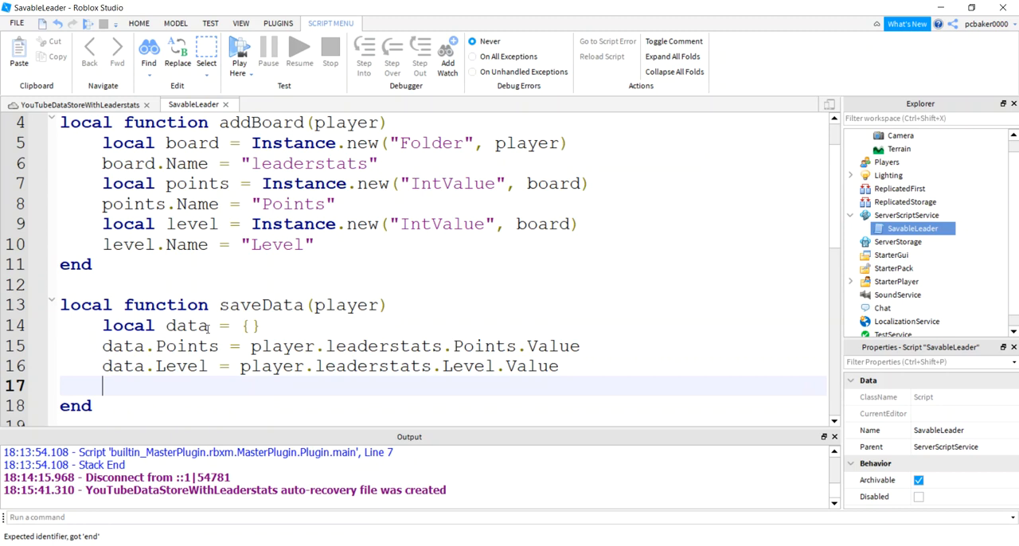
- Save the table with a pcall around ds:SetAsync(player.UserId, data)
type("local")
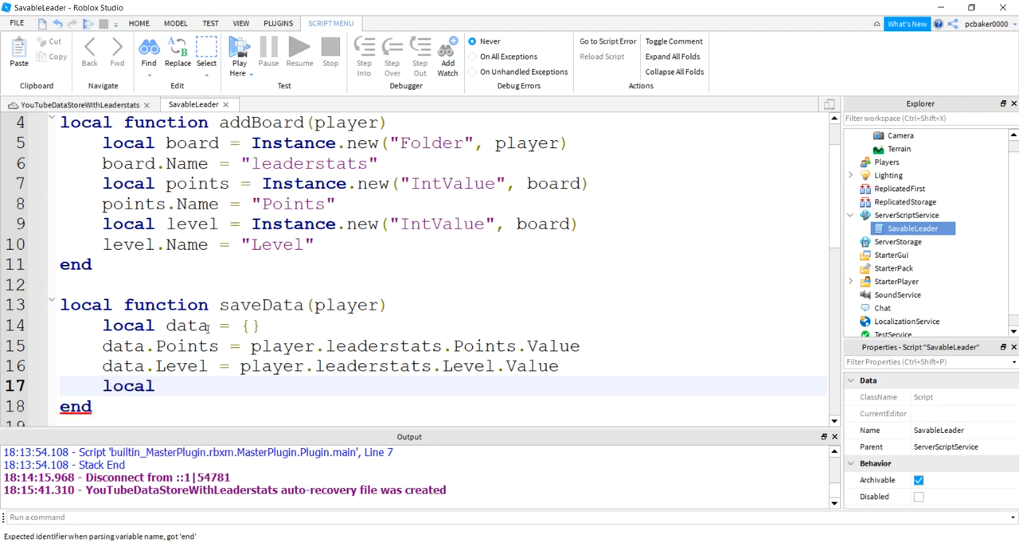
type("success, msg = pc")
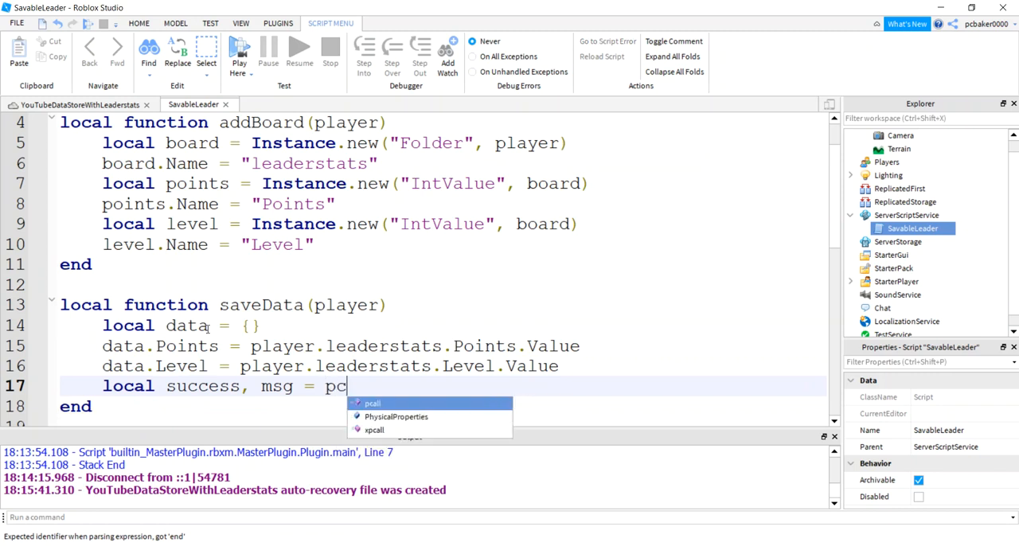
type("all(function(")
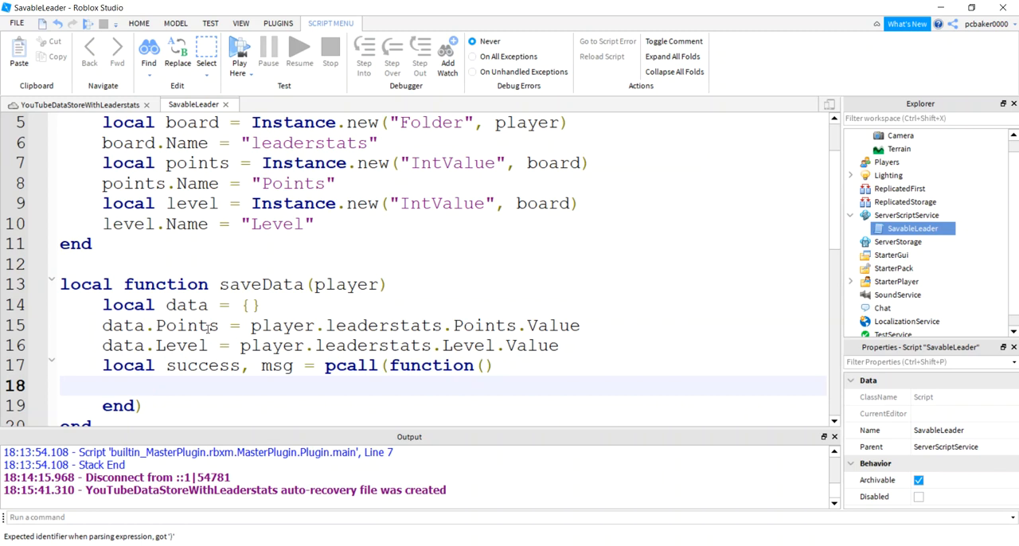
type("ds:")
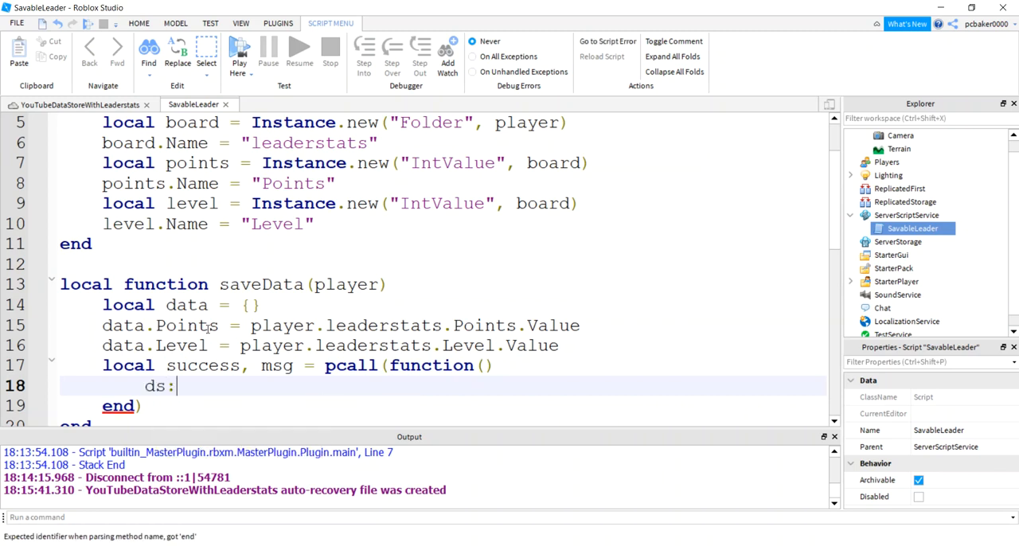
type("SetAsync")
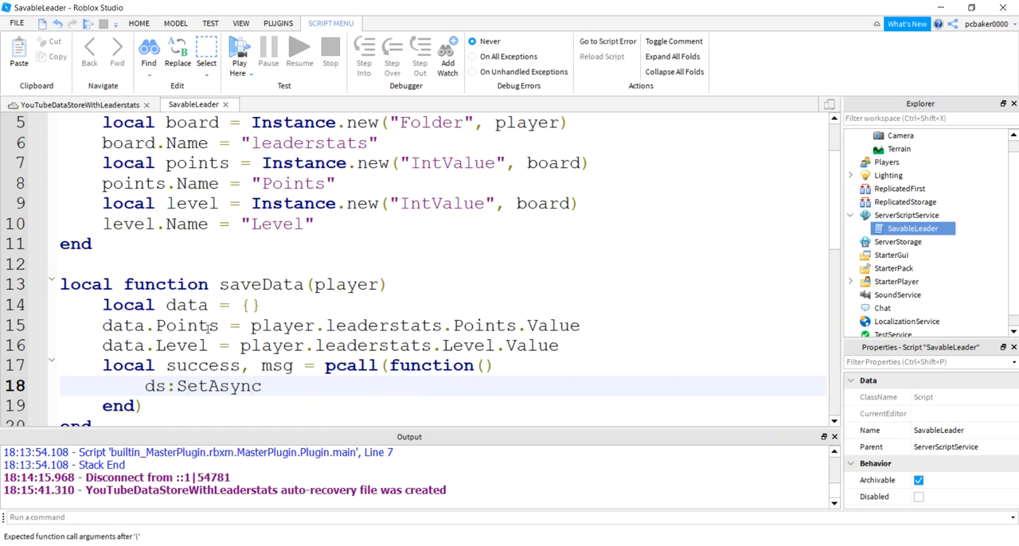
type("(player)")
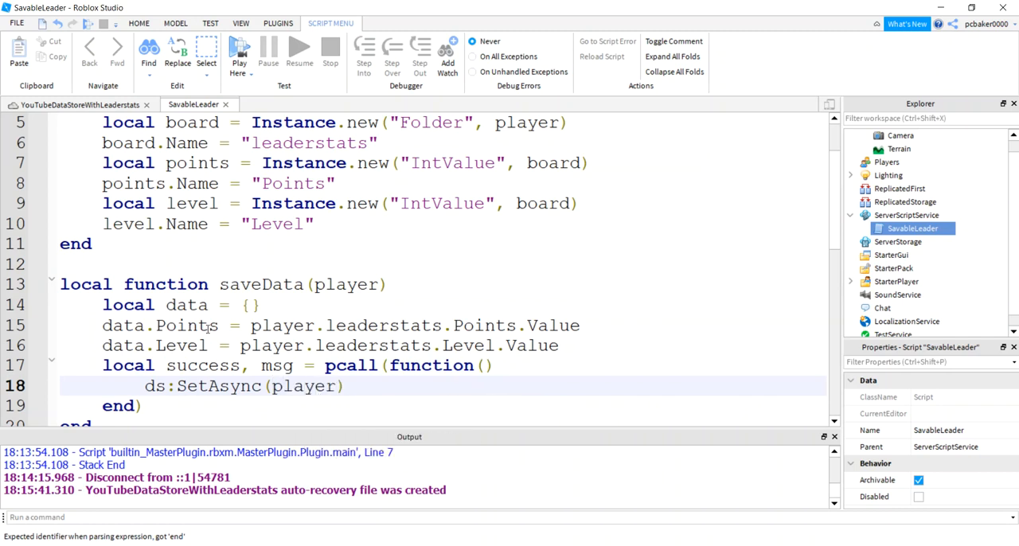
type(".UserI")
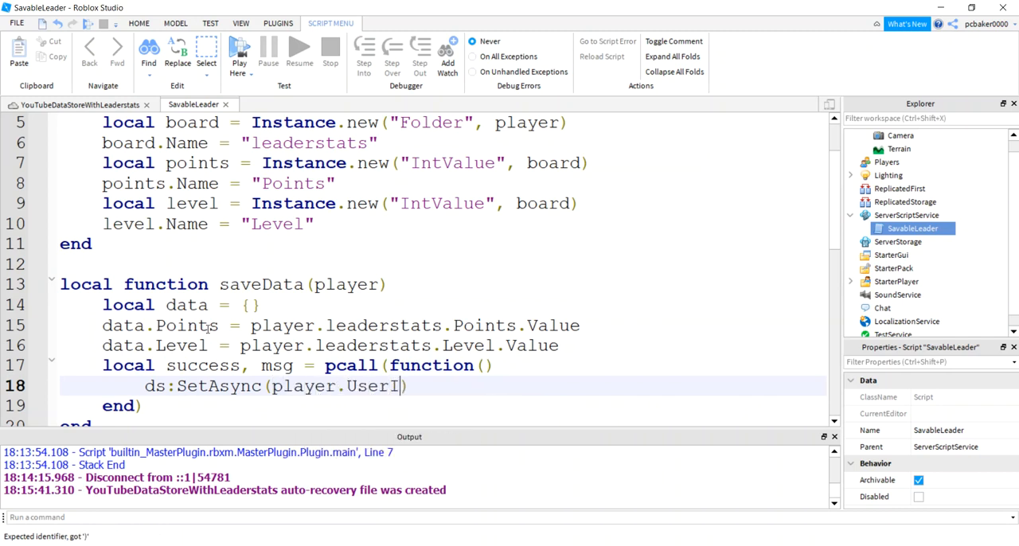
type("d, data")
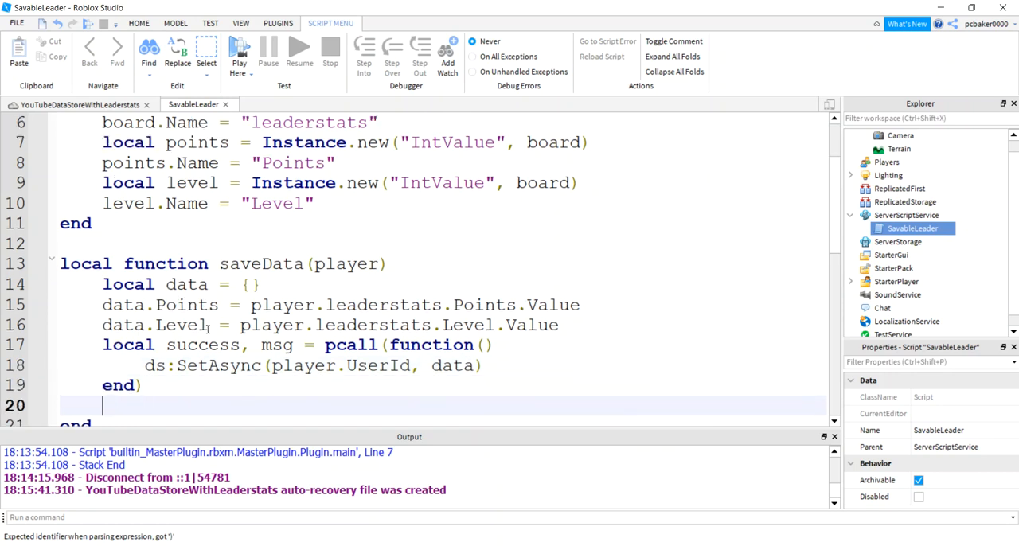
- Raise an "Error saving data..." error with the message when saving fails
type("if not success then")
type("error(\"Error ")
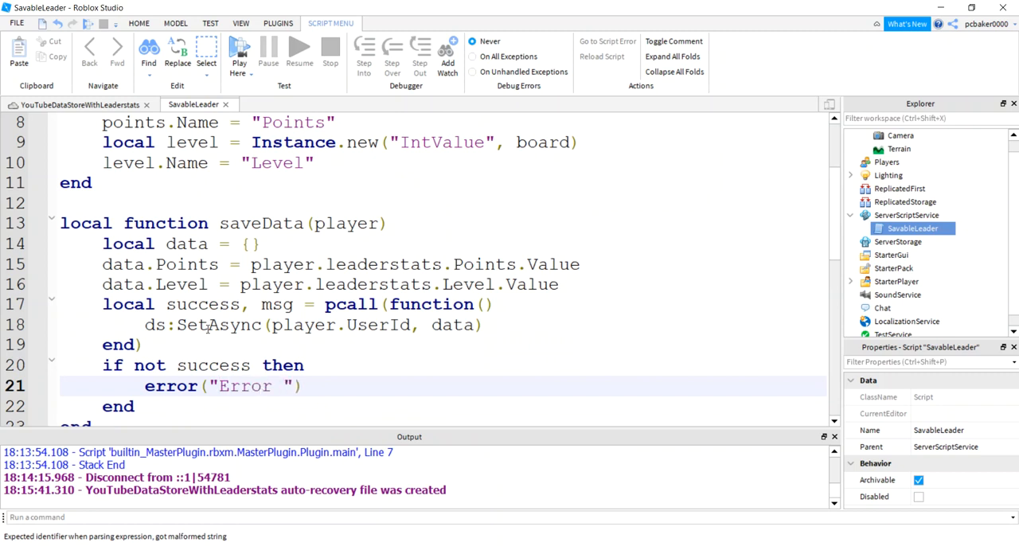
type("saving data")
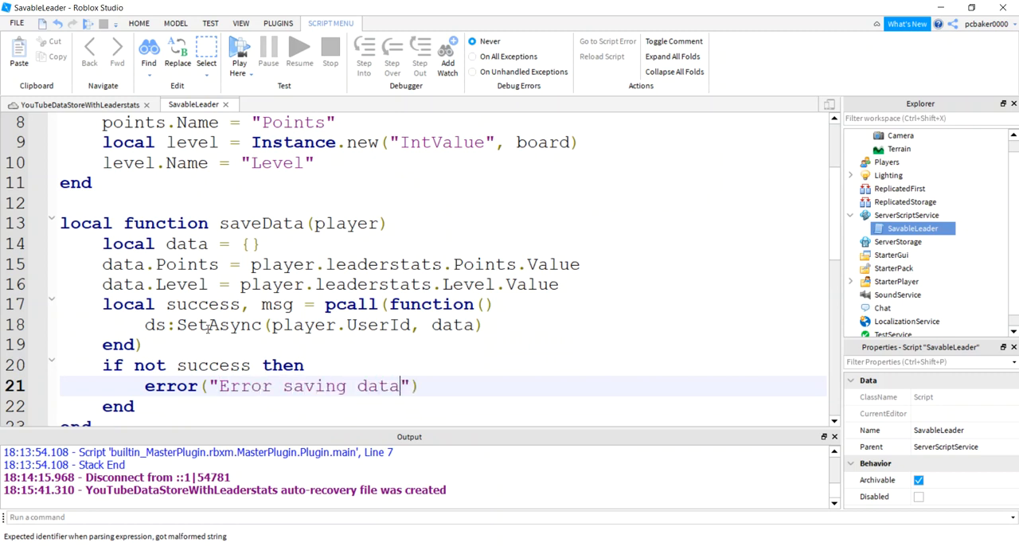
type("...")
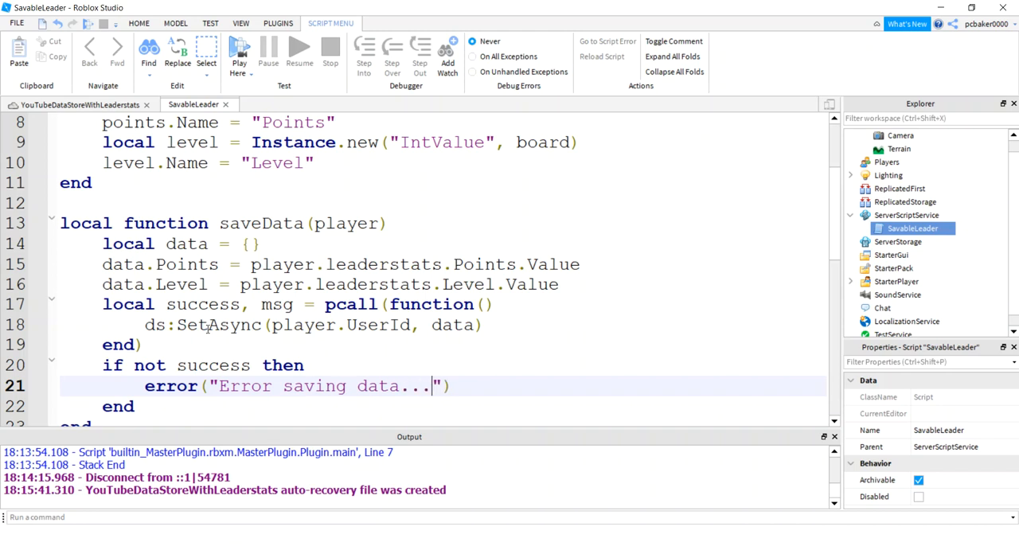
type(", msg)")
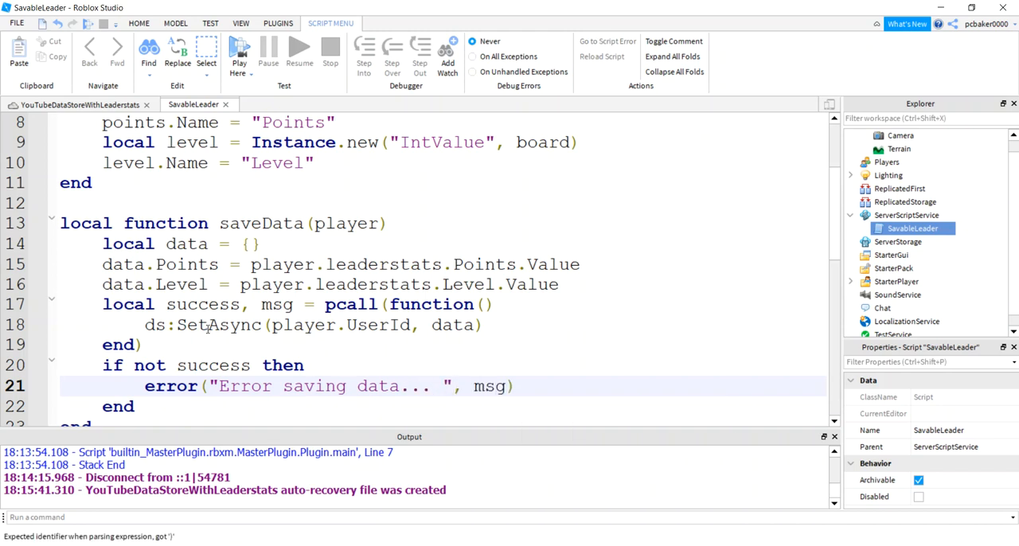
scroll("down", 3)
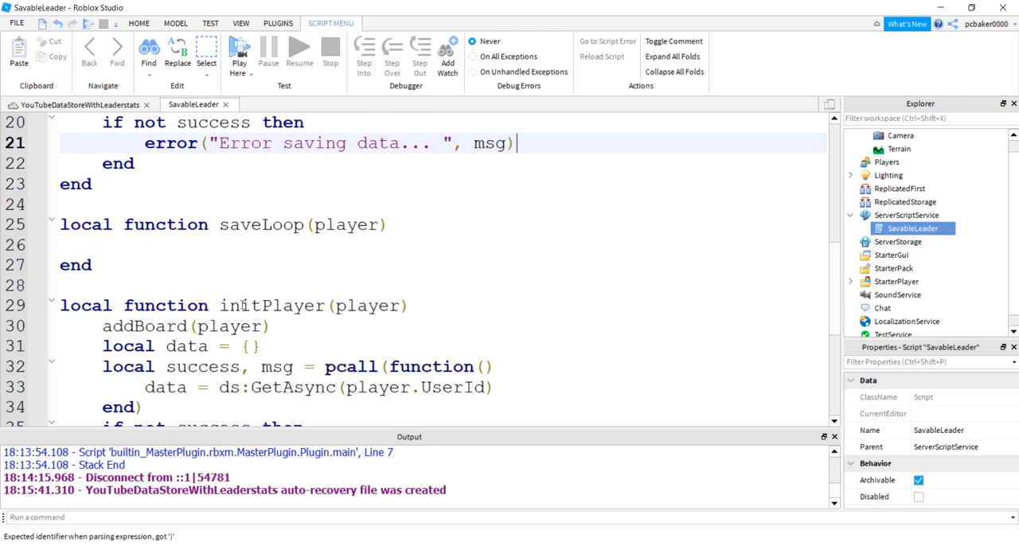
- Fill saveLoop with a while true loop: wait(5), print "Saving in loop...", saveData(player)
left_click(155, 245)
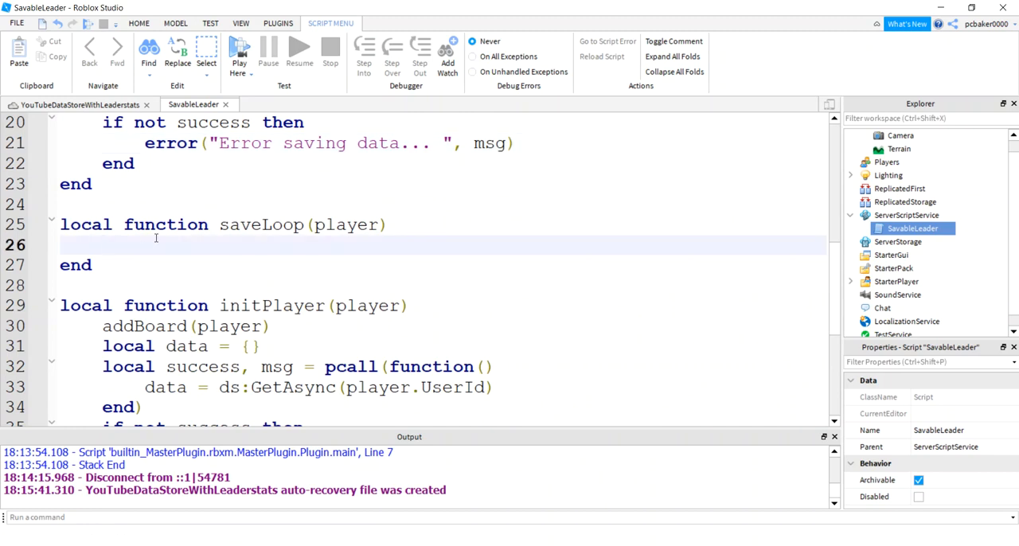
type("while true do")
type("wait(")
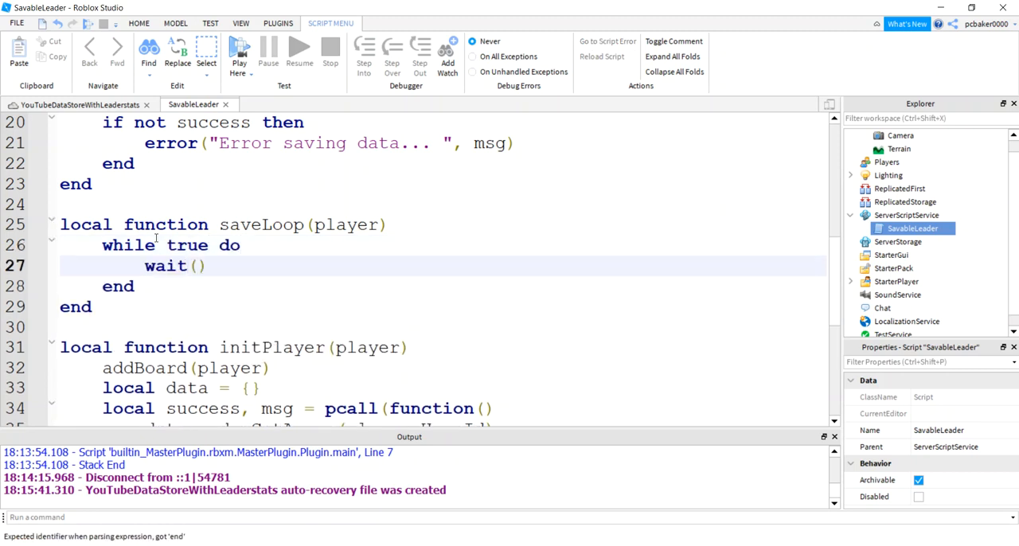
type("5")
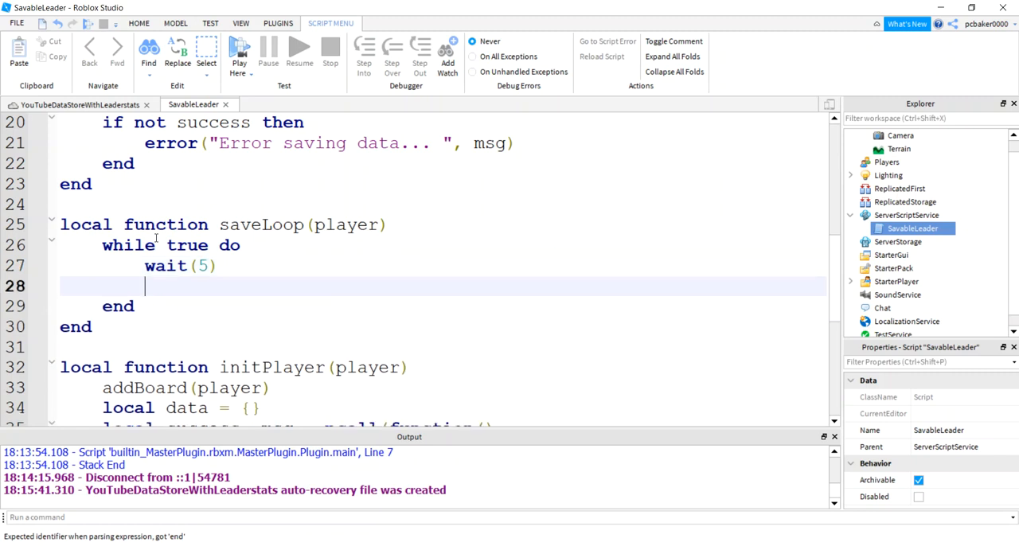
type("print(")
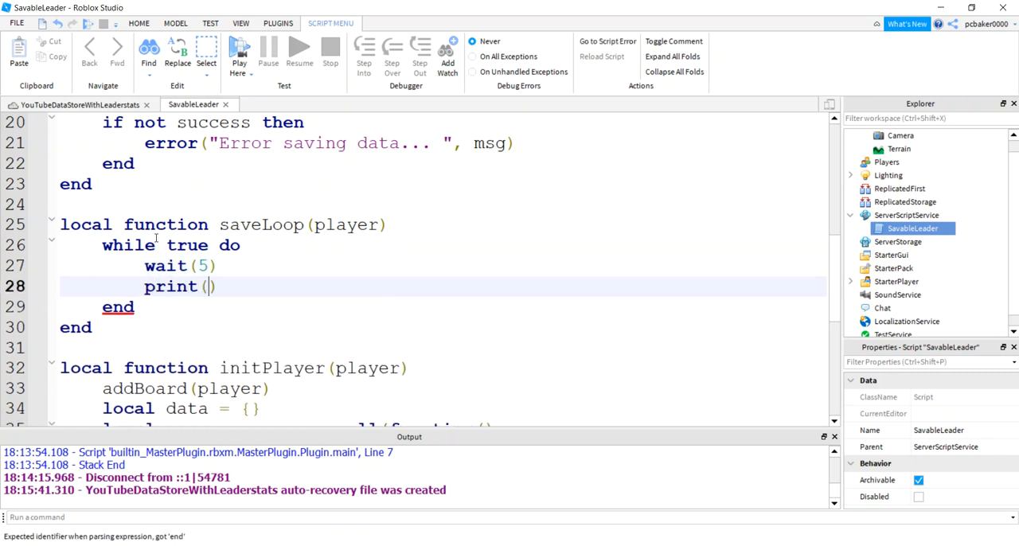
type("\"S\"")
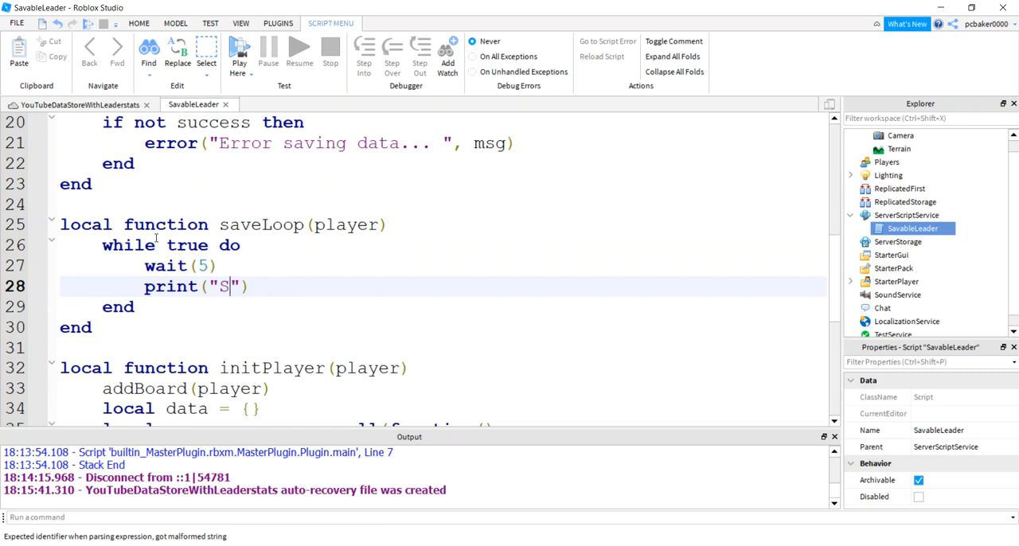
type("aving")
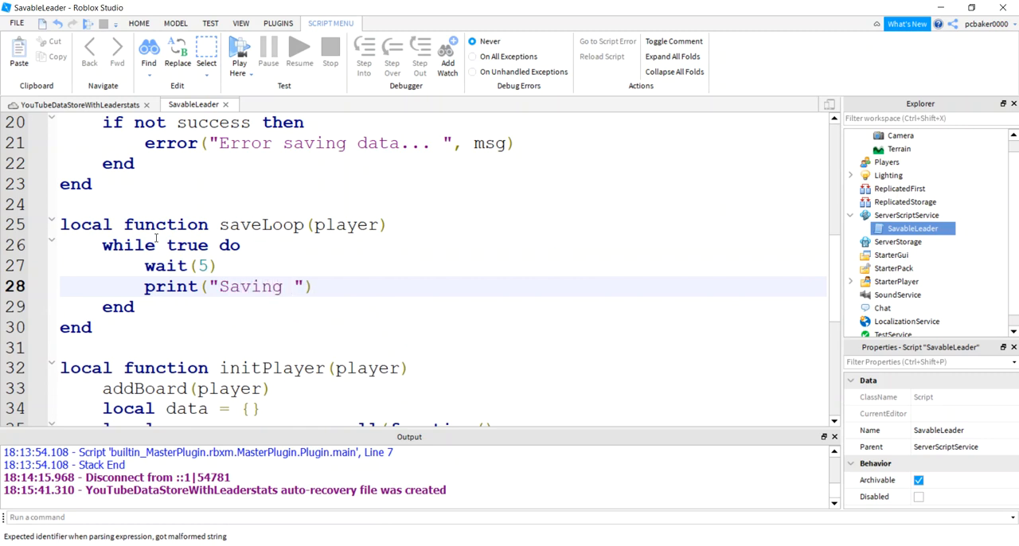
type("in")
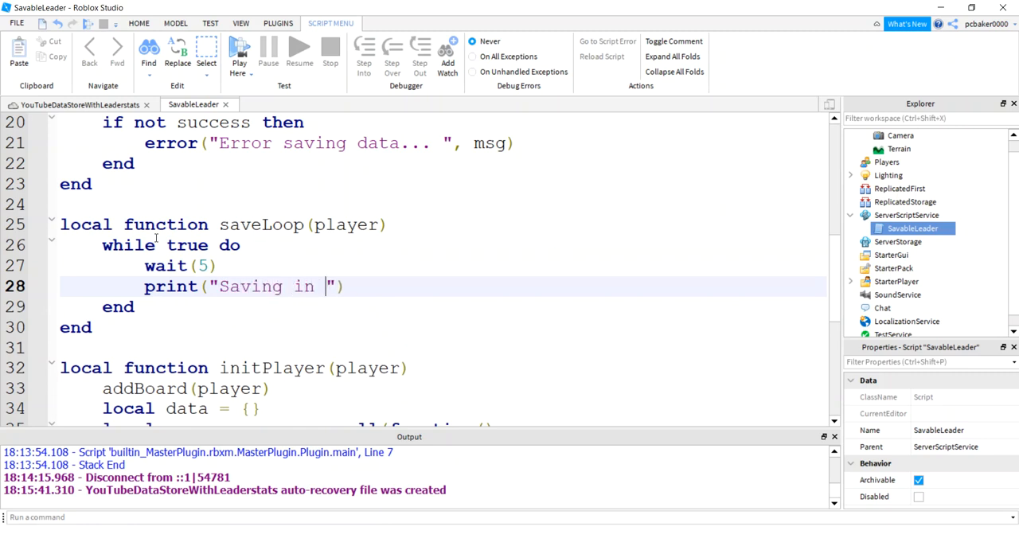
type("loop...")
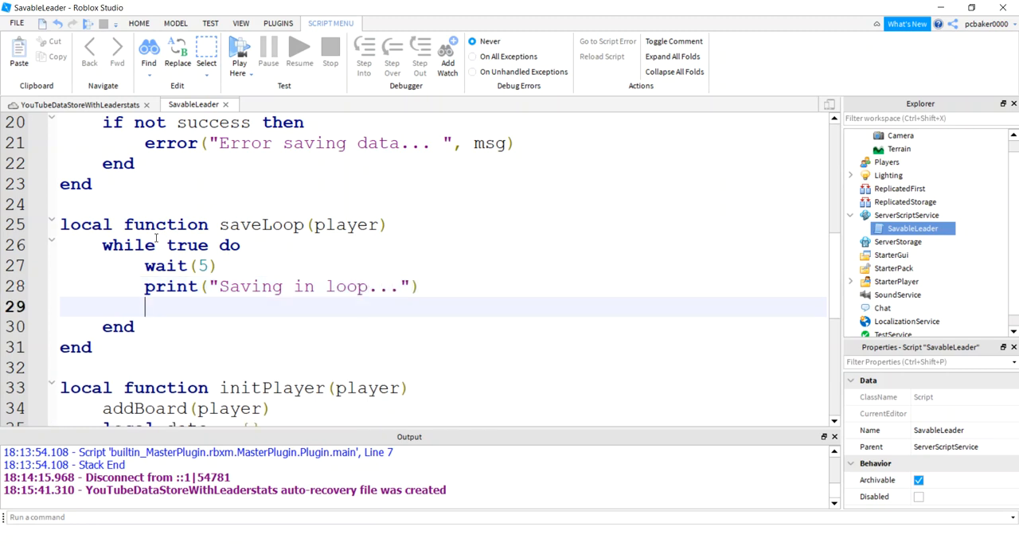
type("saveData")
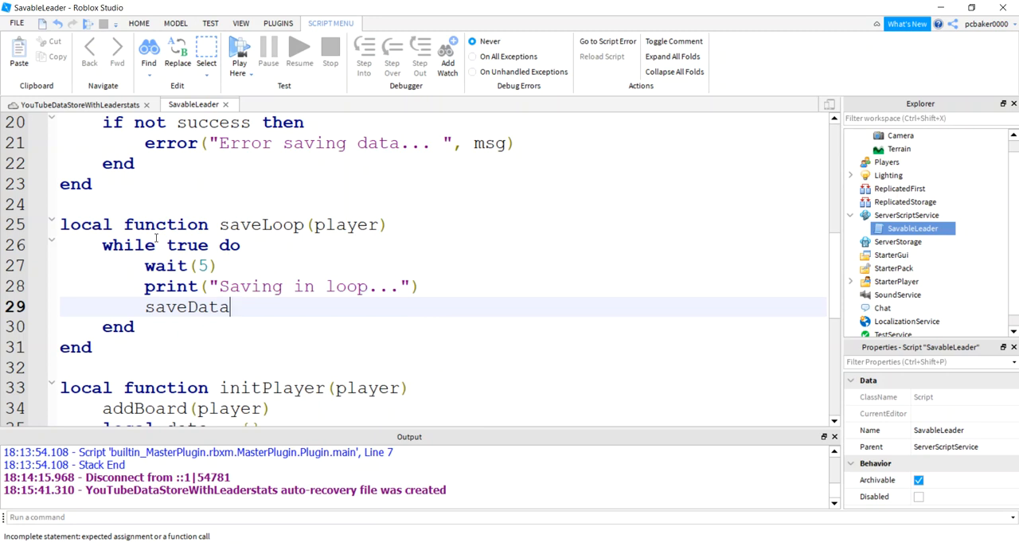
type("(player)")
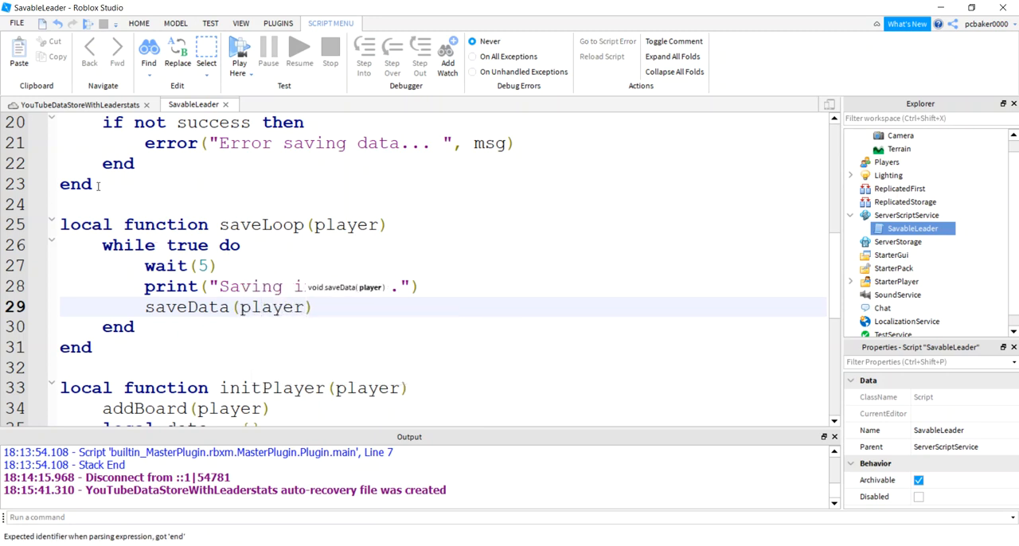
scroll("down", 3)
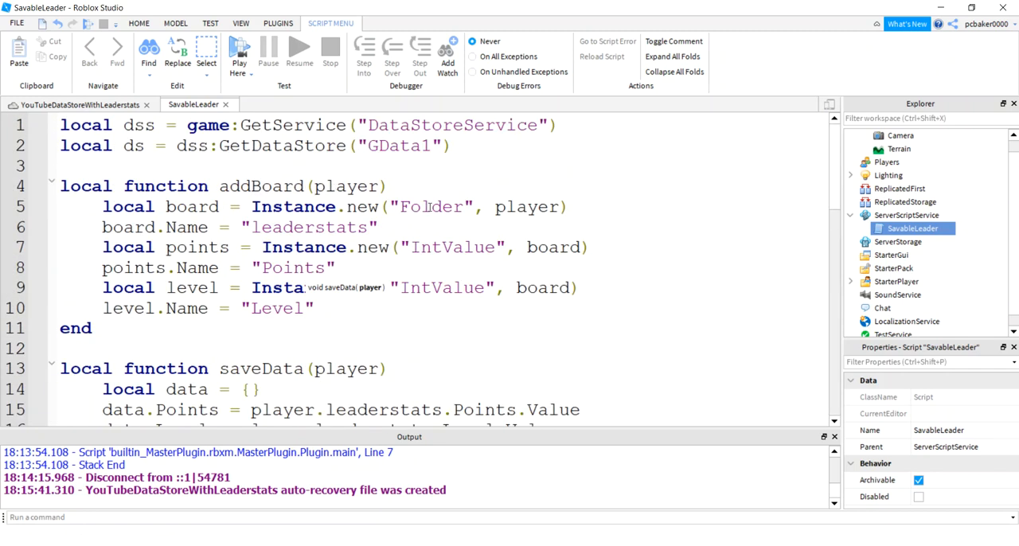
left_click(80, 105)
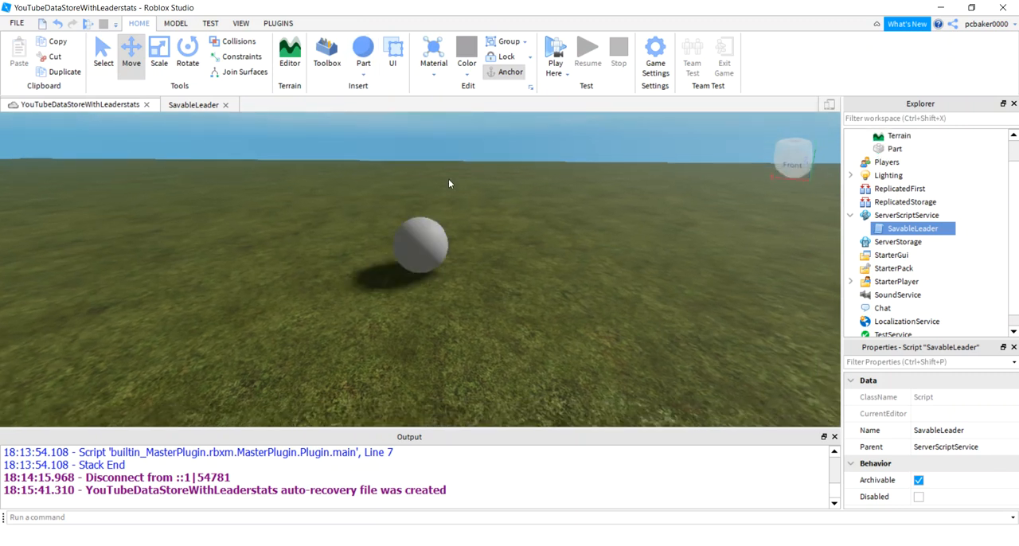
- Rename the ball part to PointPart, make it yellow, size 1,1,1, and add a Script
left_click(895, 148)
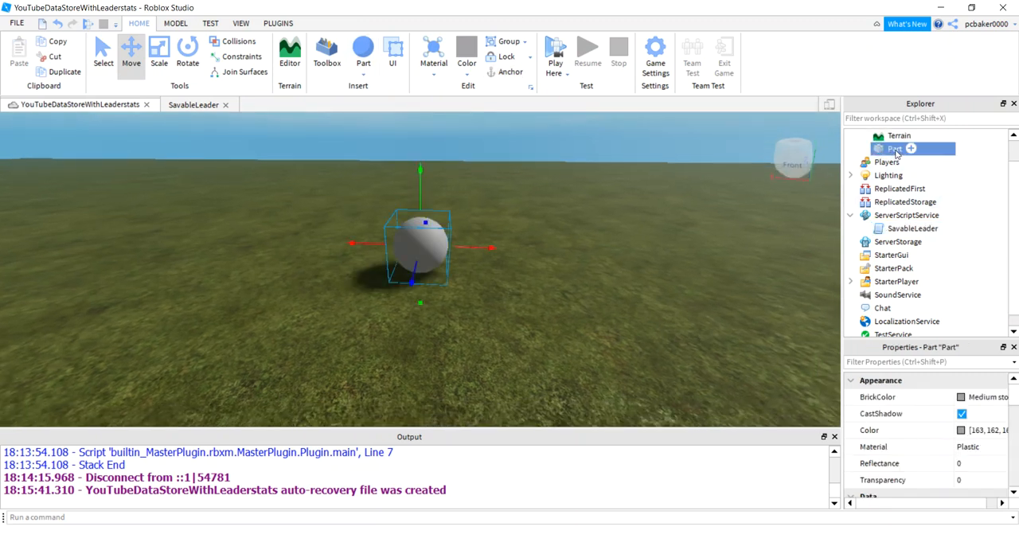
double_click(898, 149)
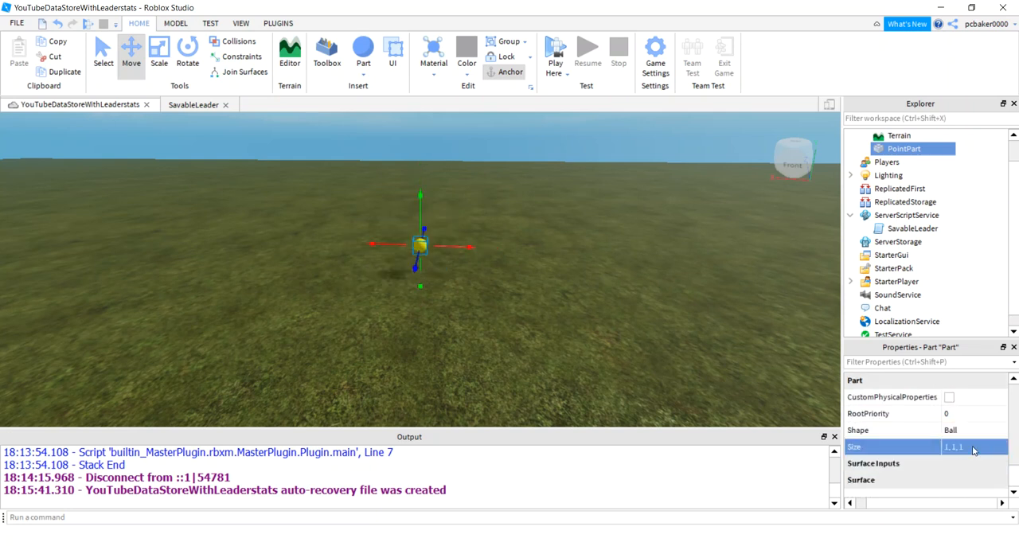
left_click(929, 149)
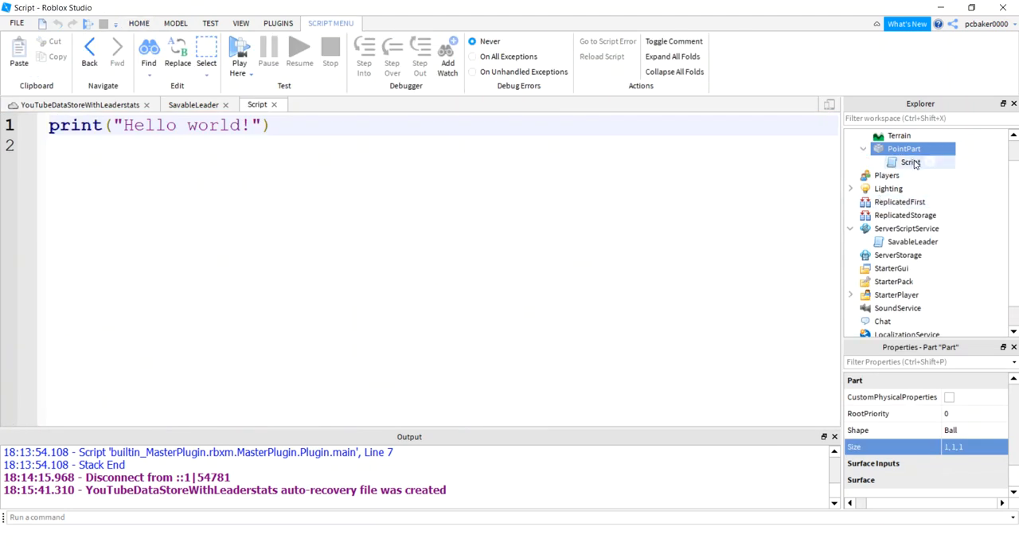
- Replace the placeholder print line with local part = script.Parent
left_click(911, 162)
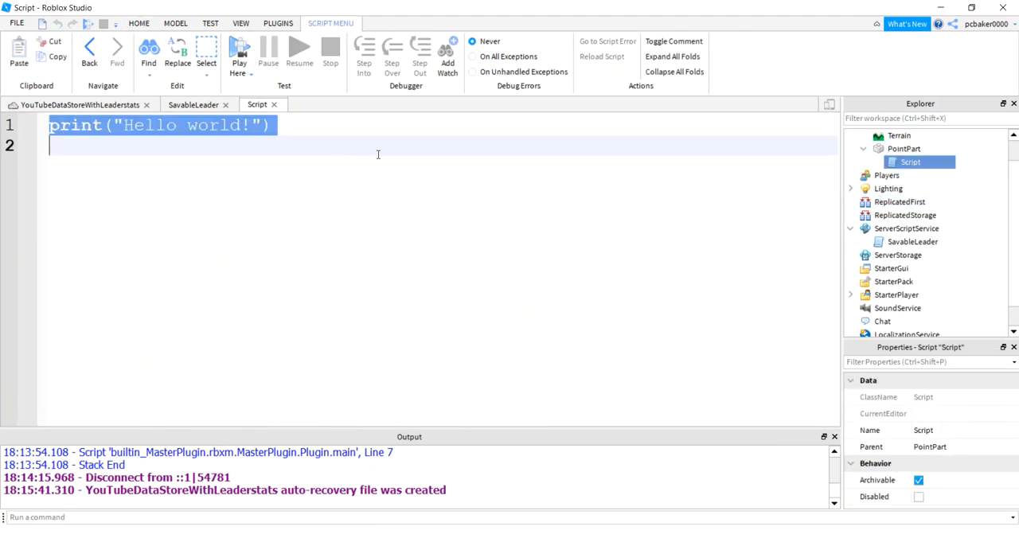
type("local p")
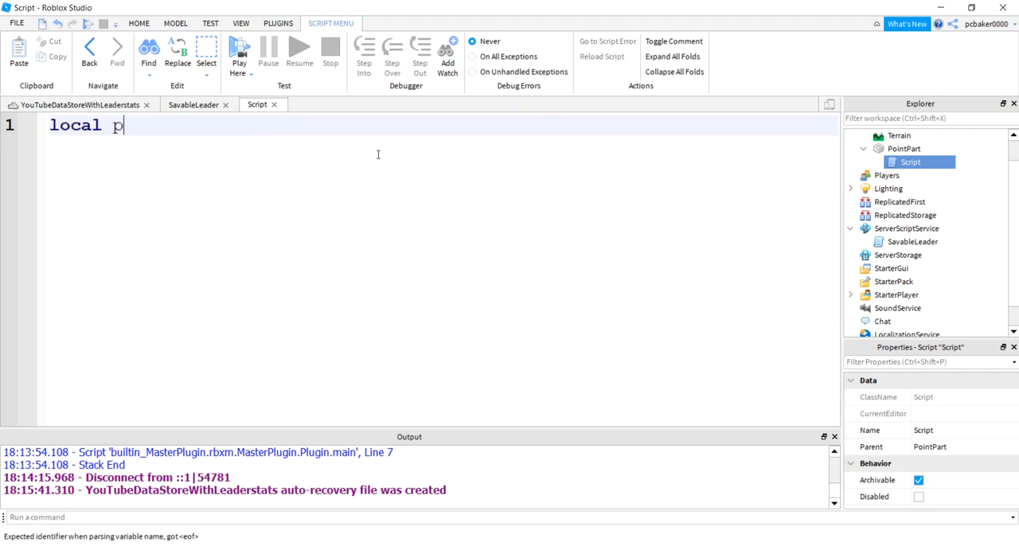
type("art = script.")
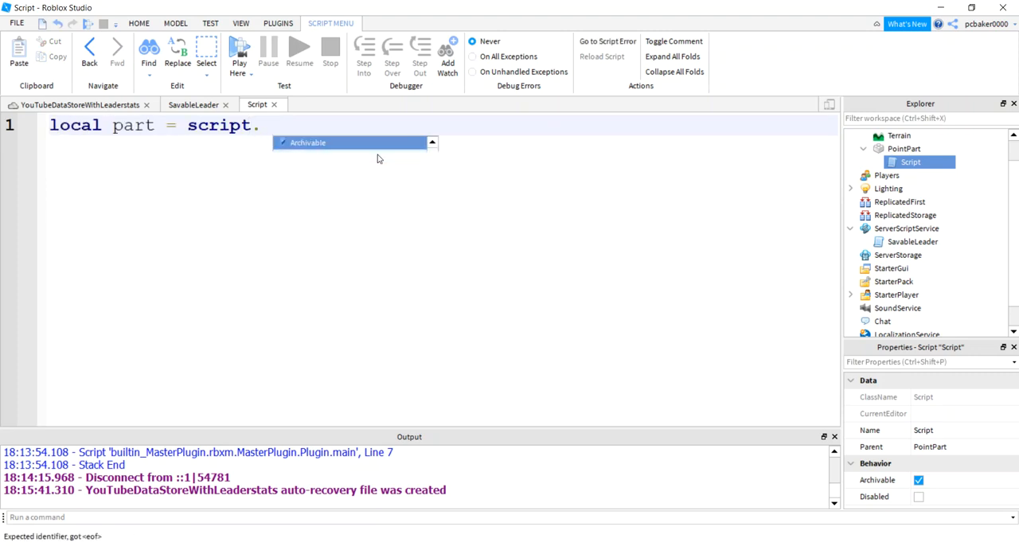
type("Parent")
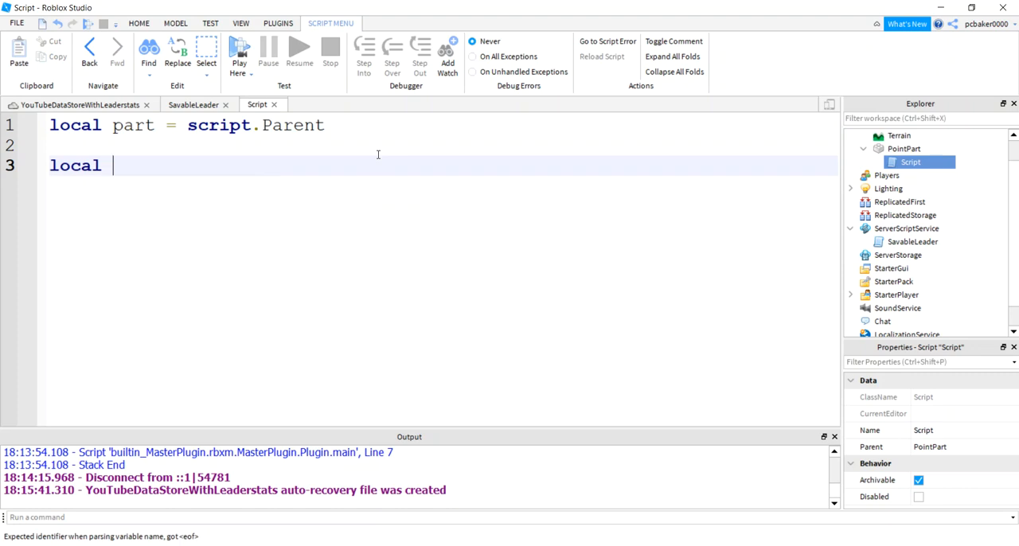
- Add onTouch(otherPart) with local hum = otherPart.Parent:FindFirstChild("Humanoid") and begin an if-hum check
type("function onTouch(otherPart")
type("local hum")
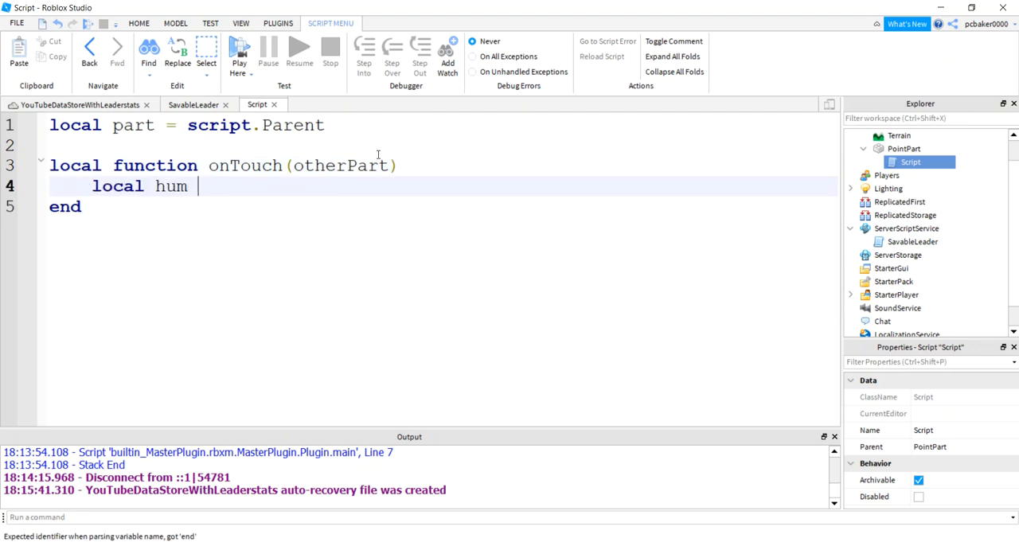
type("= otherPart.P")
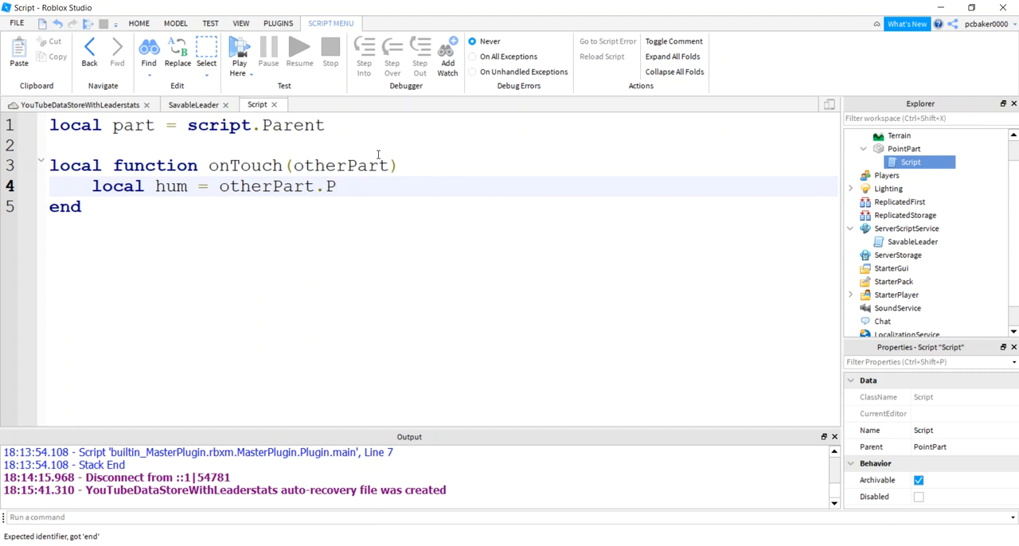
type("arent:FindFi")
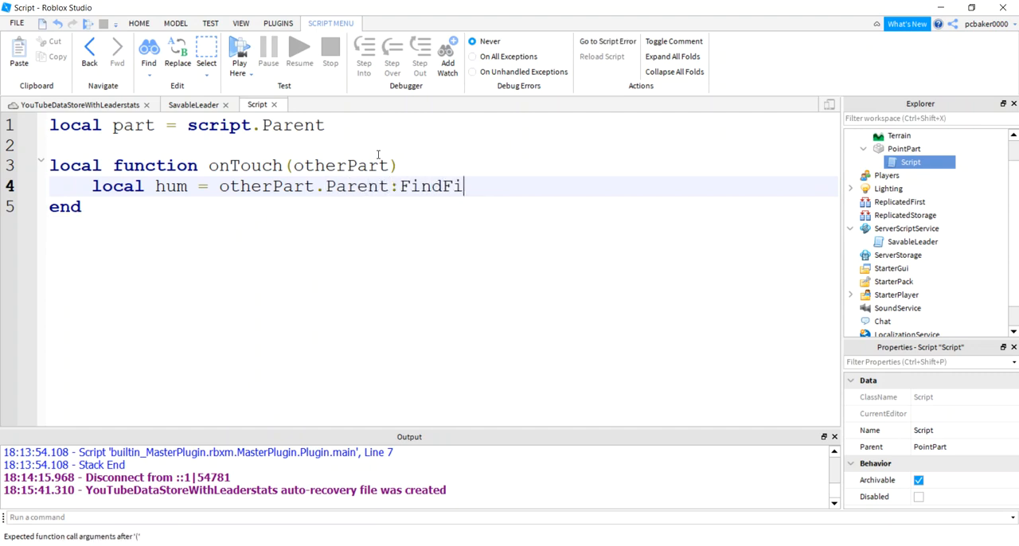
type("rstChild")
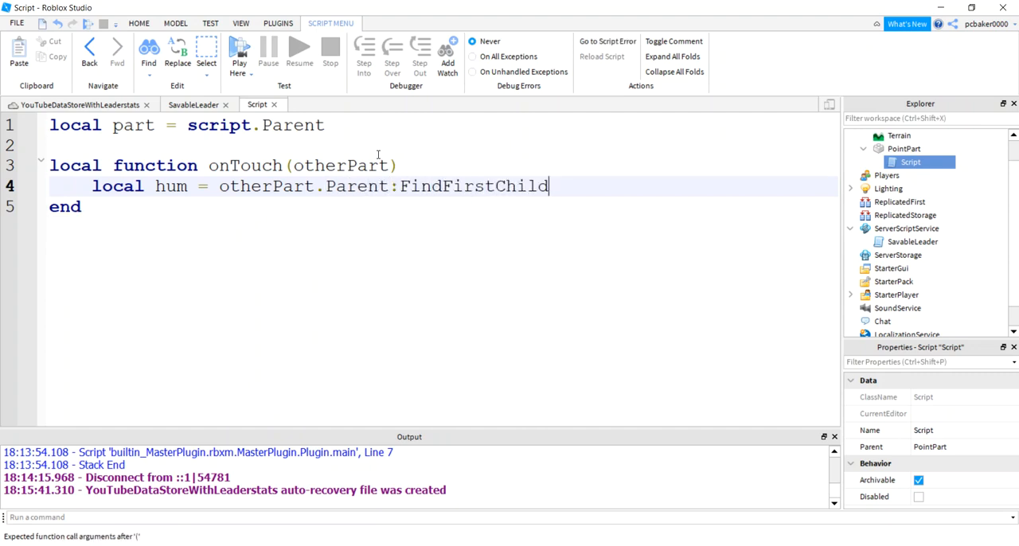
type("(\"Humanoid\"")
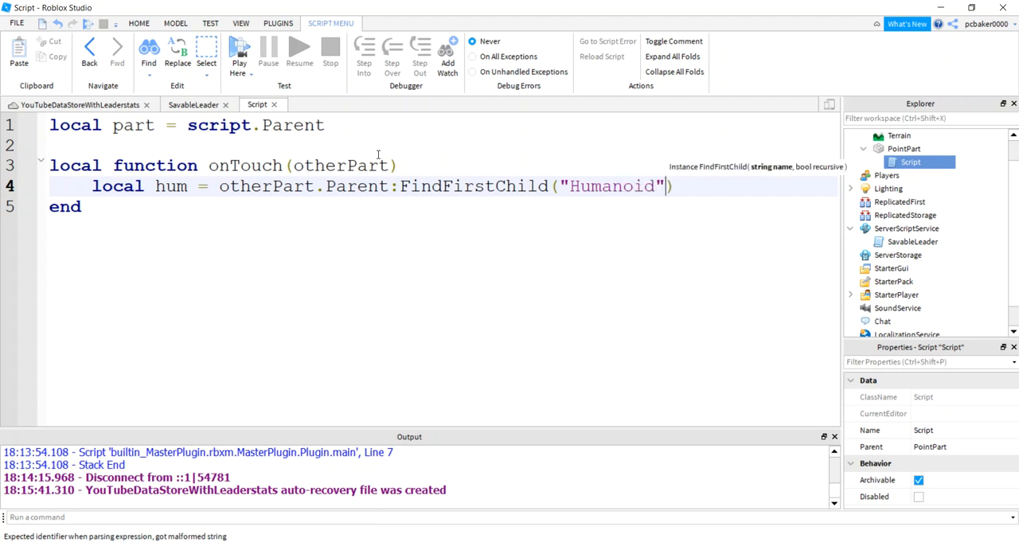
type("if ht")
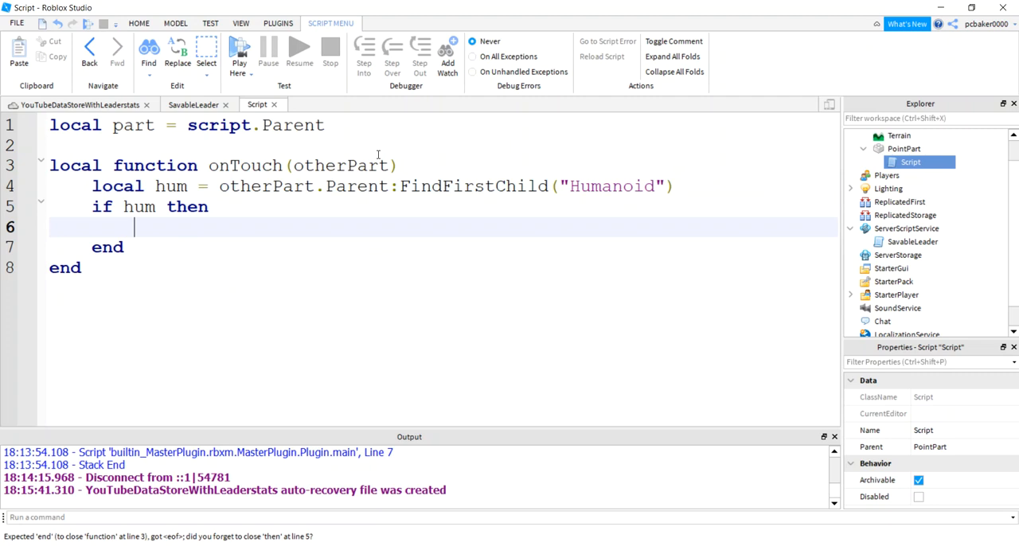
- Set local player = game.Players:GetPlayerFromCharacter(otherPart.Parent) and begin an if-player block
type("local player = otherPart.")
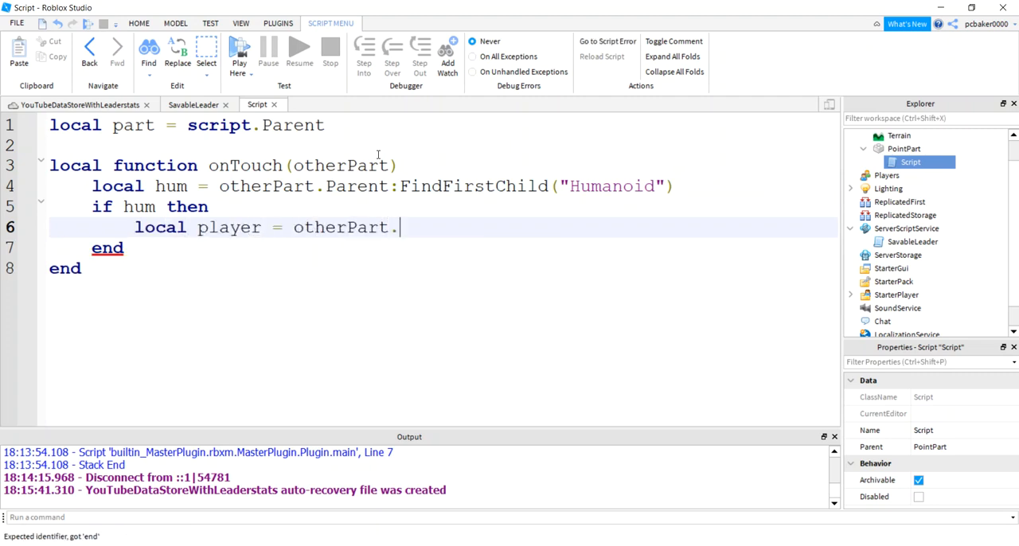
type("Parent")
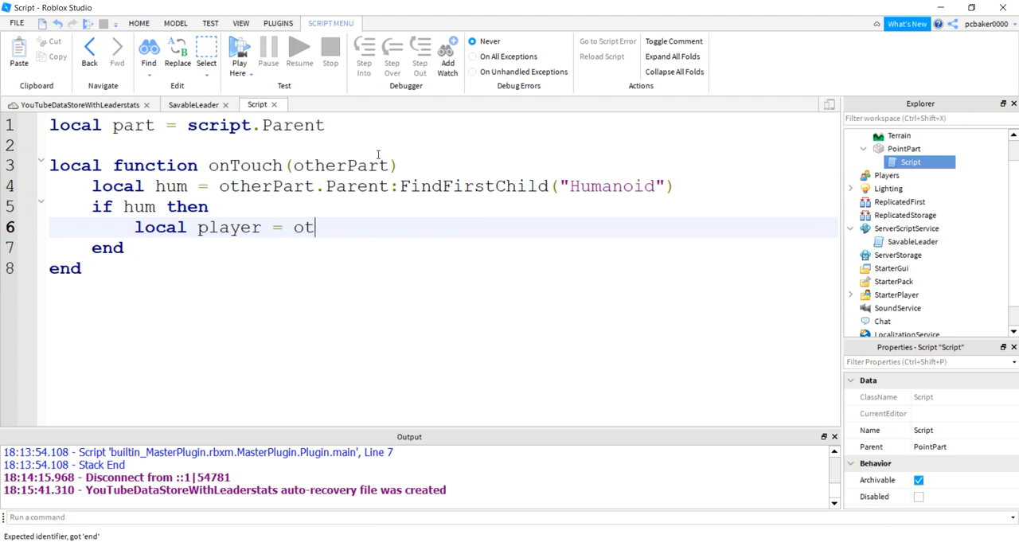
type("game.")
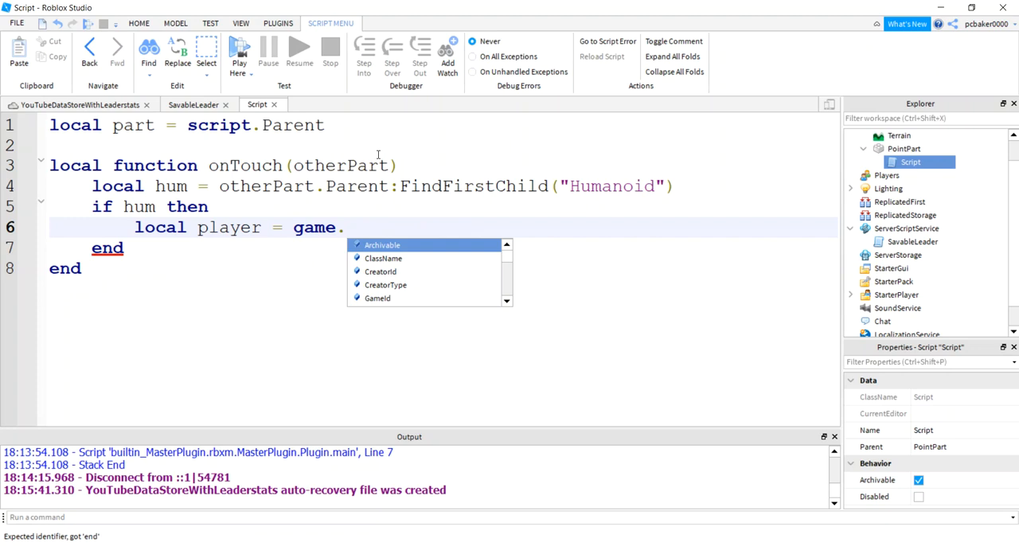
type("Players:")
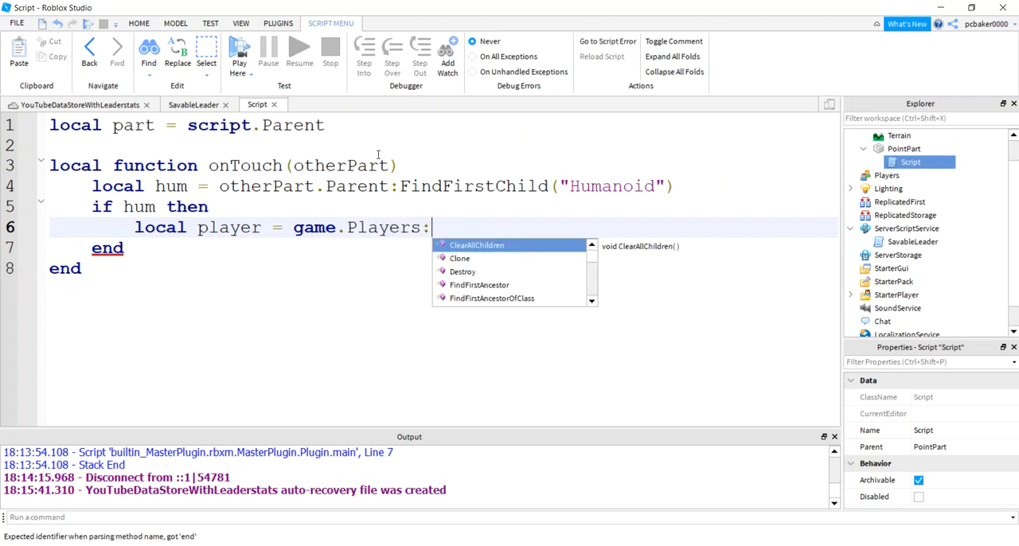
type("GetPlayerFromCharacter(otherPart.")
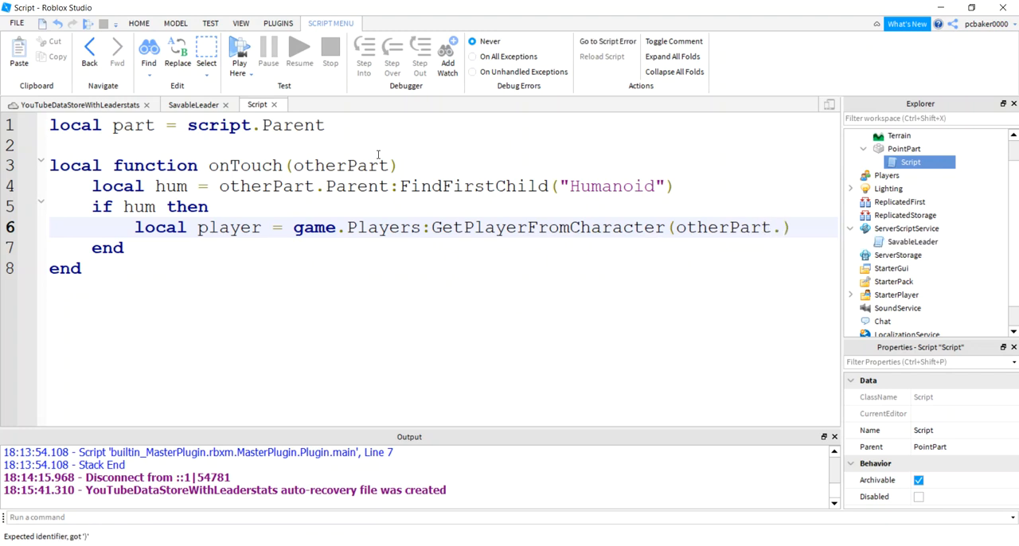
type("Parent")
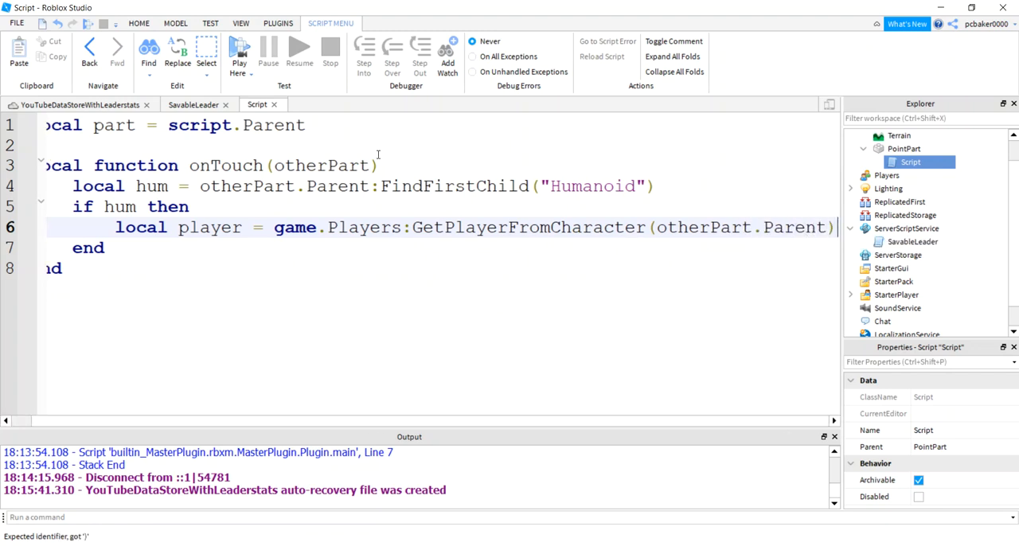
type("if player then")
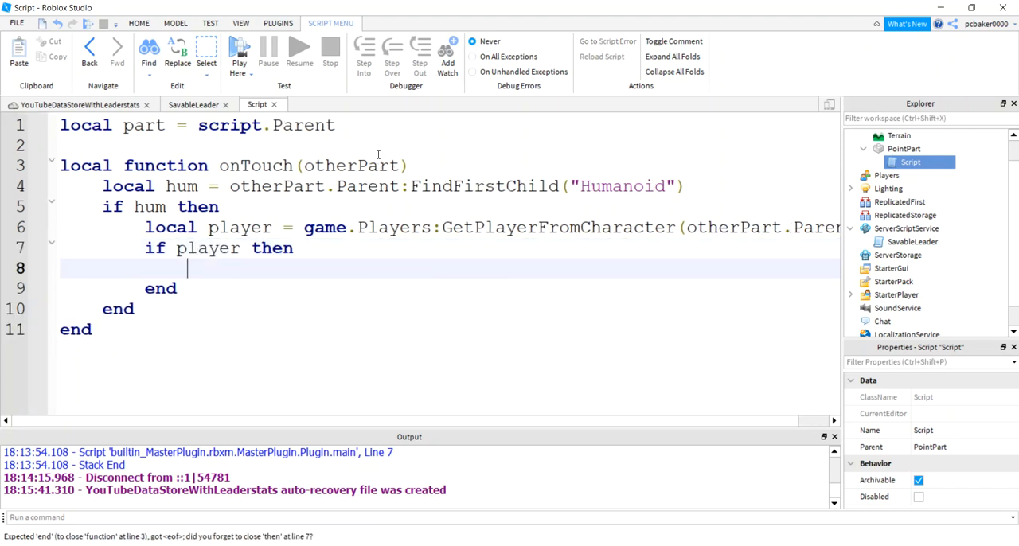
- Set local points = player.leaderstats.Points and add 10 to points.Value
type("local")
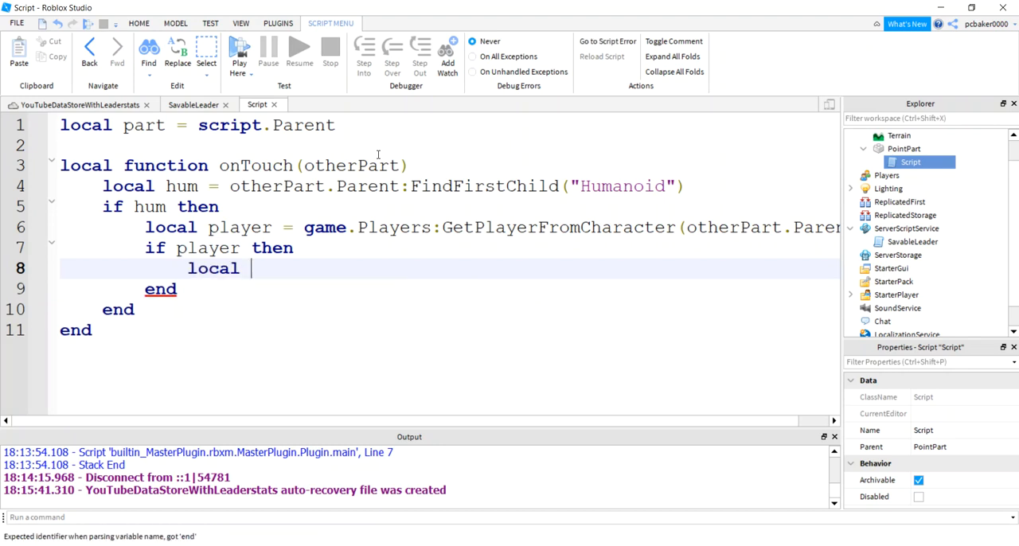
type("points =")
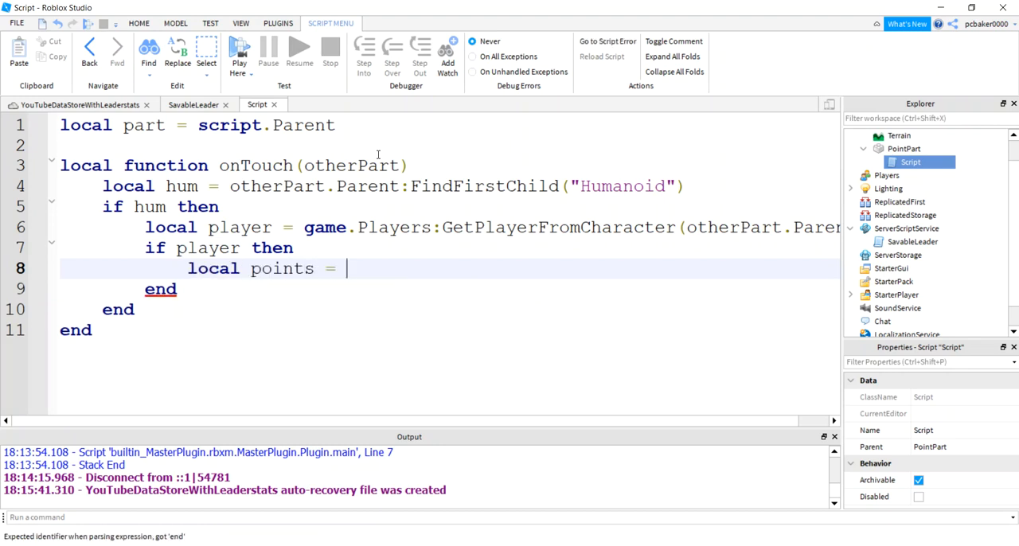
type("player.lead")
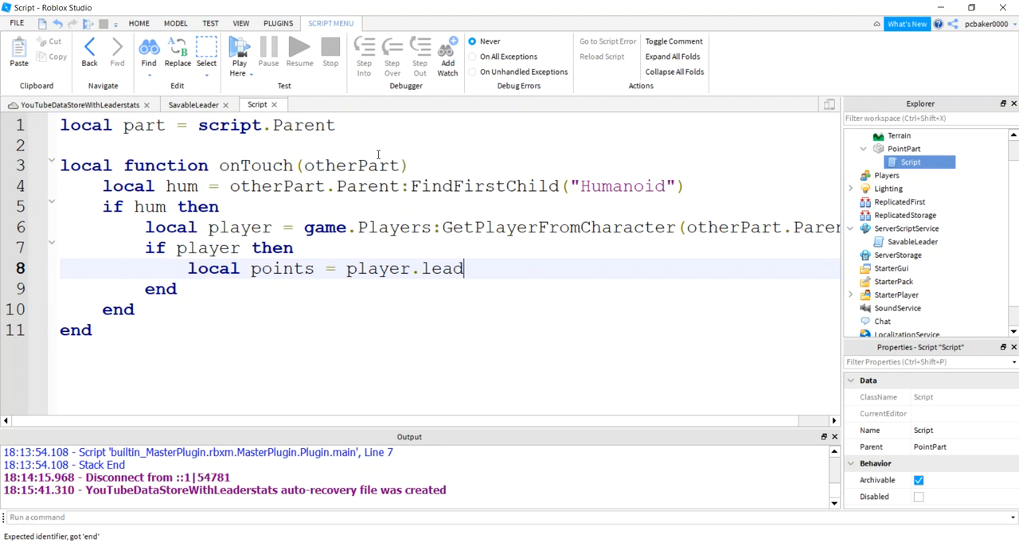
type("erstats.")
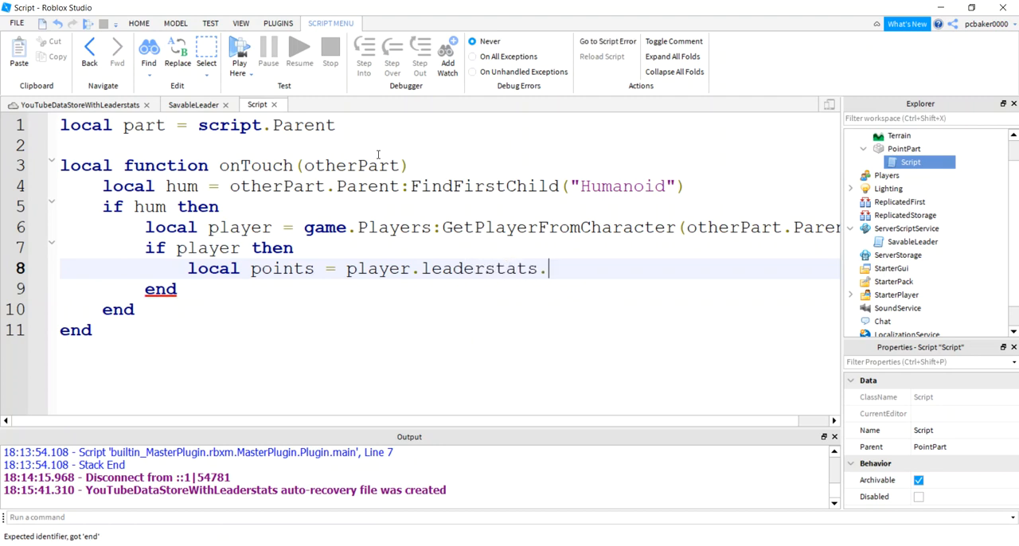
type("Points")
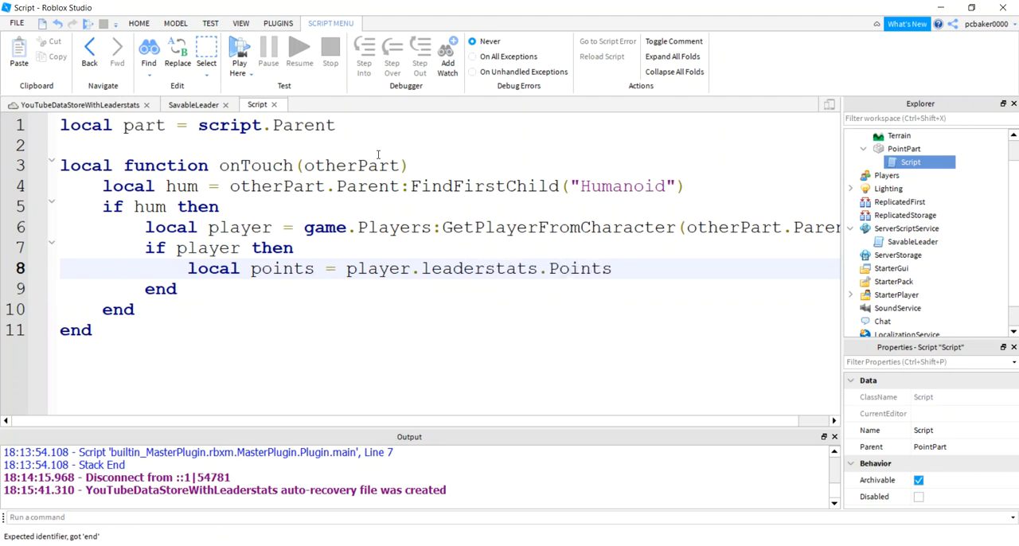
type("points.")
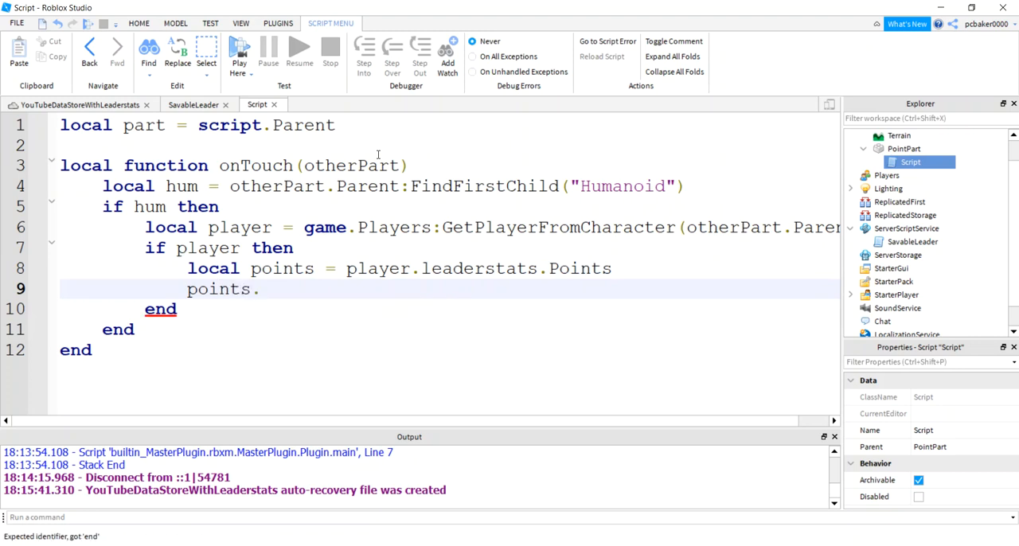
type("Value = points.")
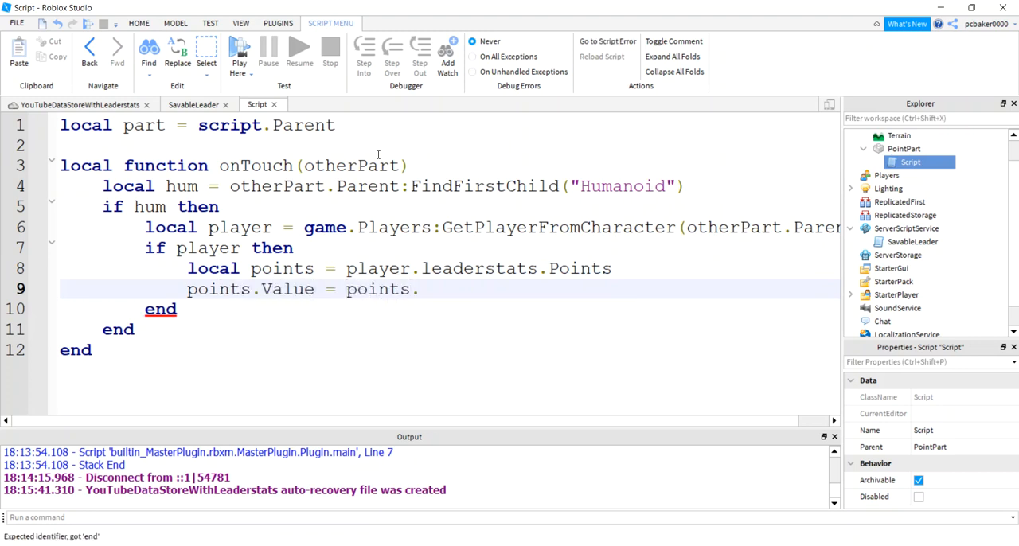
type("Value")
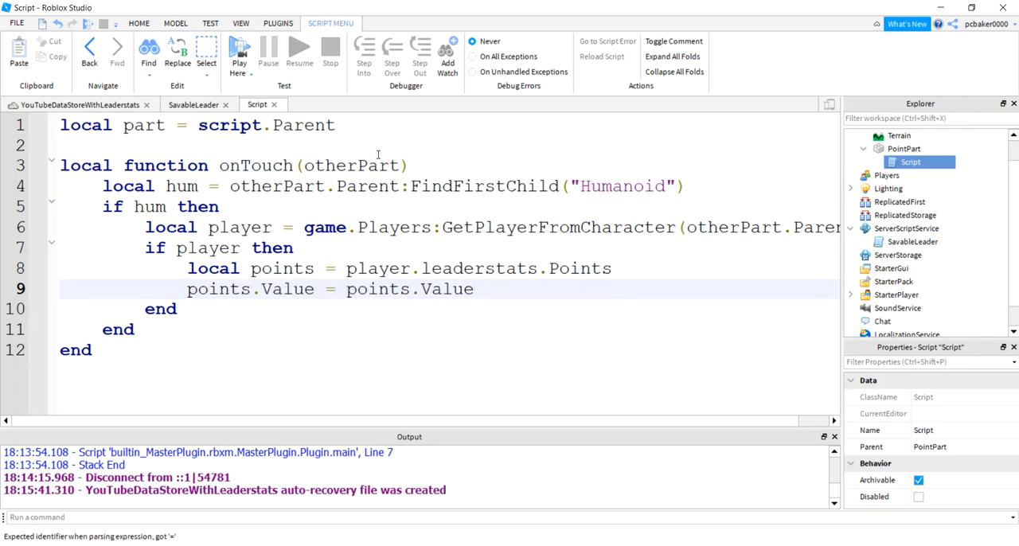
type("+ 10")
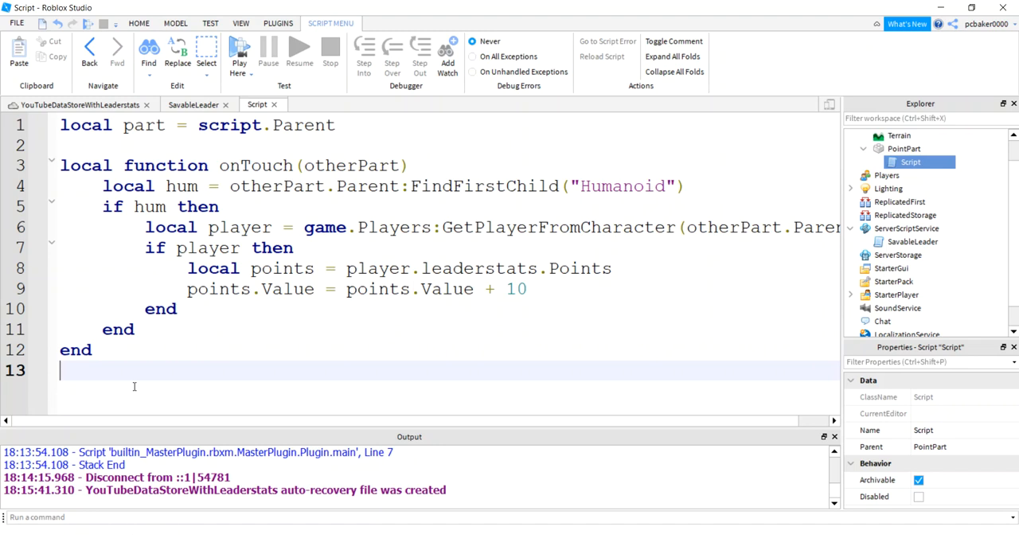
- Connect onTouch to the part's Touched event
type("part.Touched")
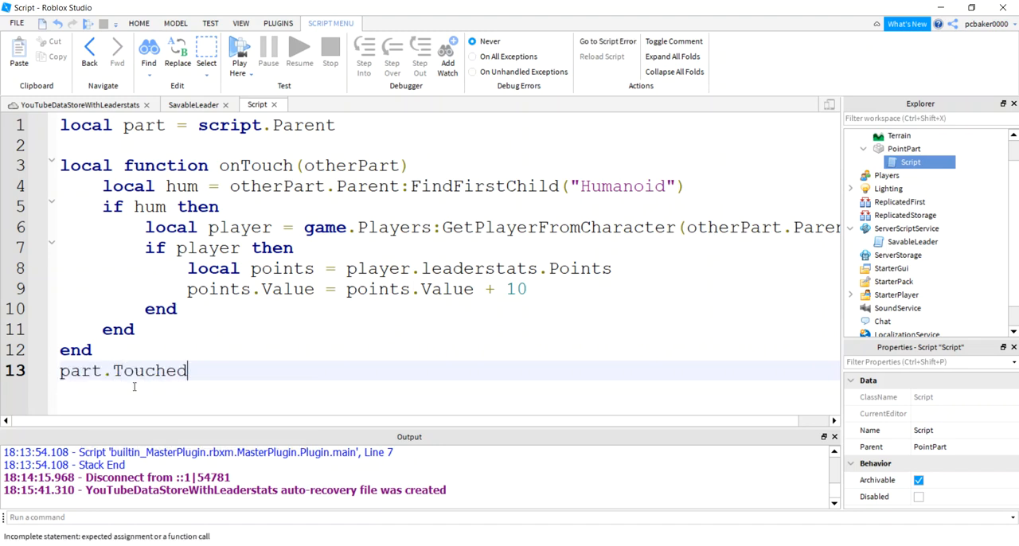
type(":Connect ()")
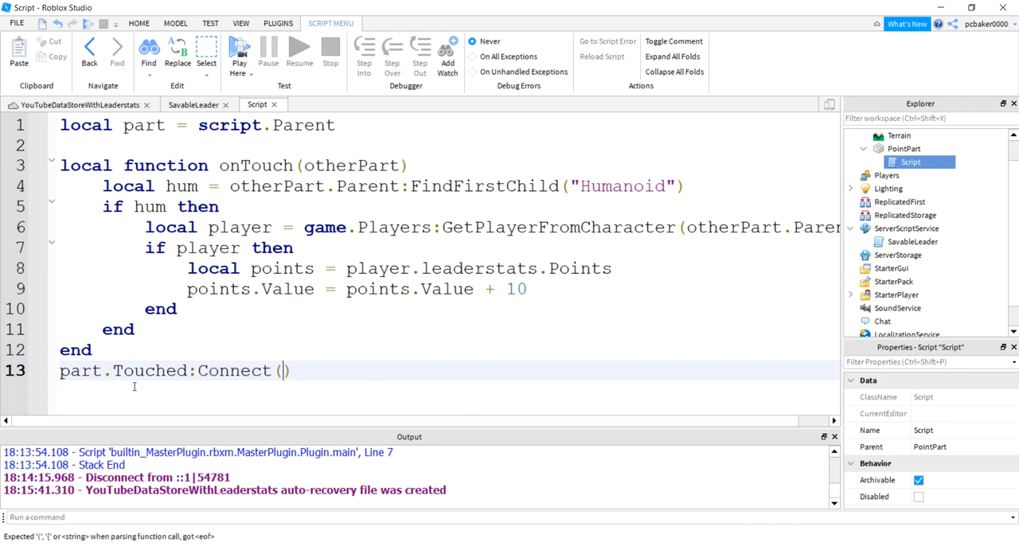
type("onTouch")
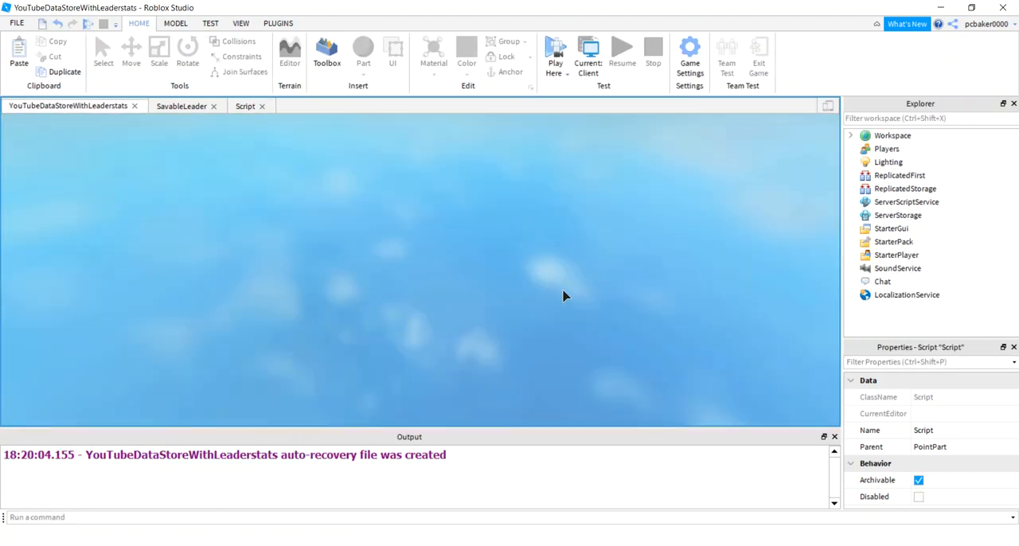
- Playtest, stop, and playtest again to see 330 Points on the leaderboard
left_click(555, 52)
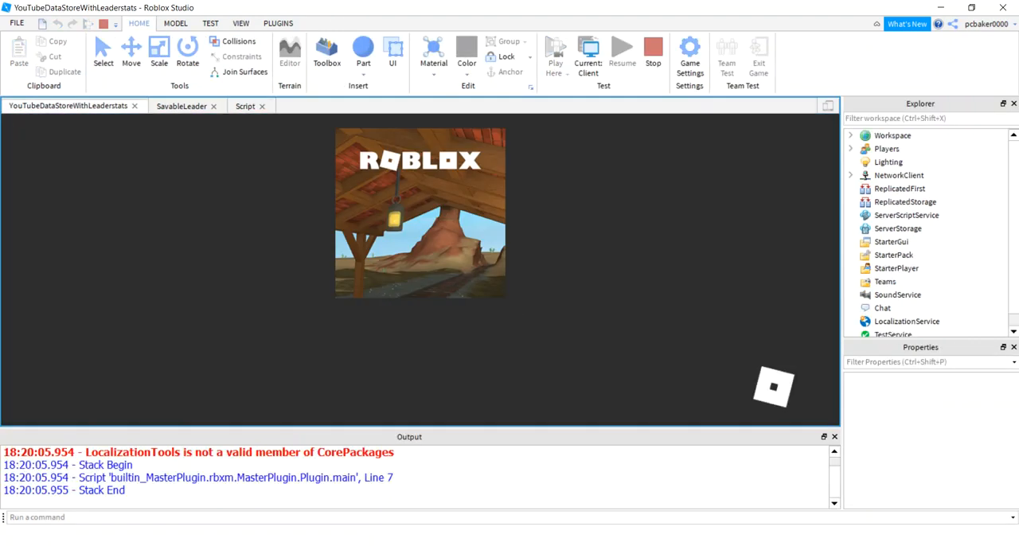
left_click(555, 52)
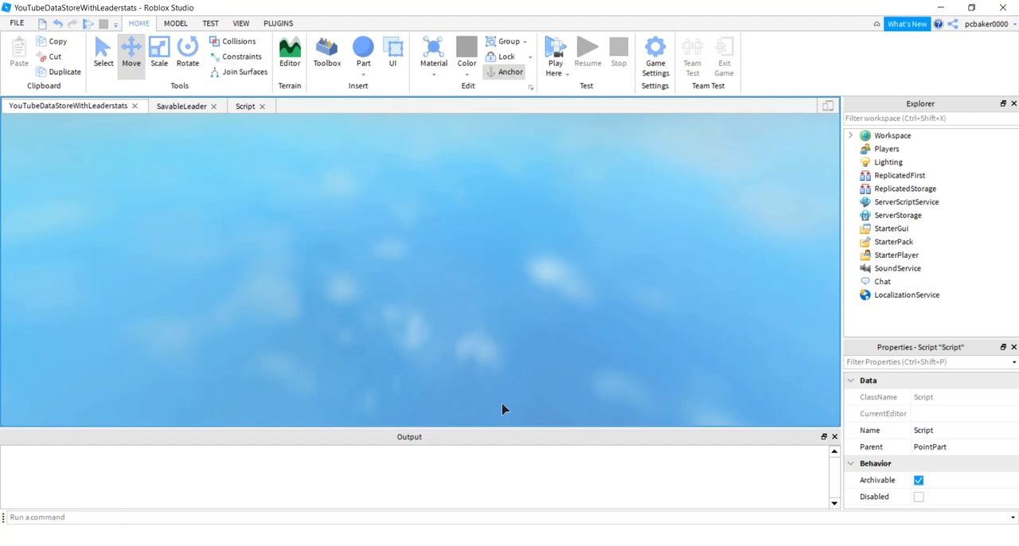
left_click(555, 49)
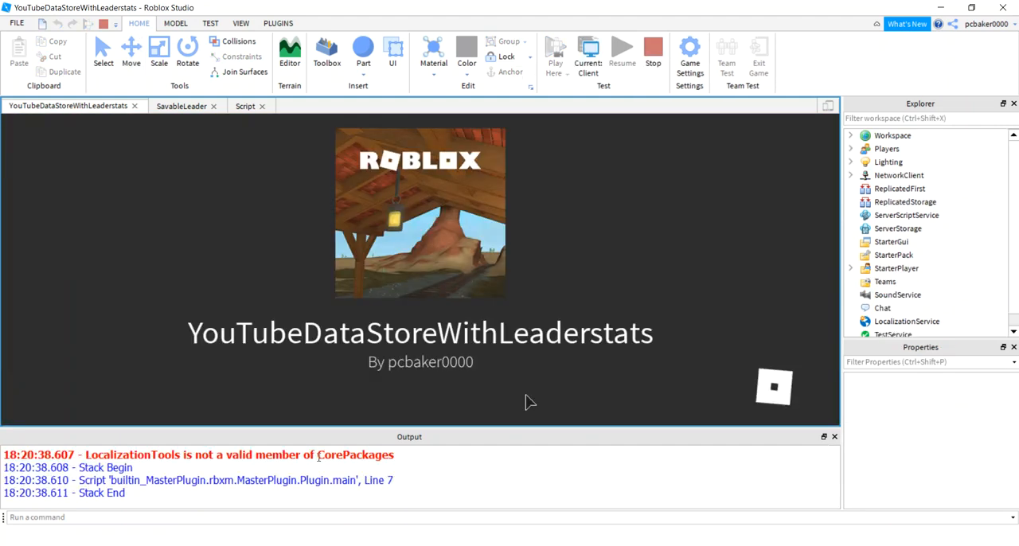
left_click(556, 52)
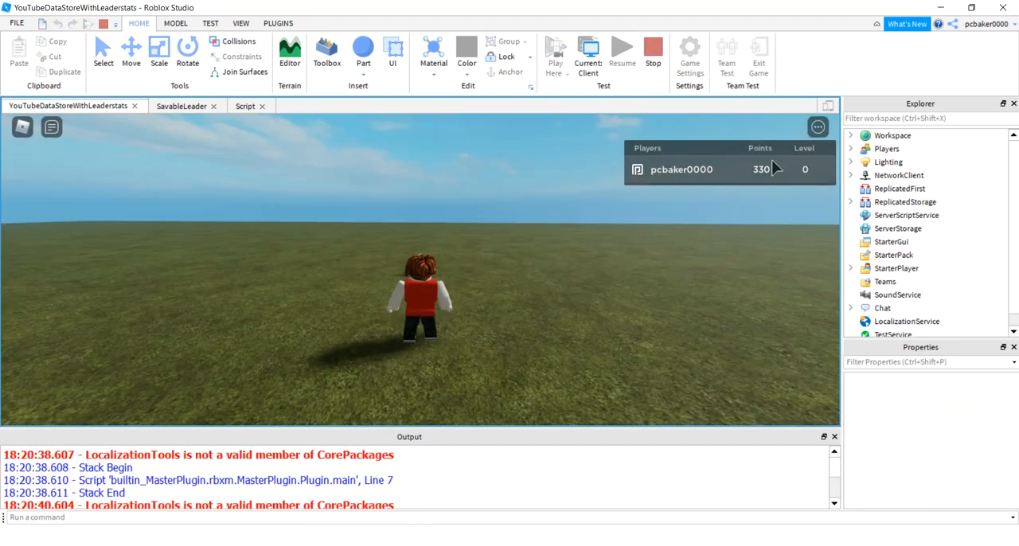